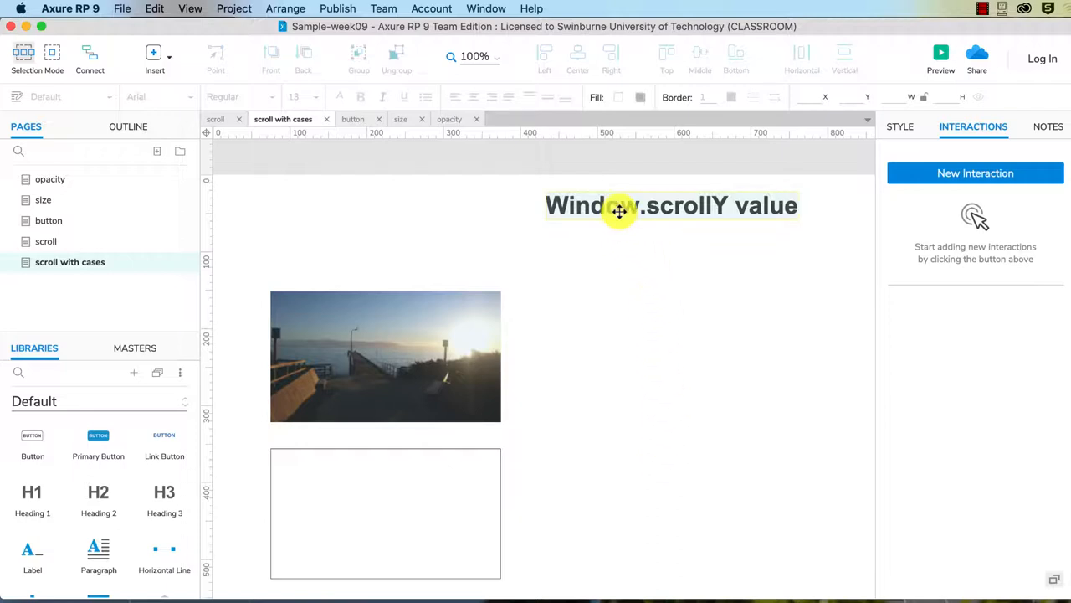
mouse_move(653, 216)
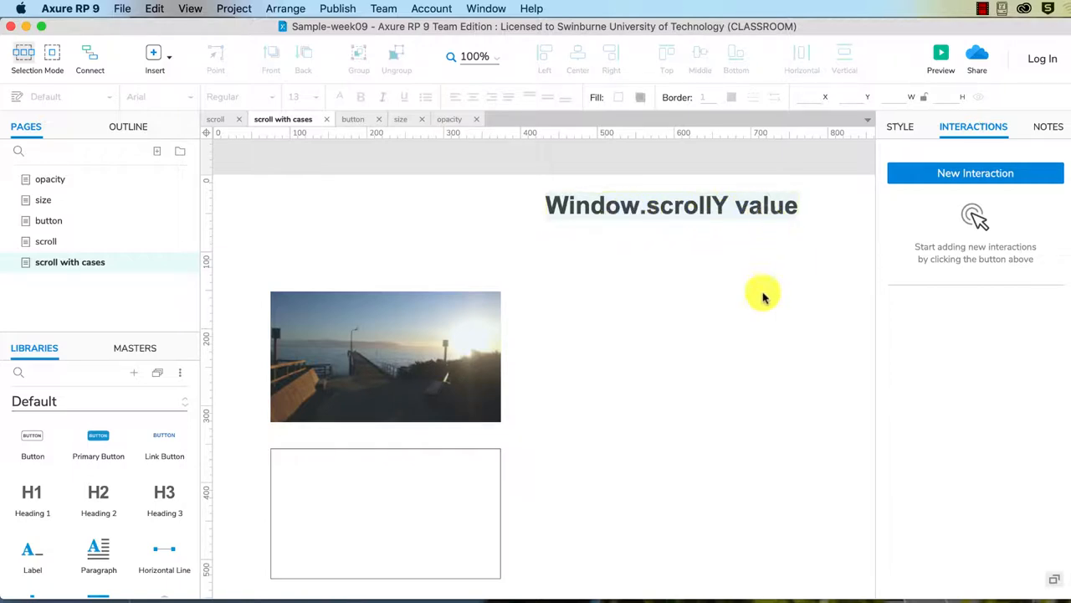
mouse_move(645, 345)
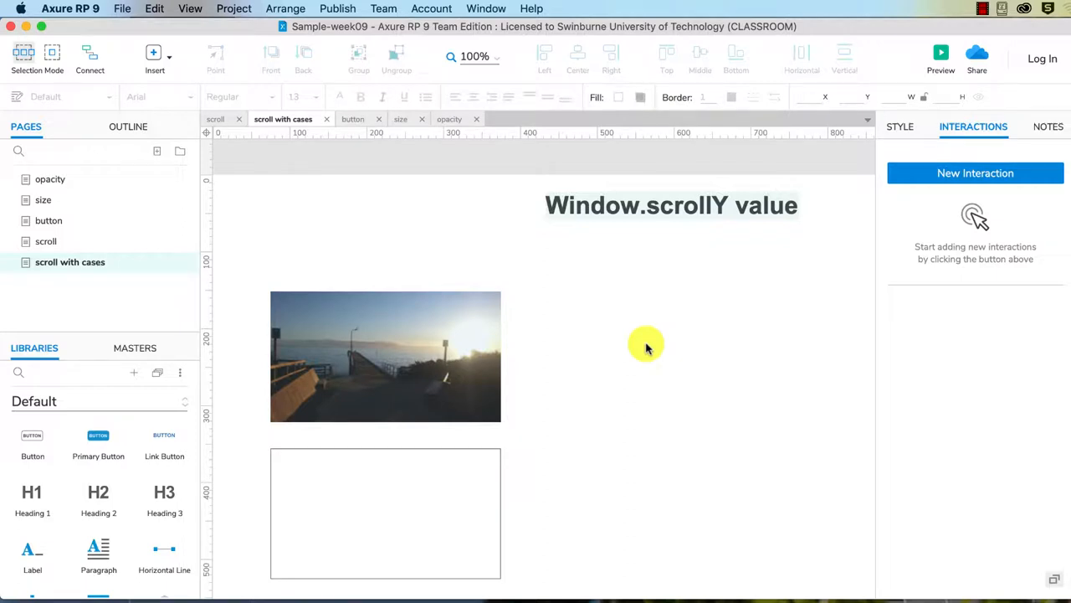
mouse_move(652, 140)
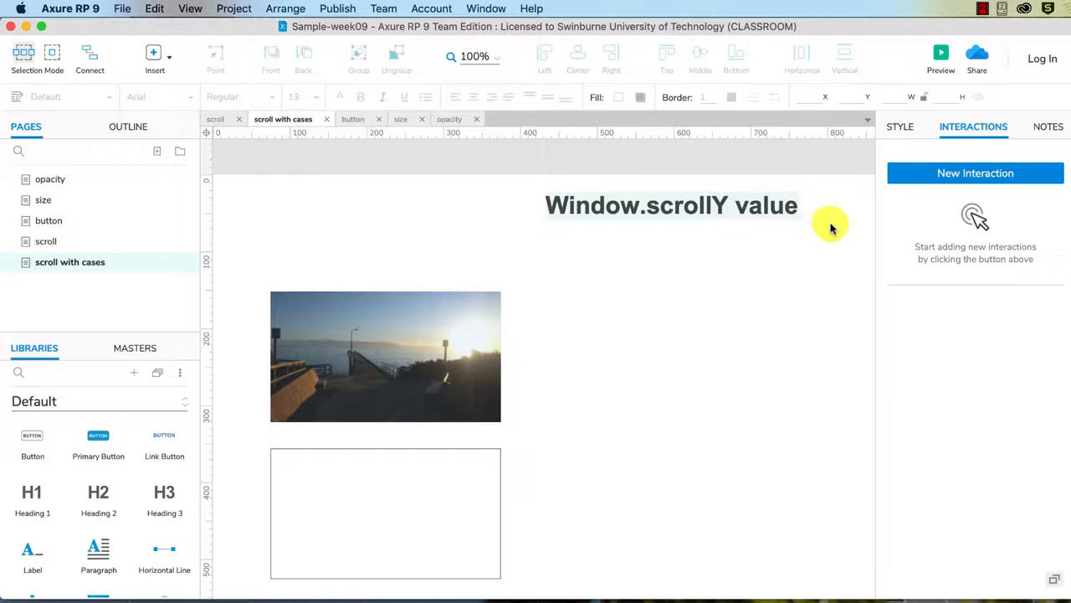
mouse_move(618, 333)
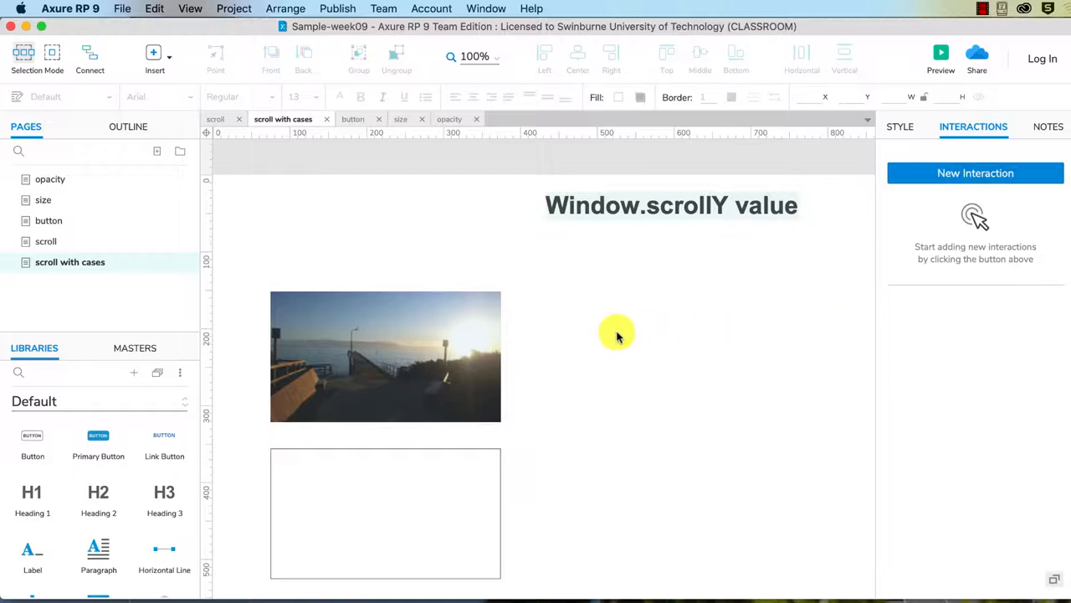
mouse_move(628, 342)
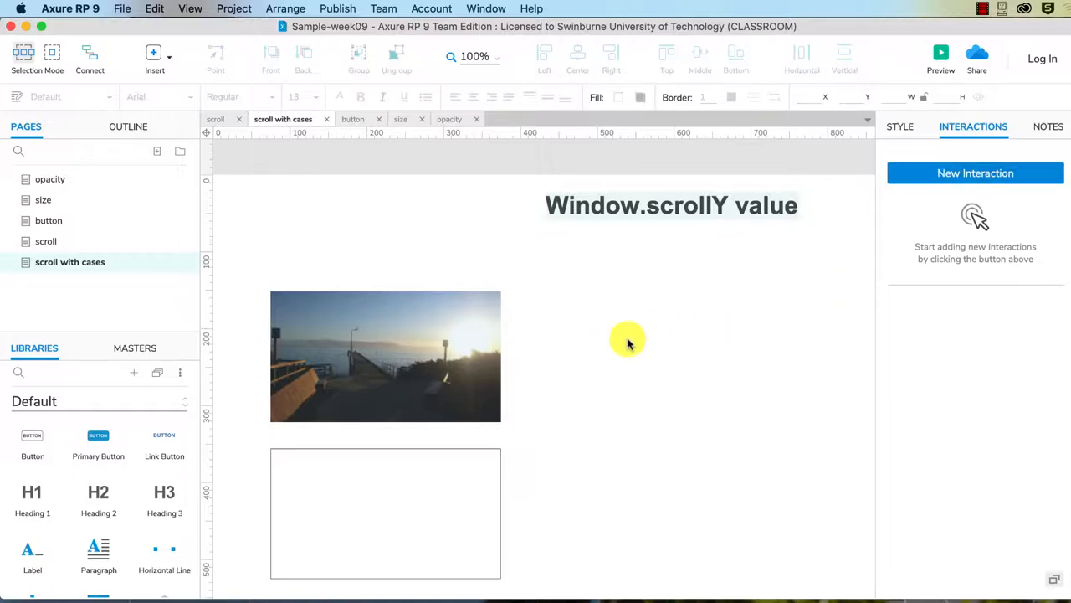
mouse_move(901, 212)
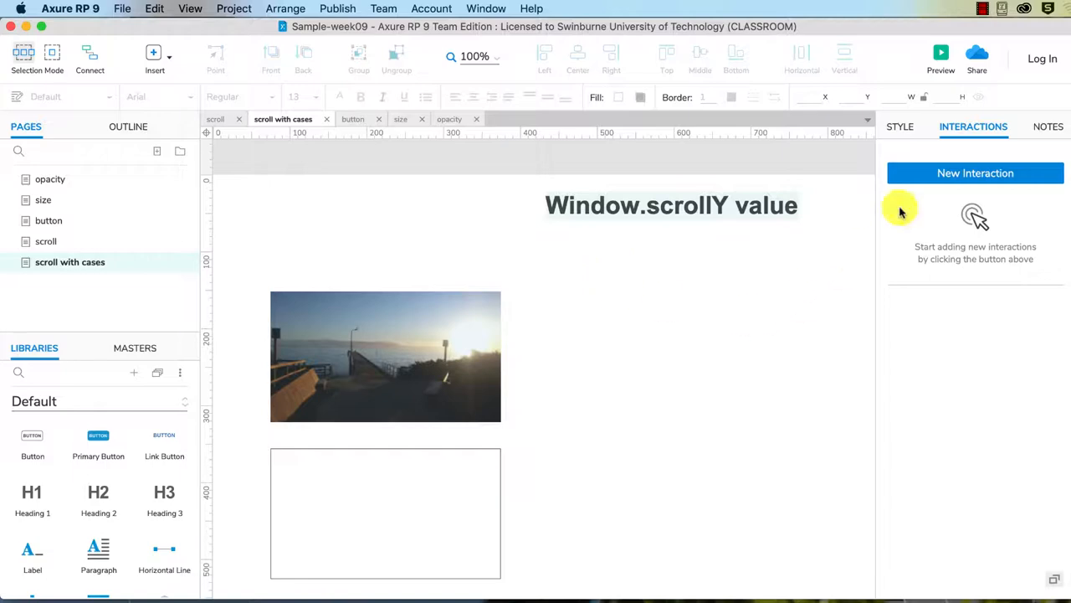
- Add an OnWindowScroll interaction with a Set Text action targeting the Window.scrollY value label
left_click(975, 173)
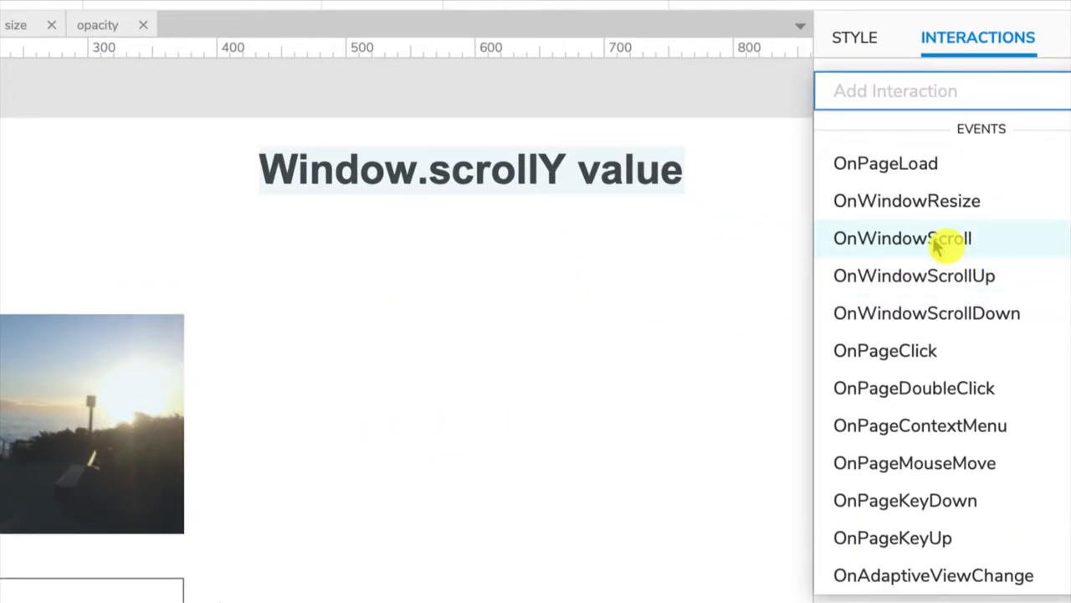
left_click(903, 238)
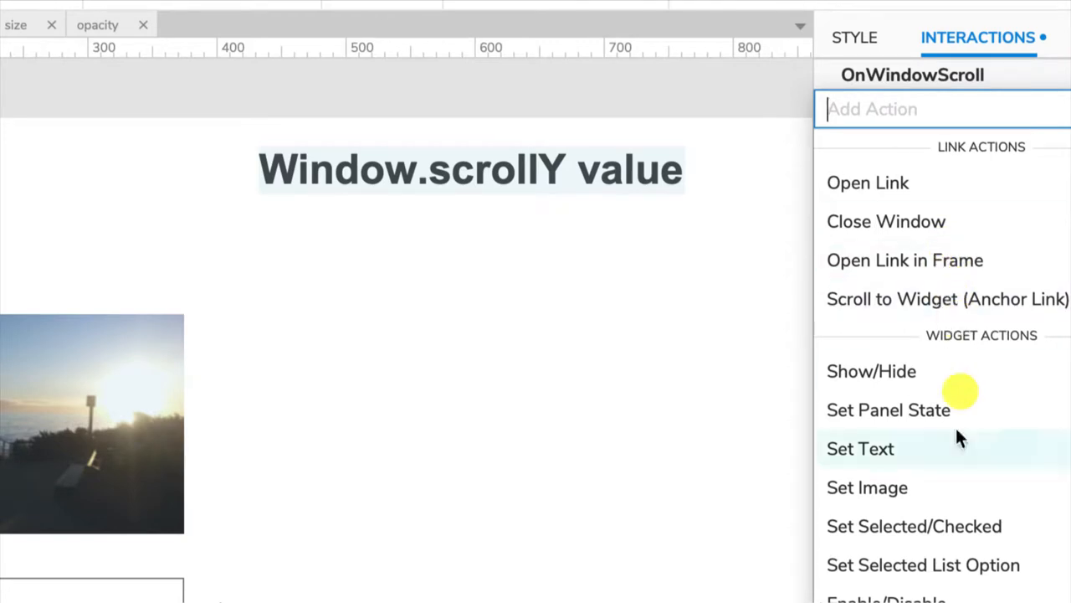
left_click(860, 448)
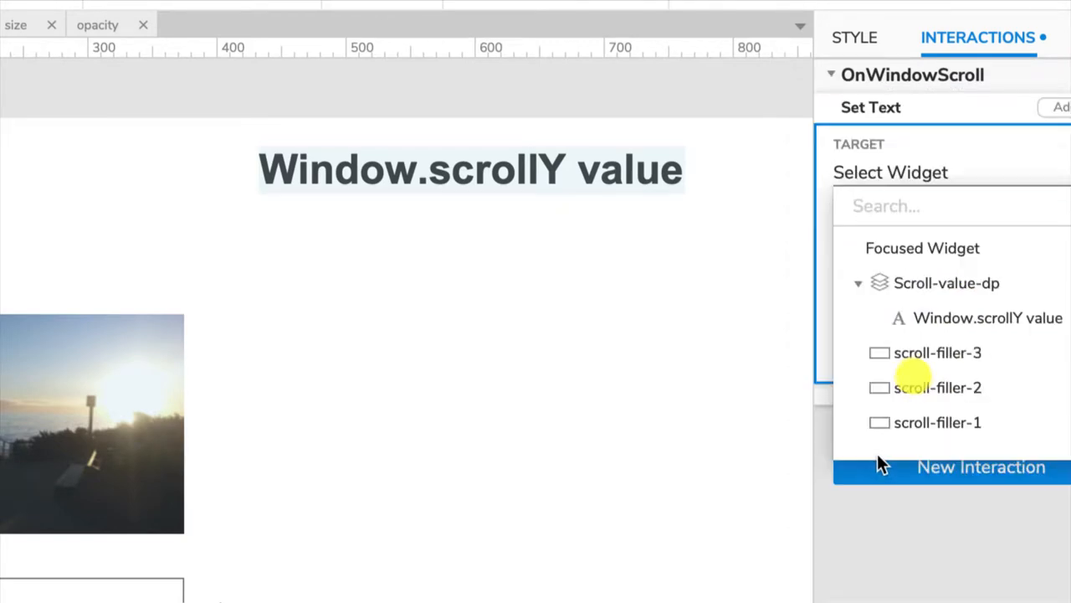
mouse_move(988, 317)
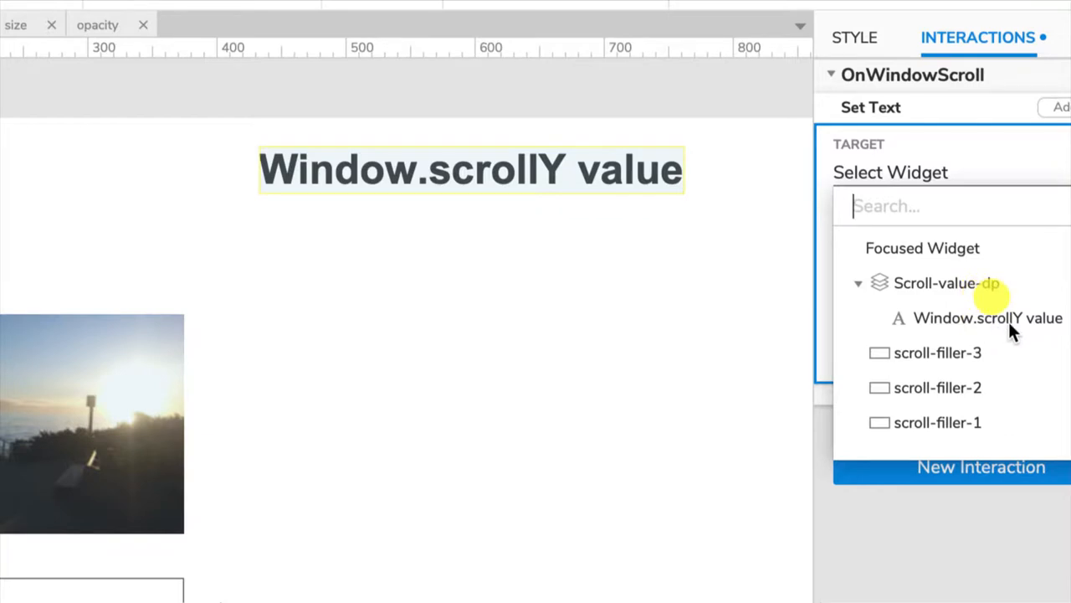
left_click(987, 317)
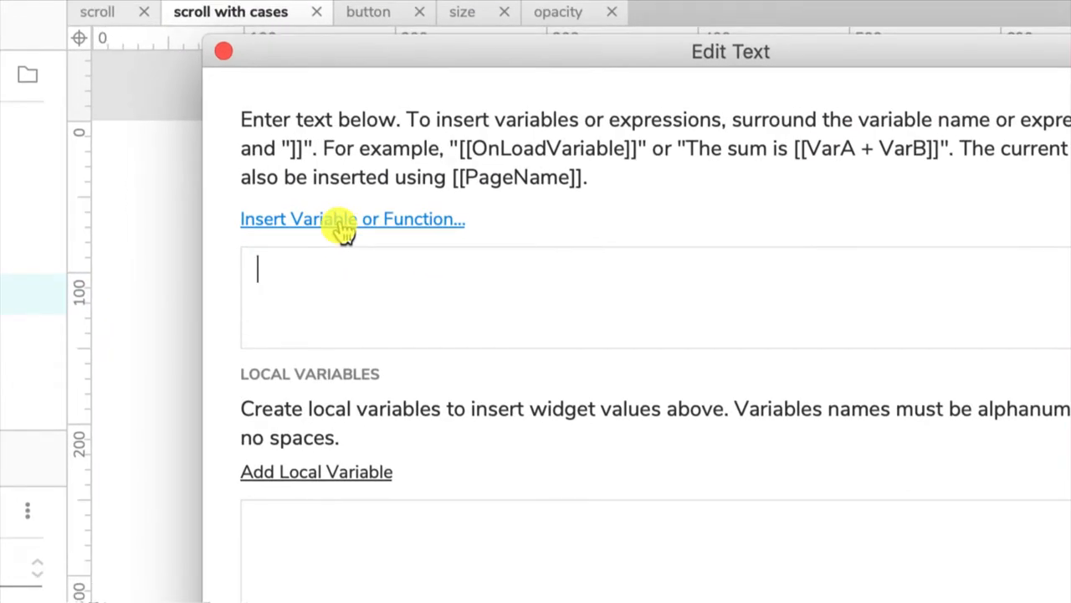
- Insert the Window.scrollY variable so the text value becomes [[Window.scrollY]]
left_click(351, 219)
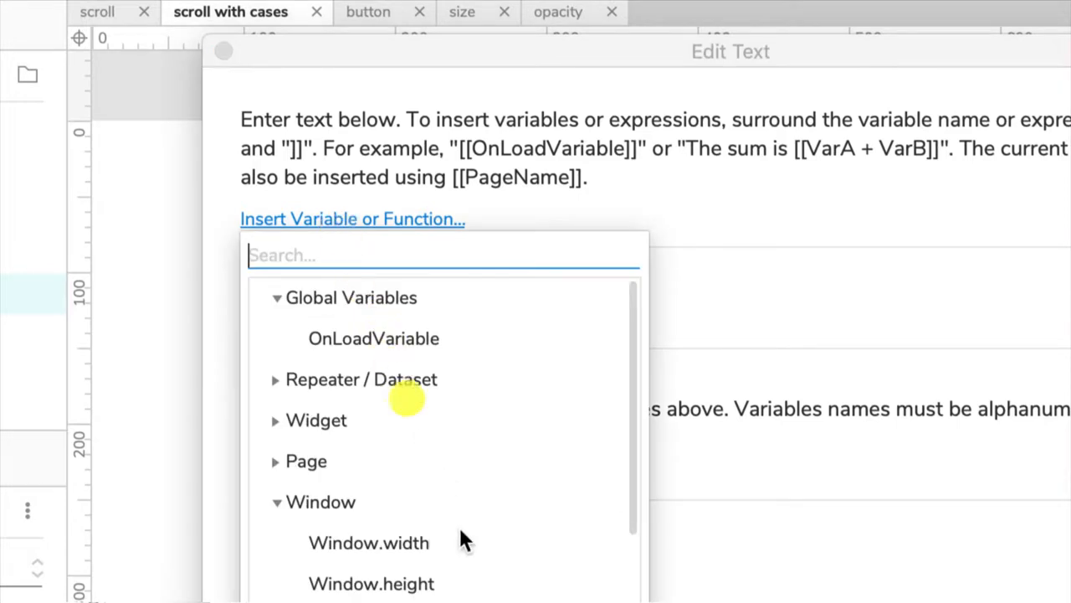
scroll("down", 3)
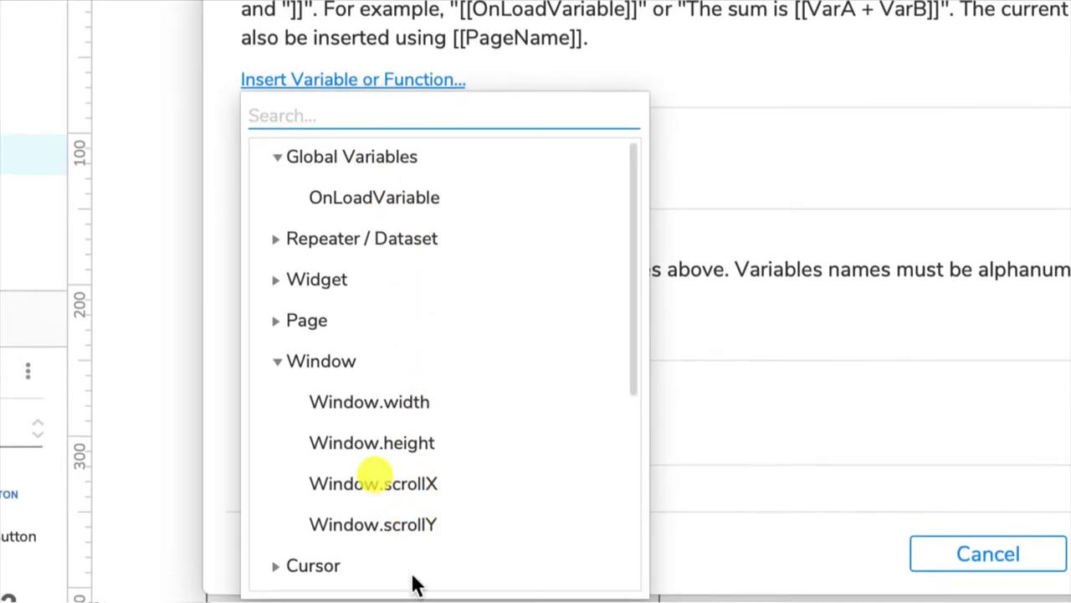
left_click(277, 361)
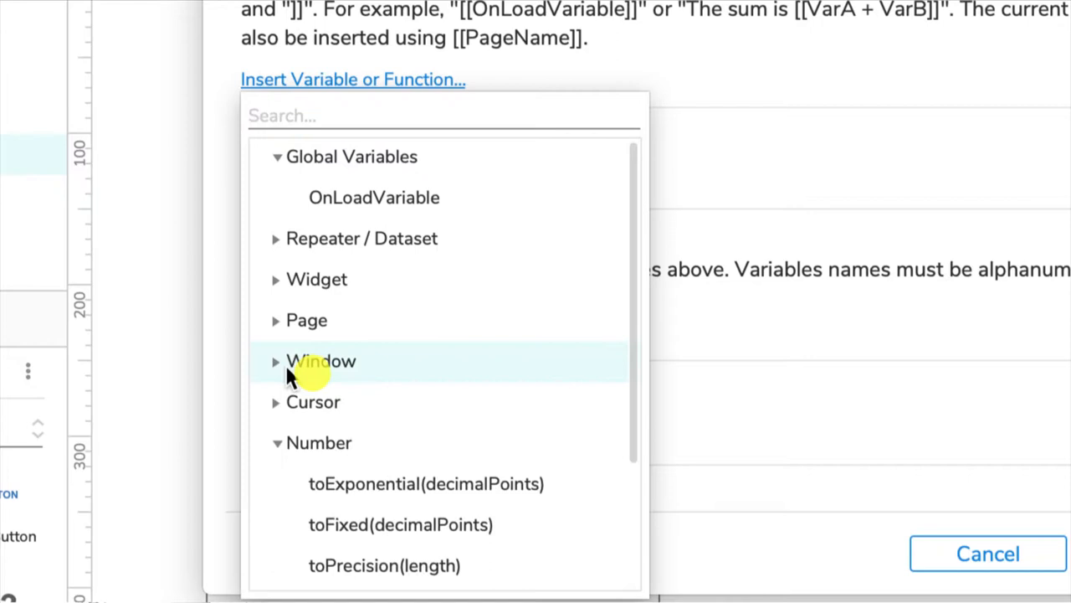
mouse_move(348, 376)
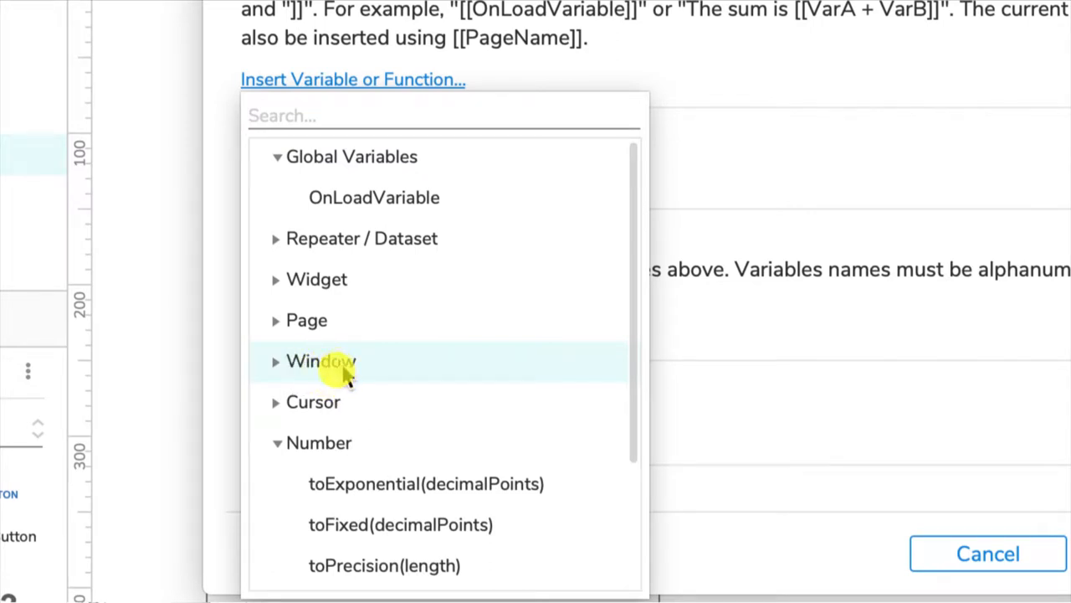
left_click(321, 361)
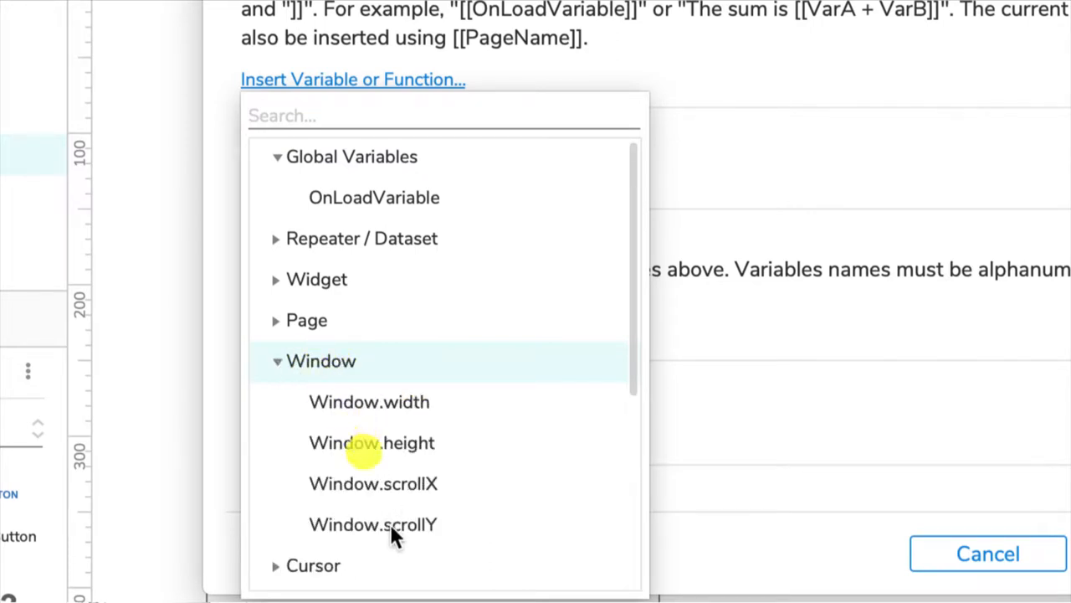
left_click(372, 524)
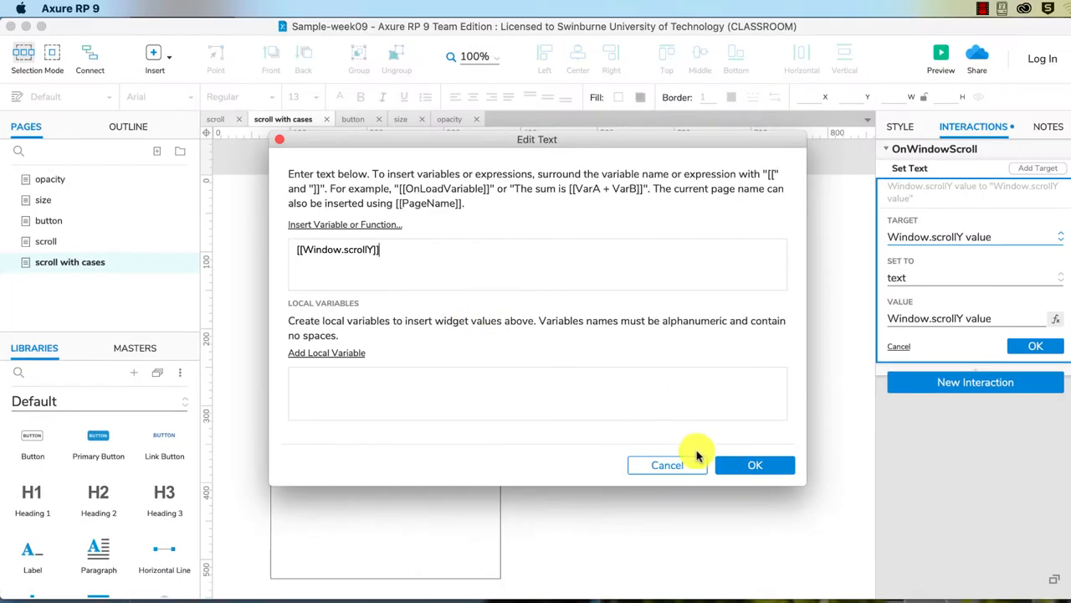
left_click(754, 465)
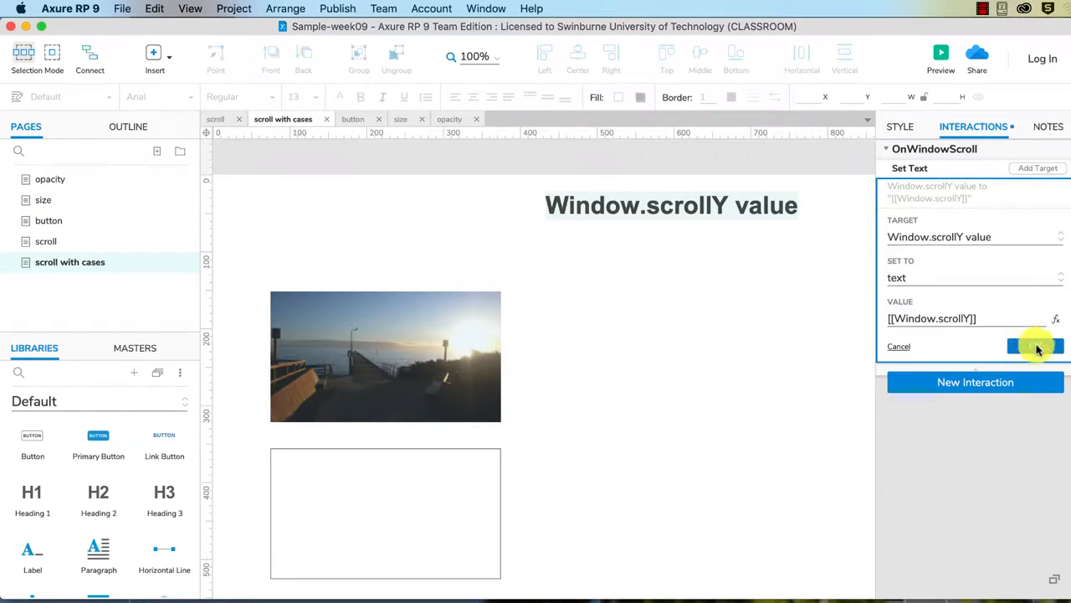
- Save the Set Text action that writes [[Window.scrollY]] into the label
left_click(1036, 346)
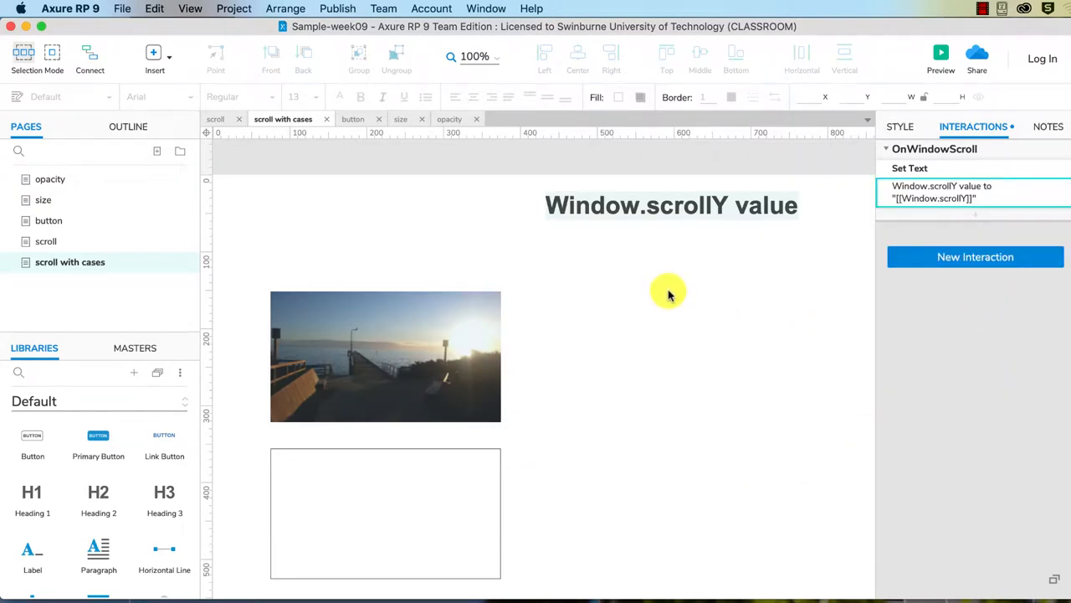
mouse_move(732, 220)
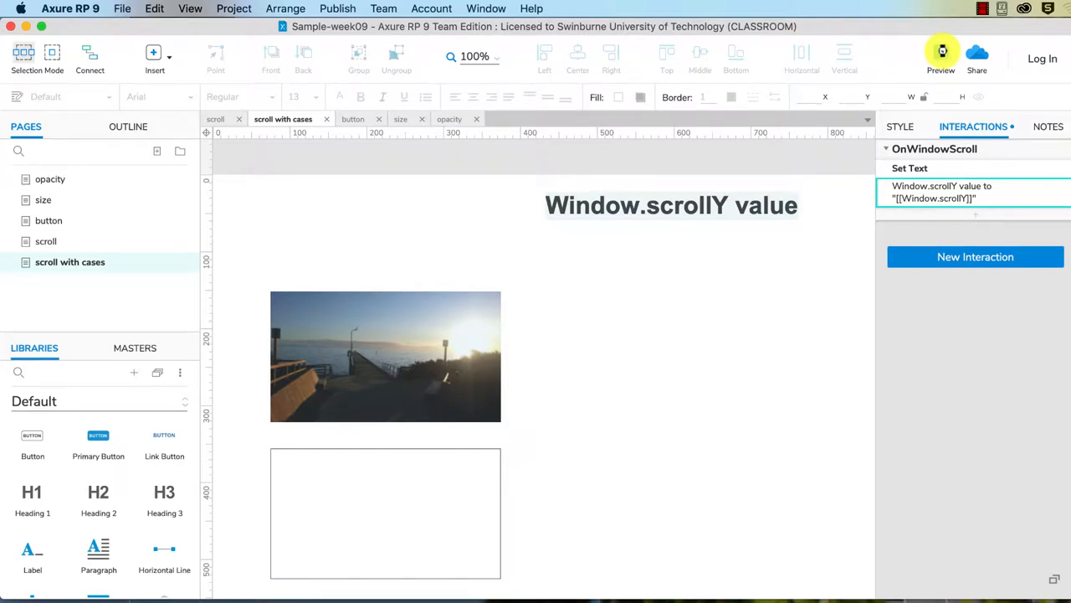
- Preview in Safari and scroll up and down, watching the label show values like 73, 146, 263
left_click(941, 52)
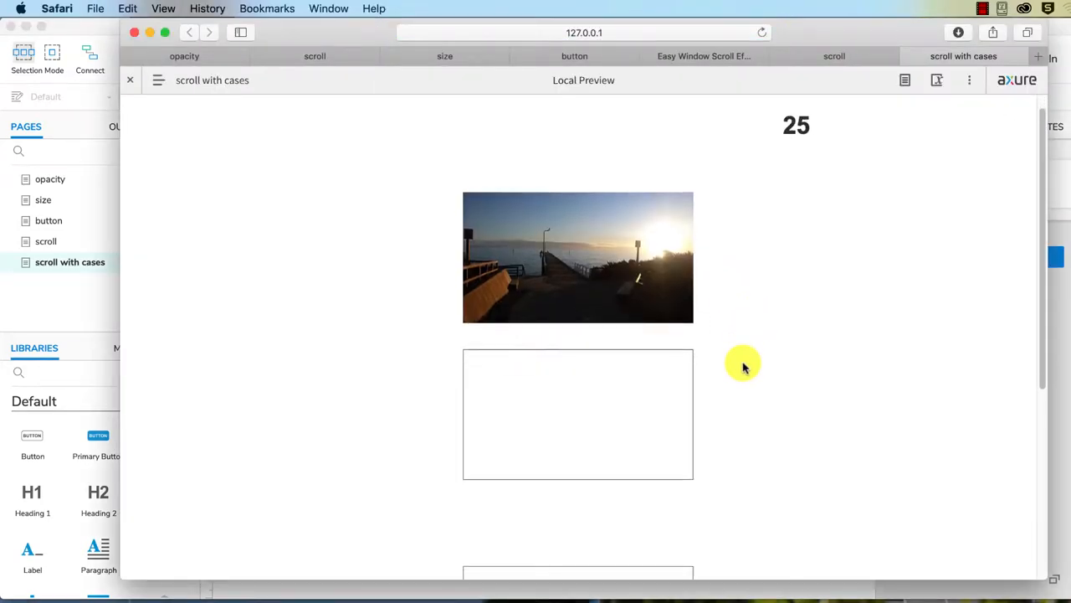
scroll("down", 3)
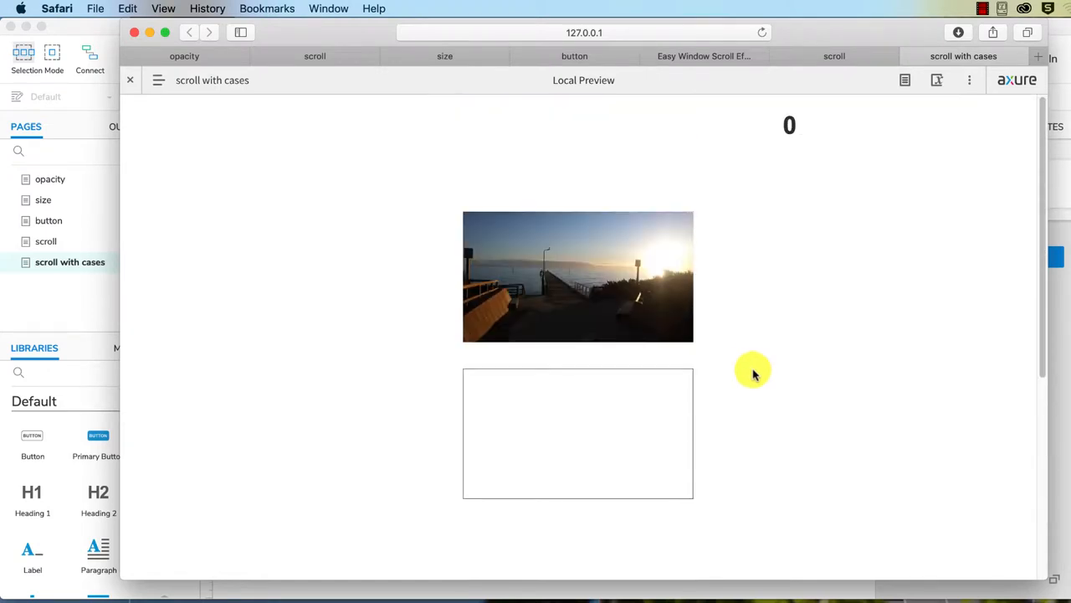
mouse_move(764, 373)
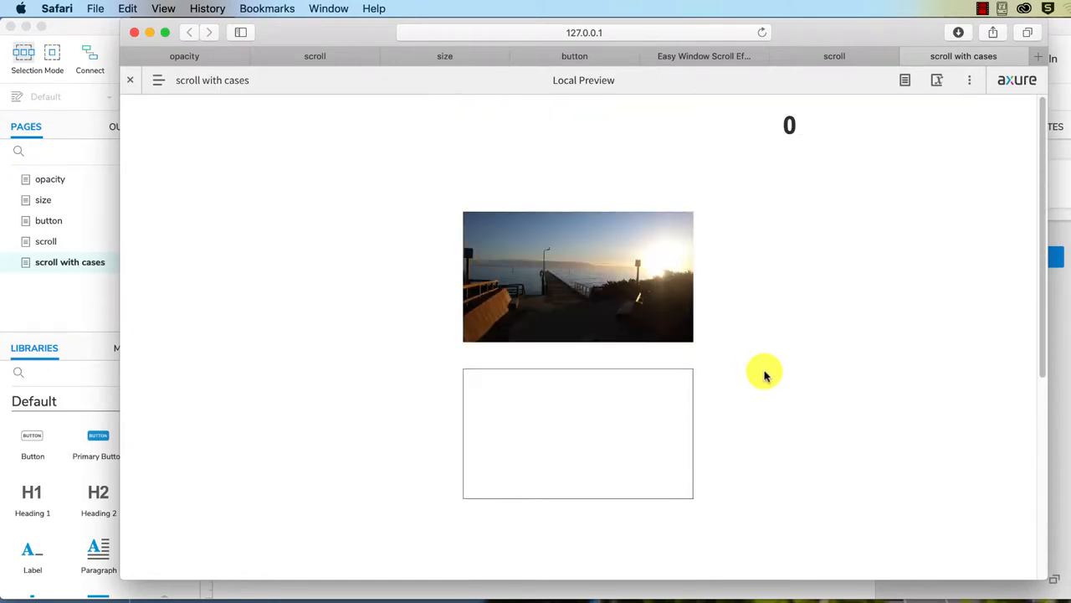
mouse_move(779, 295)
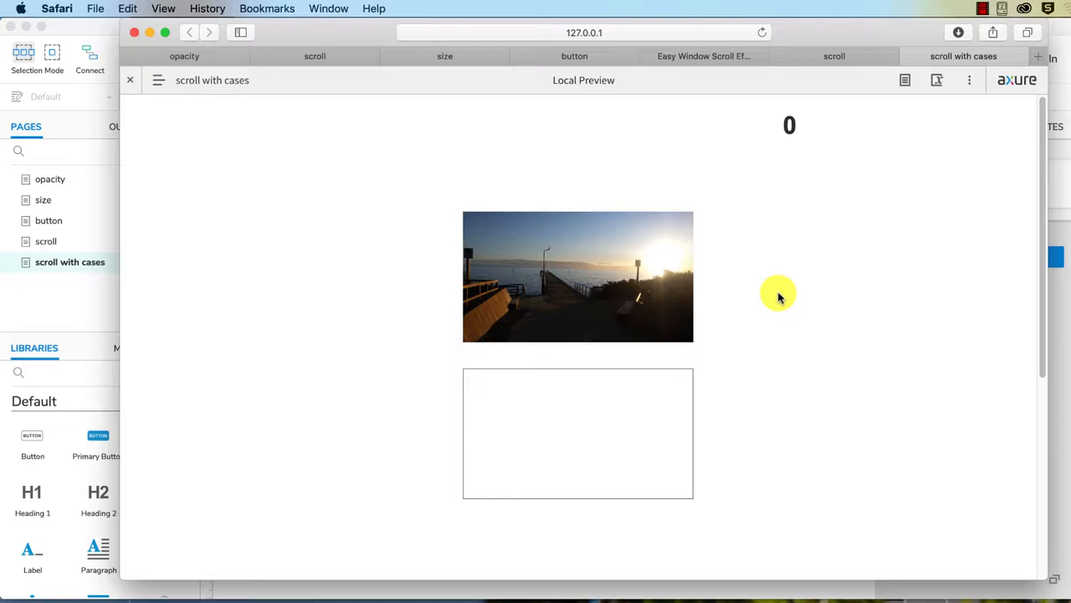
mouse_move(768, 242)
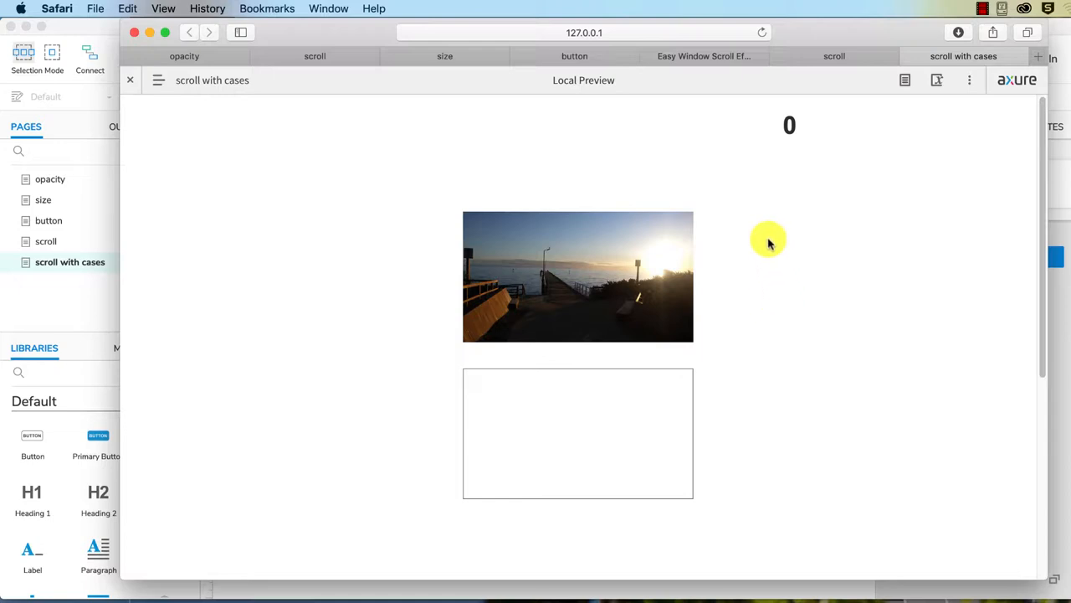
mouse_move(772, 245)
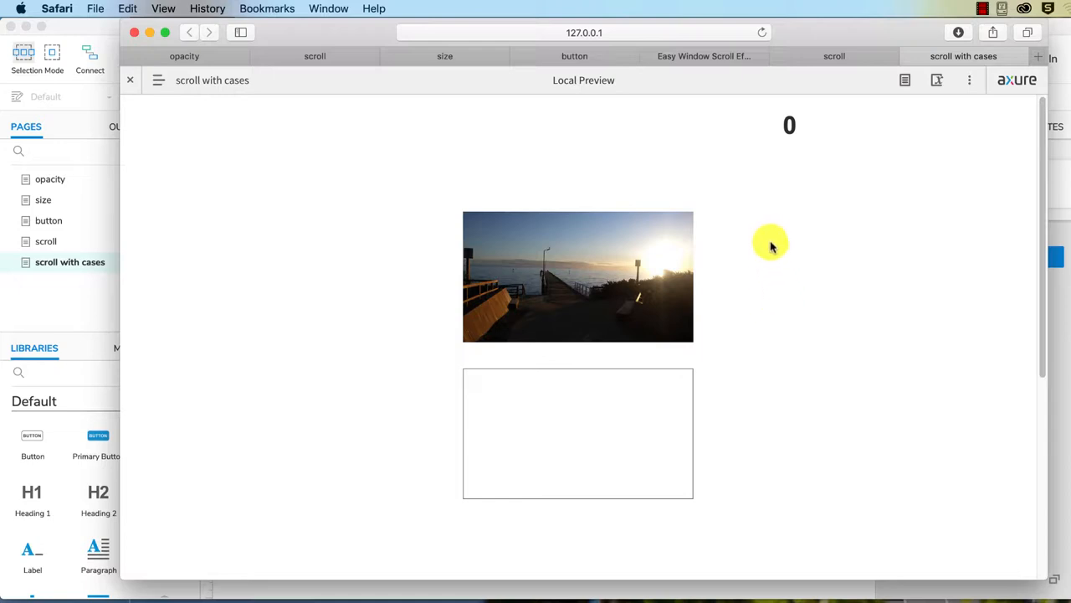
mouse_move(804, 232)
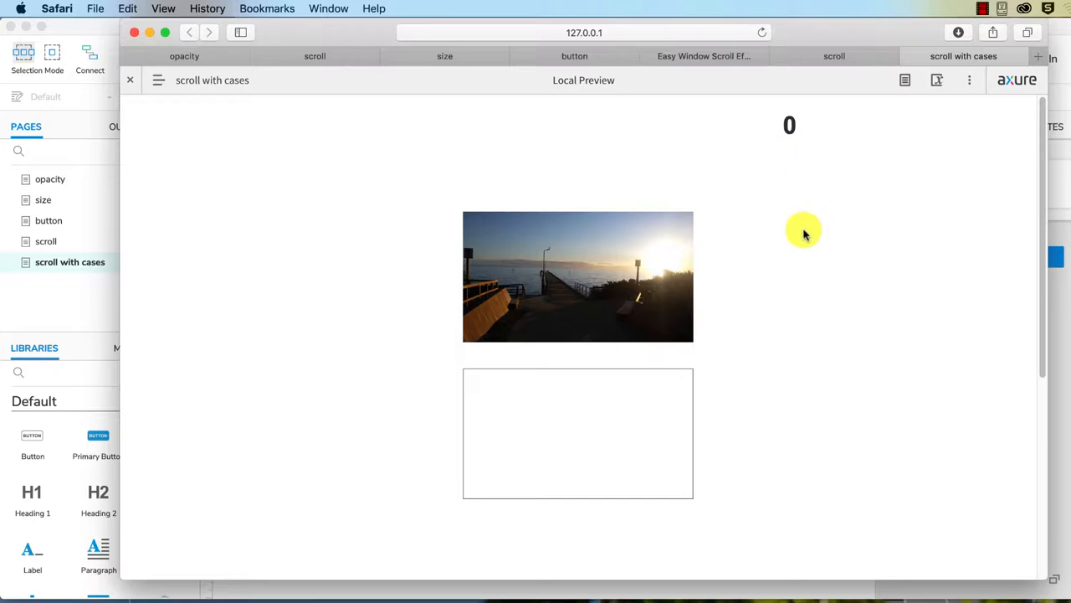
mouse_move(471, 94)
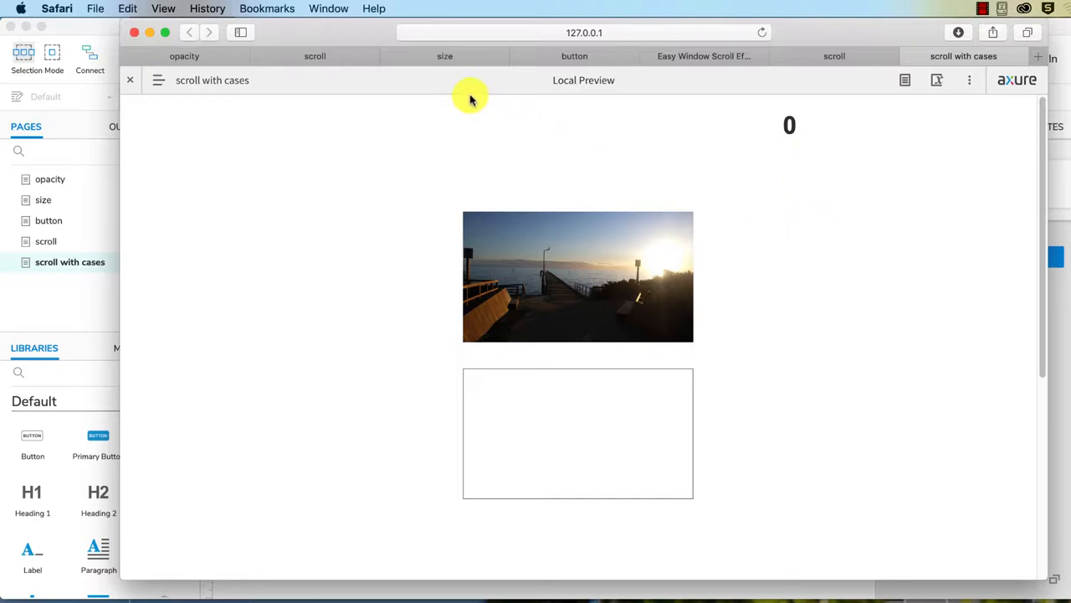
mouse_move(847, 296)
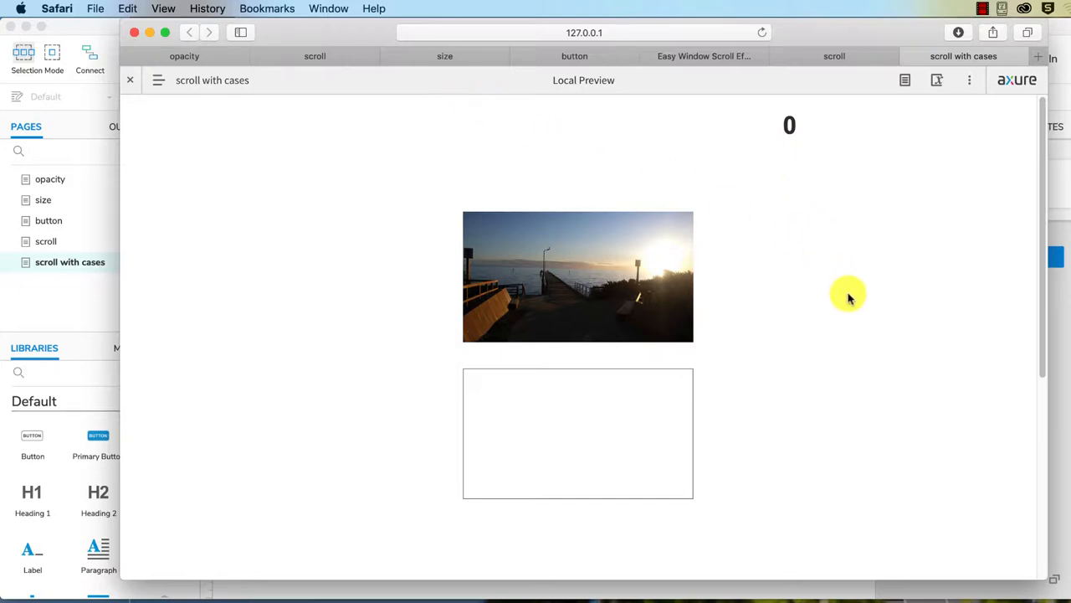
scroll("down", 3)
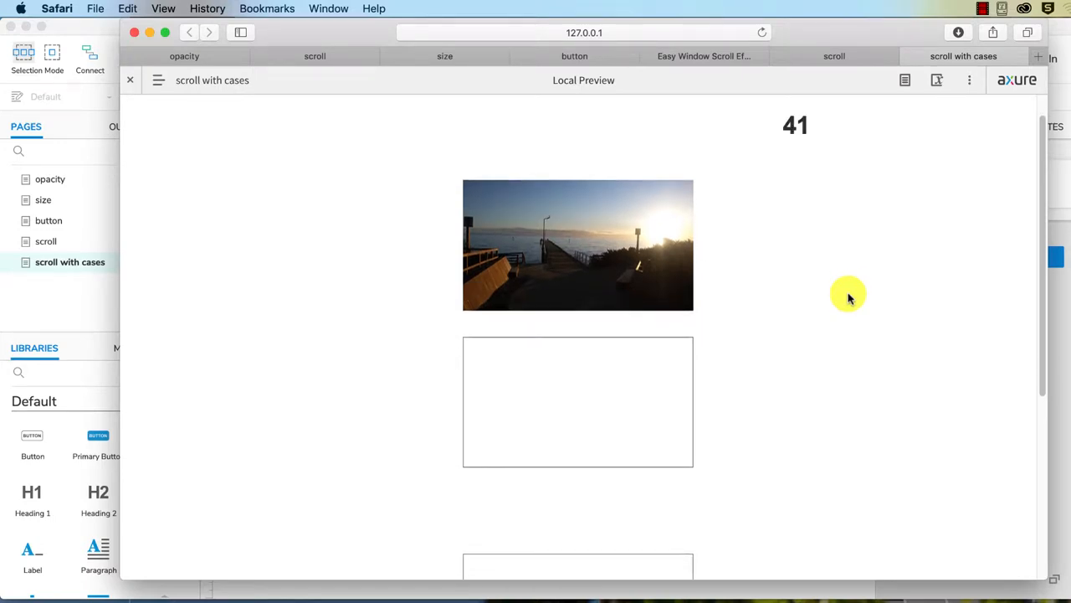
scroll("down", 3)
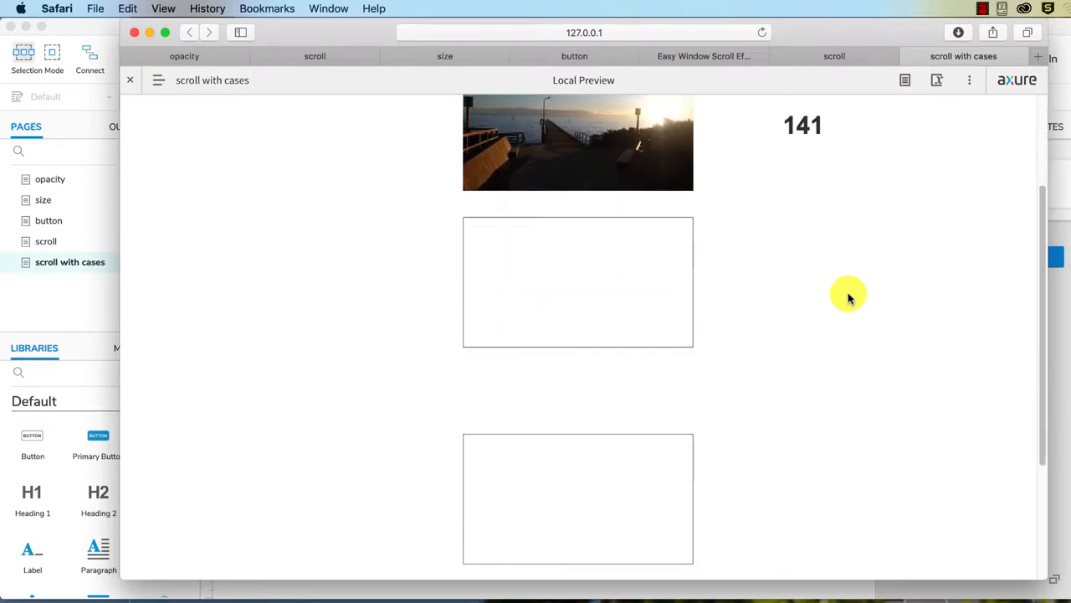
scroll("down", 3)
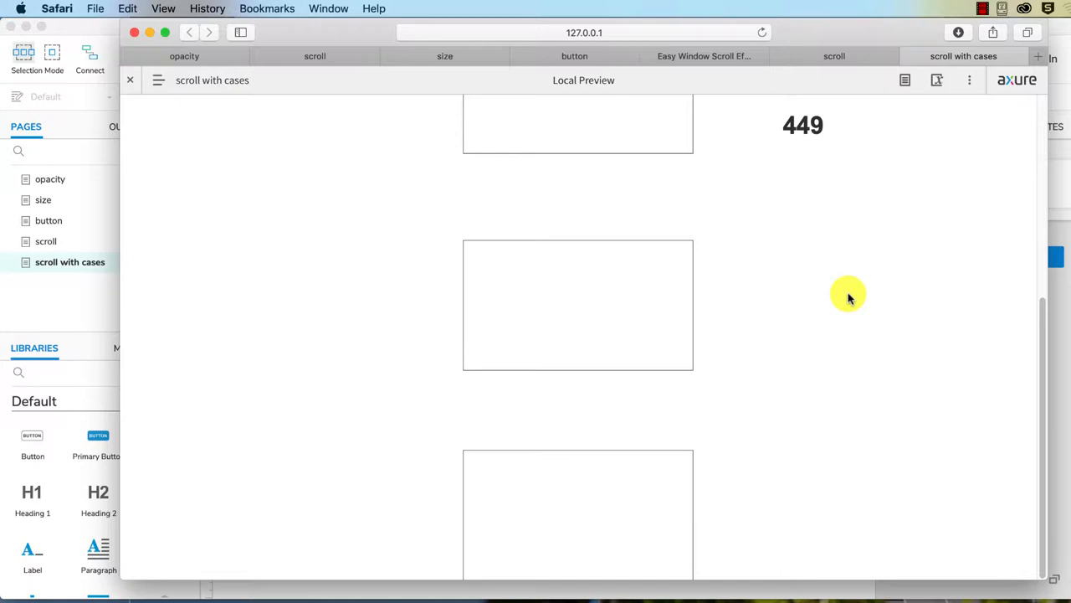
mouse_move(827, 395)
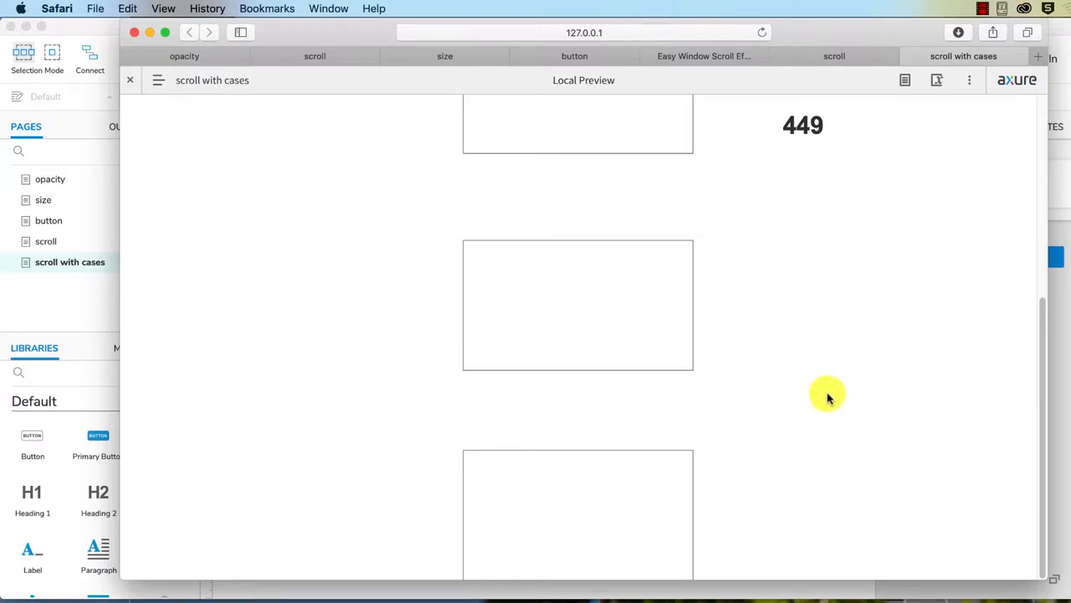
scroll("up", 3)
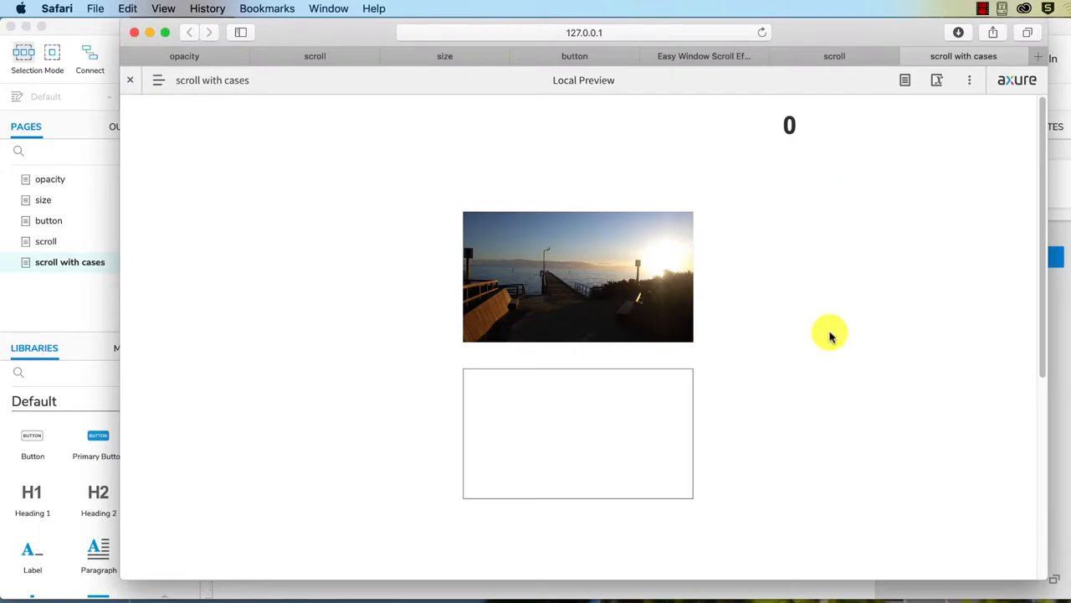
mouse_move(812, 352)
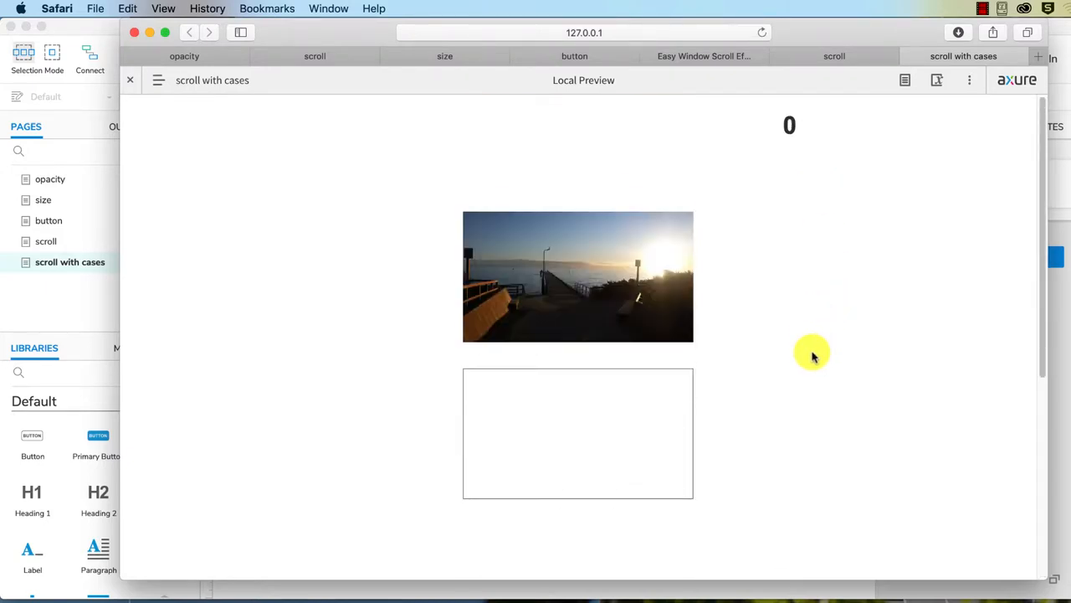
mouse_move(795, 146)
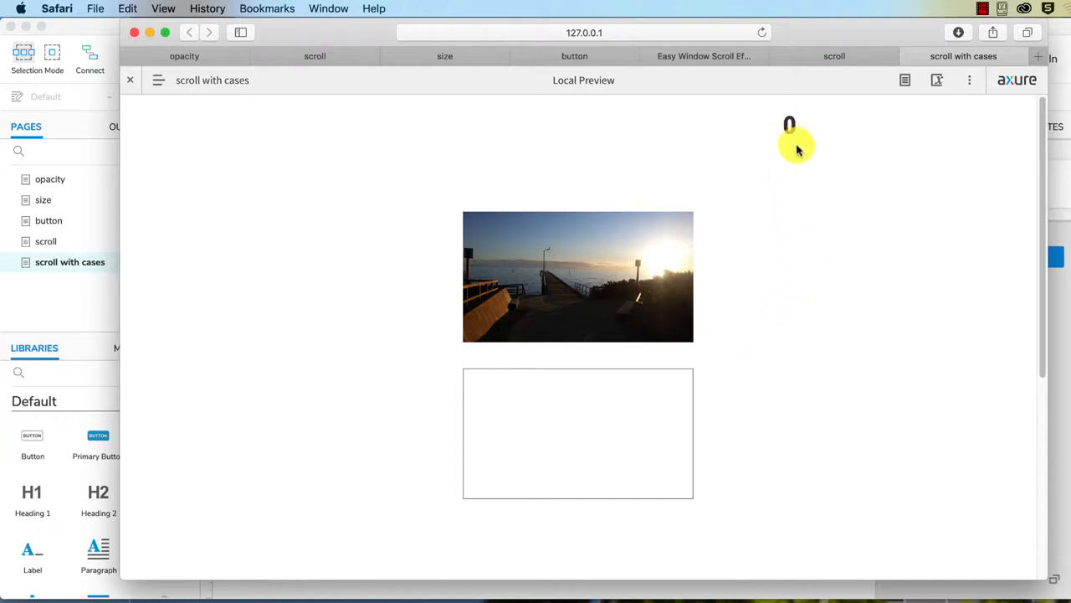
mouse_move(823, 241)
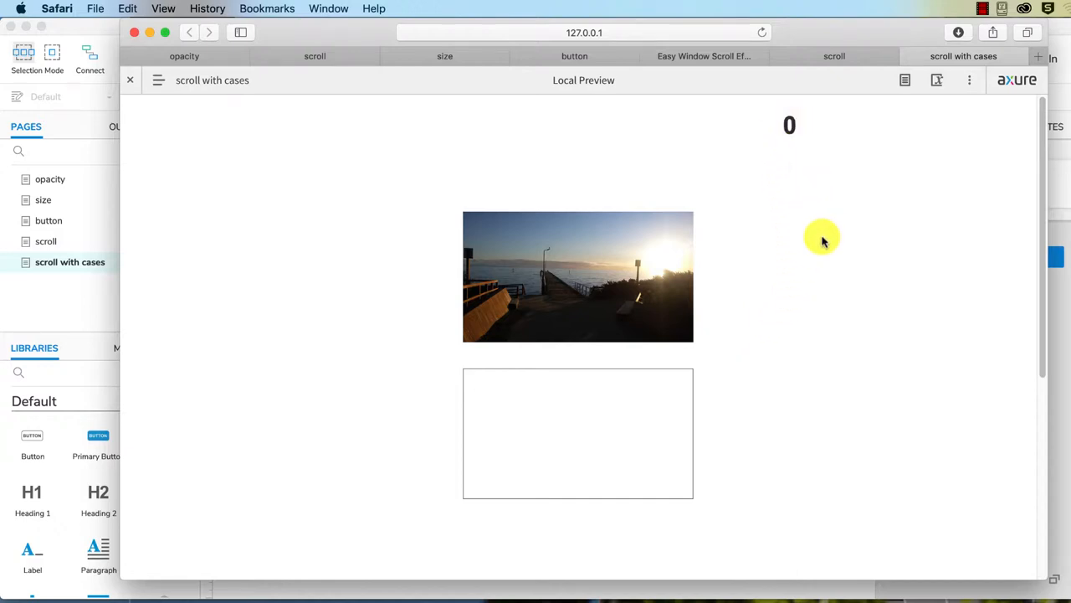
scroll("down", 3)
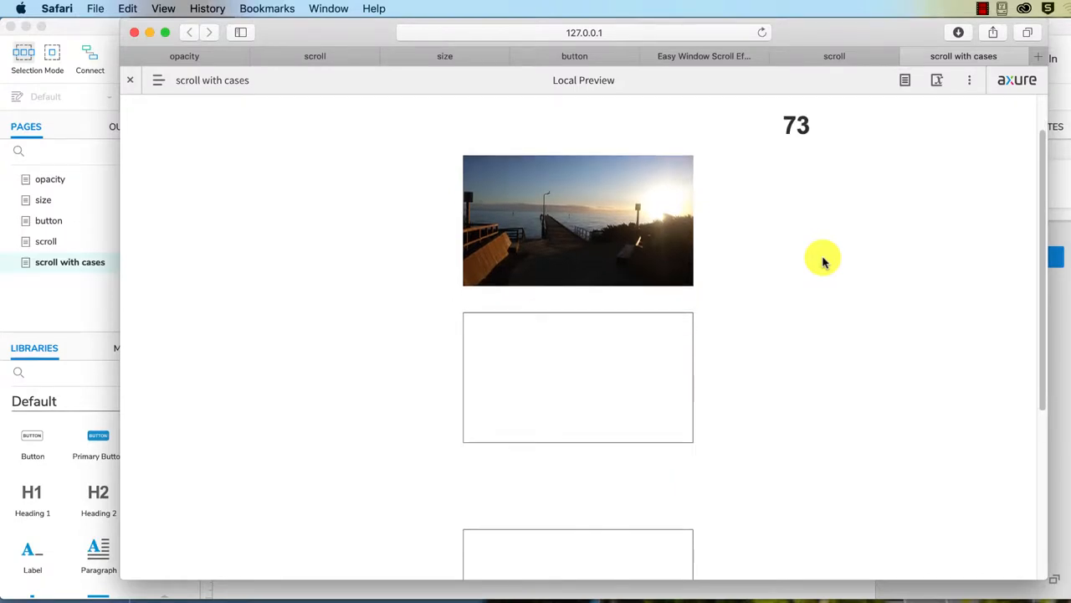
scroll("up", 3)
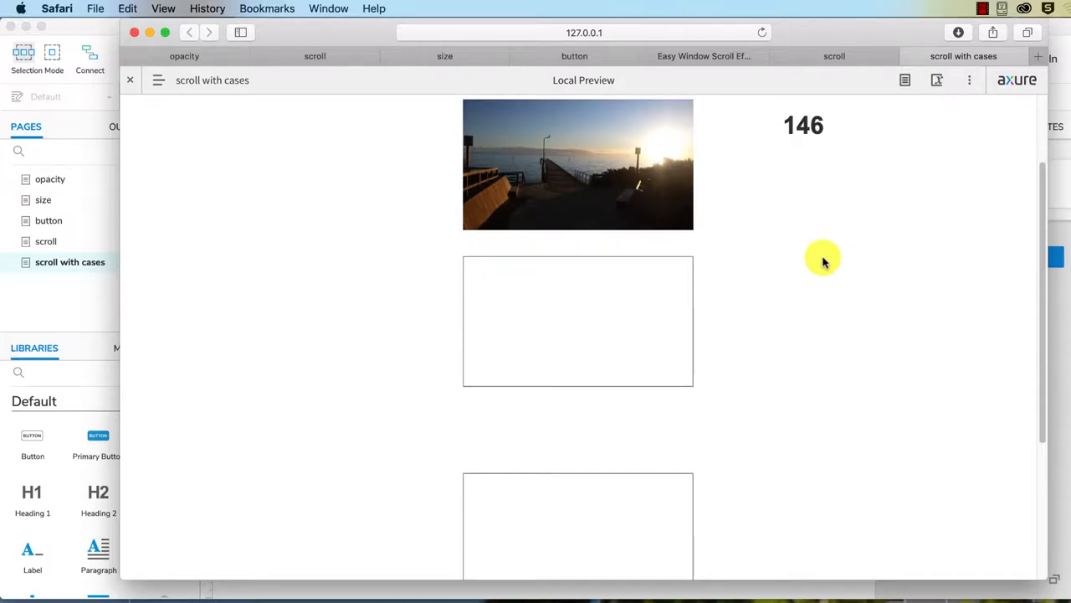
scroll("up", 3)
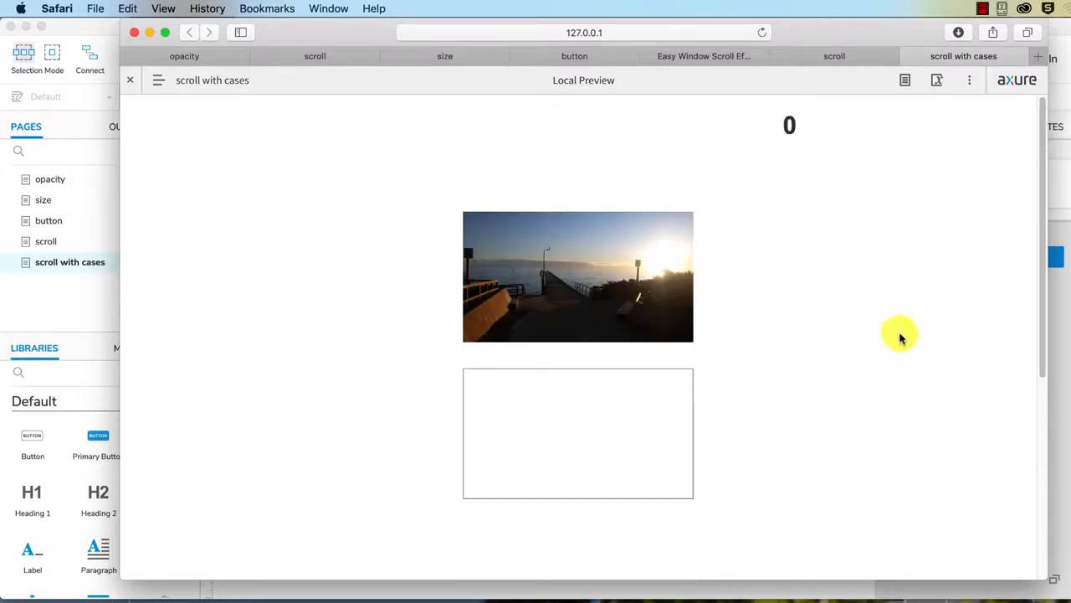
scroll("down", 3)
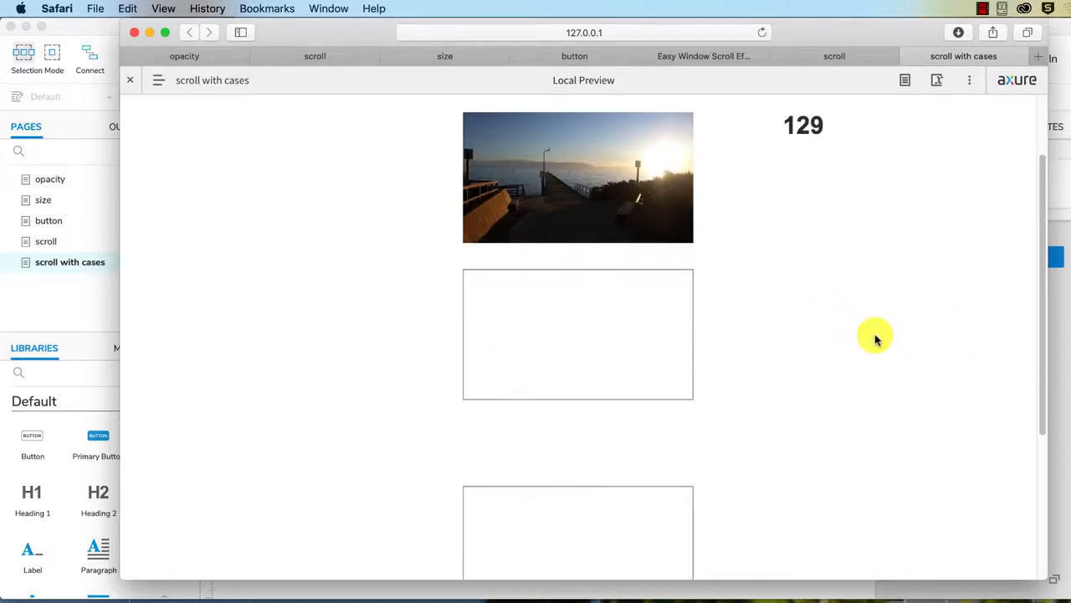
scroll("down", 3)
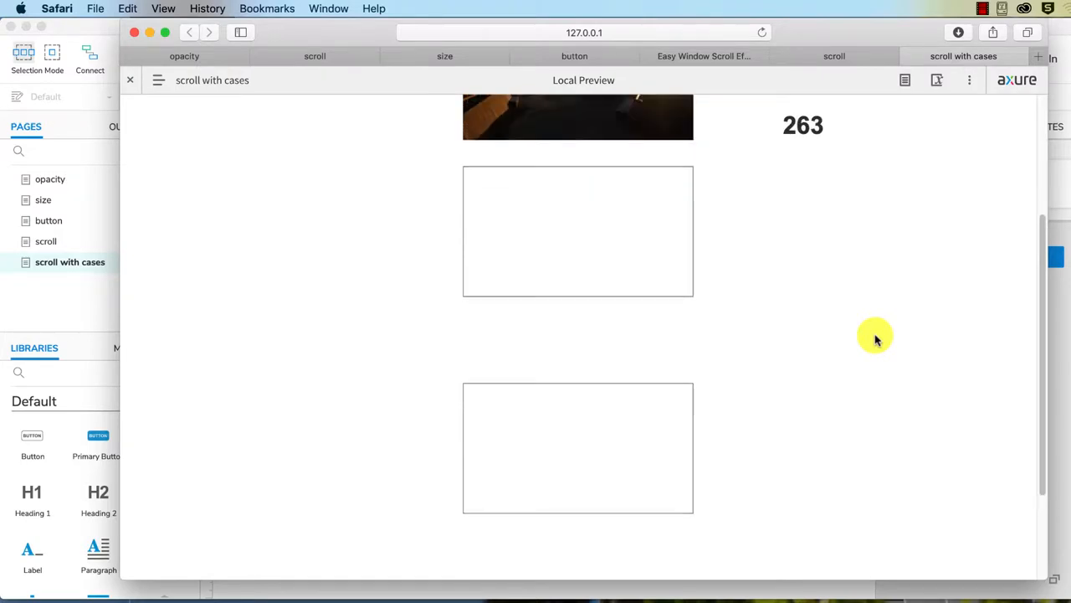
scroll("up", 3)
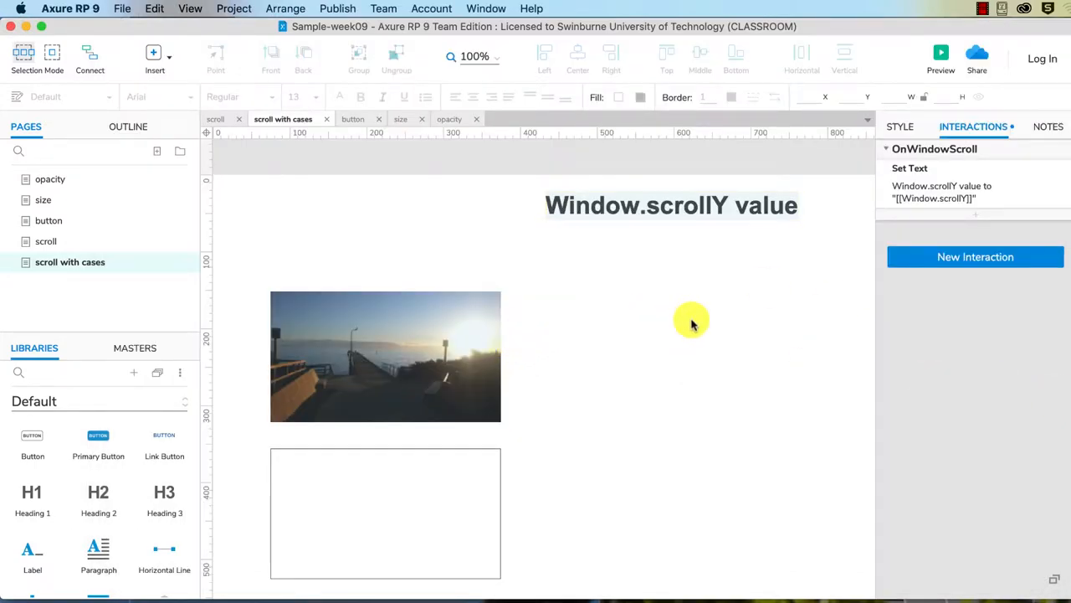
mouse_move(945, 155)
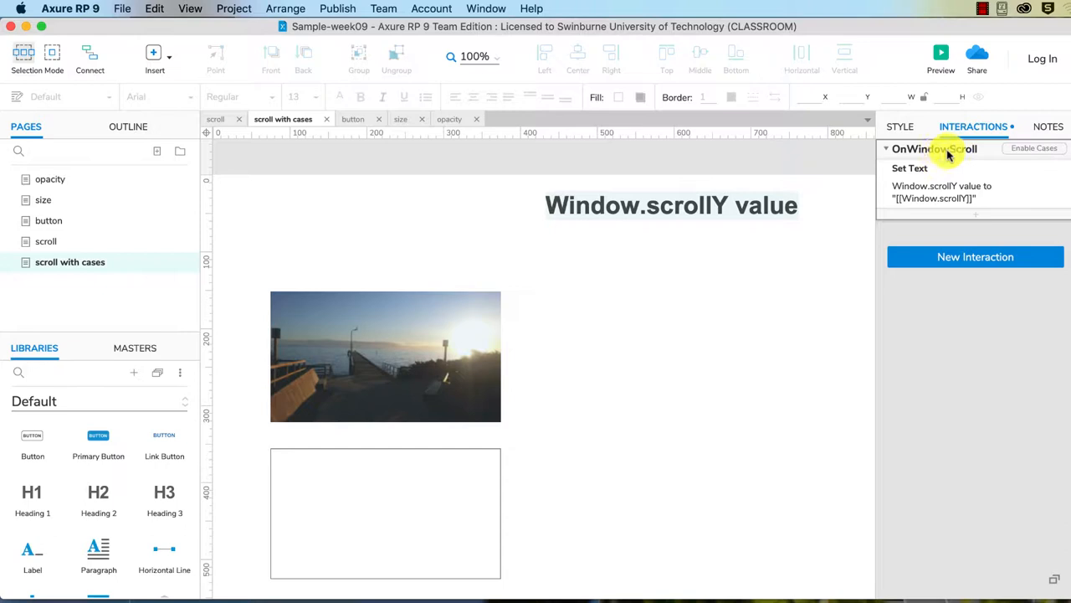
mouse_move(971, 175)
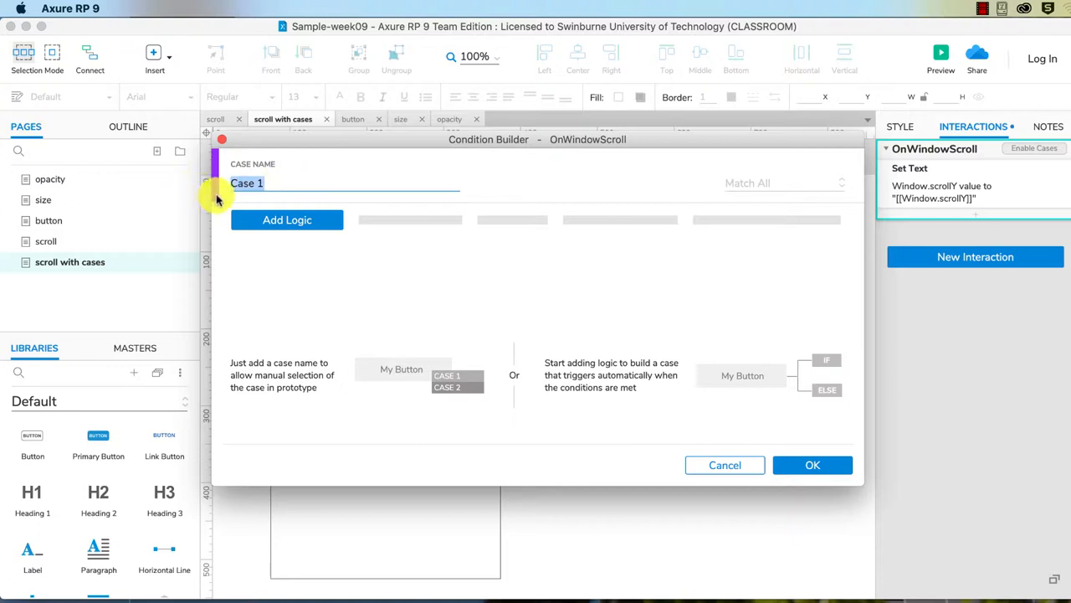
mouse_move(238, 207)
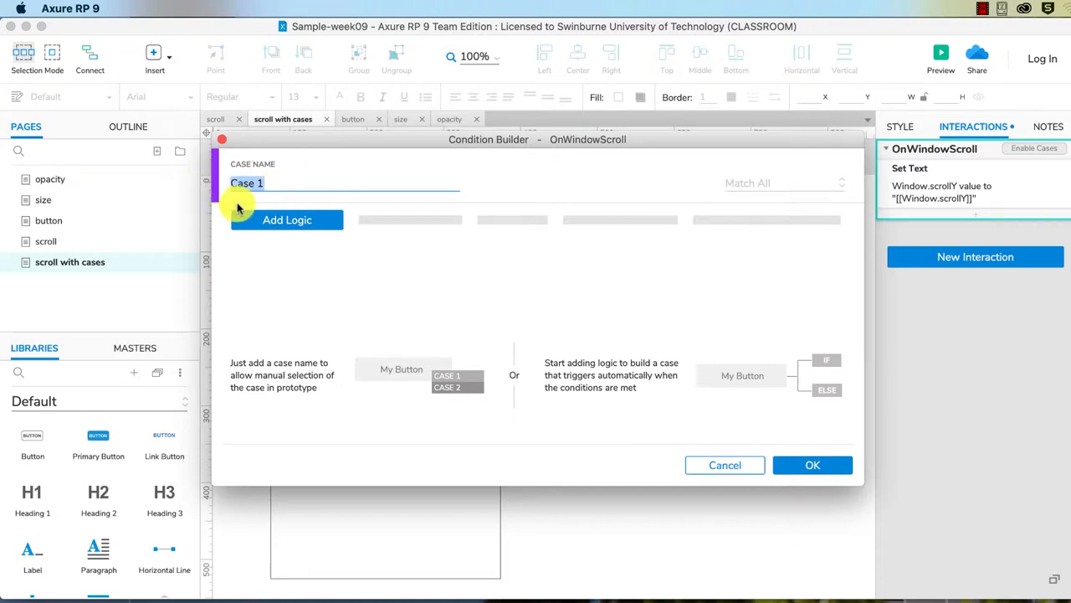
- Name the case 'hide image' and add a condition comparing the value [[Window.scrollY]]
type("hide image")
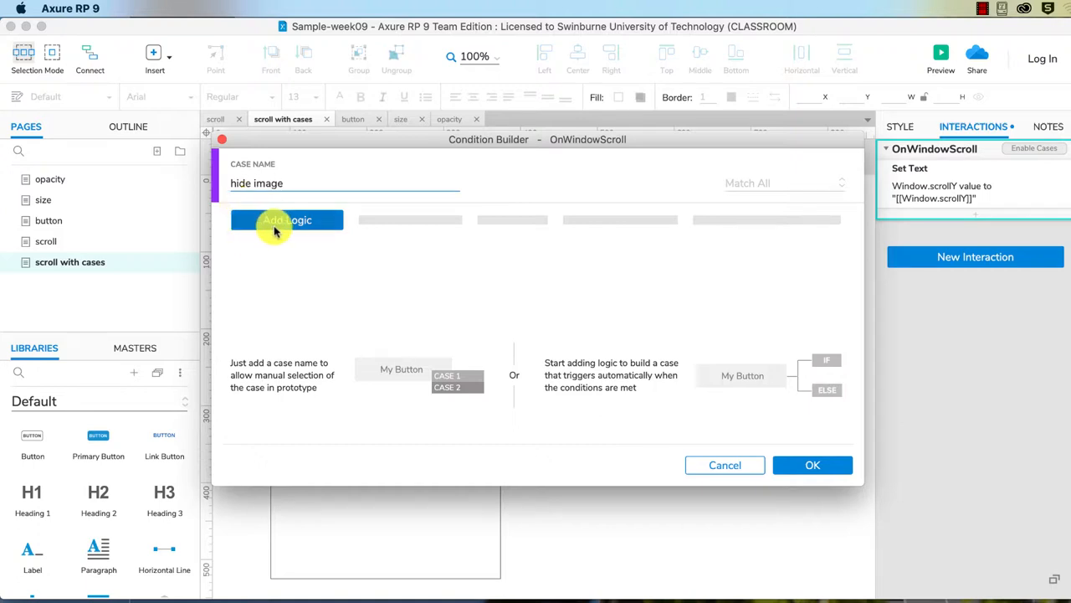
left_click(286, 219)
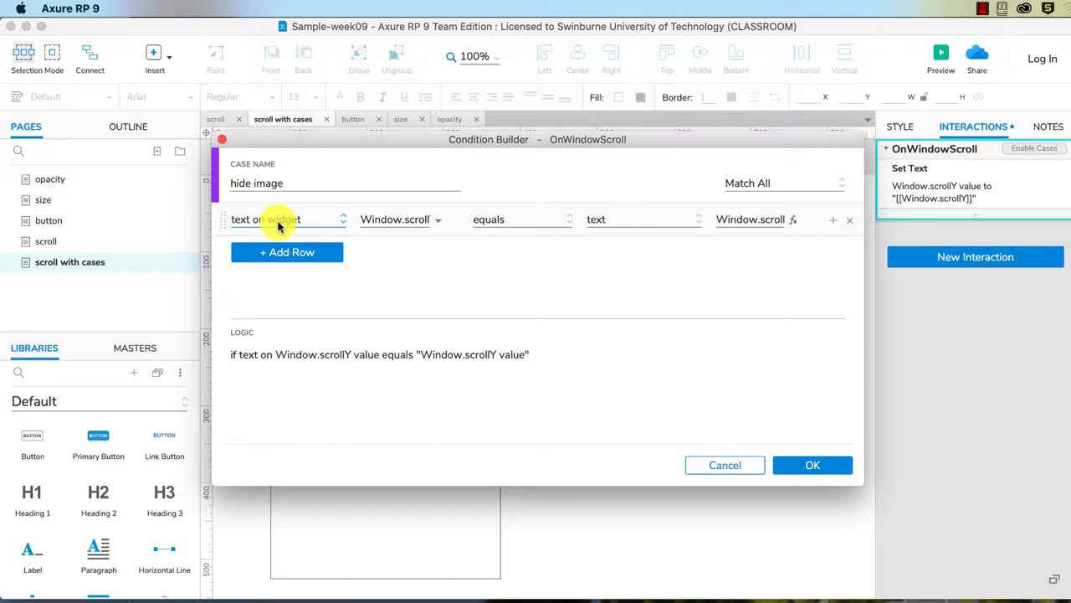
left_click(287, 218)
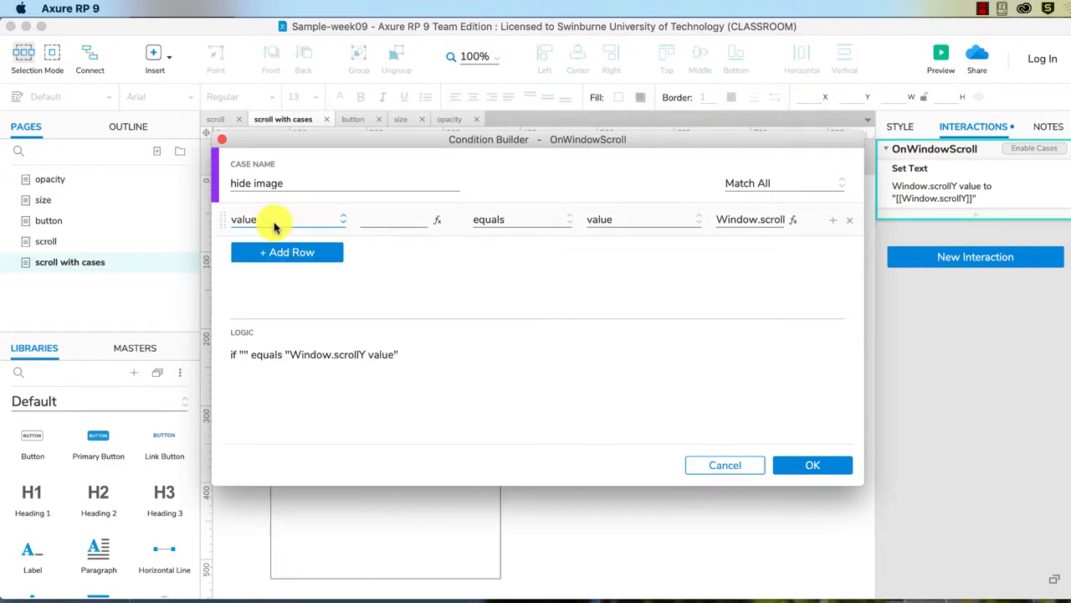
mouse_move(467, 234)
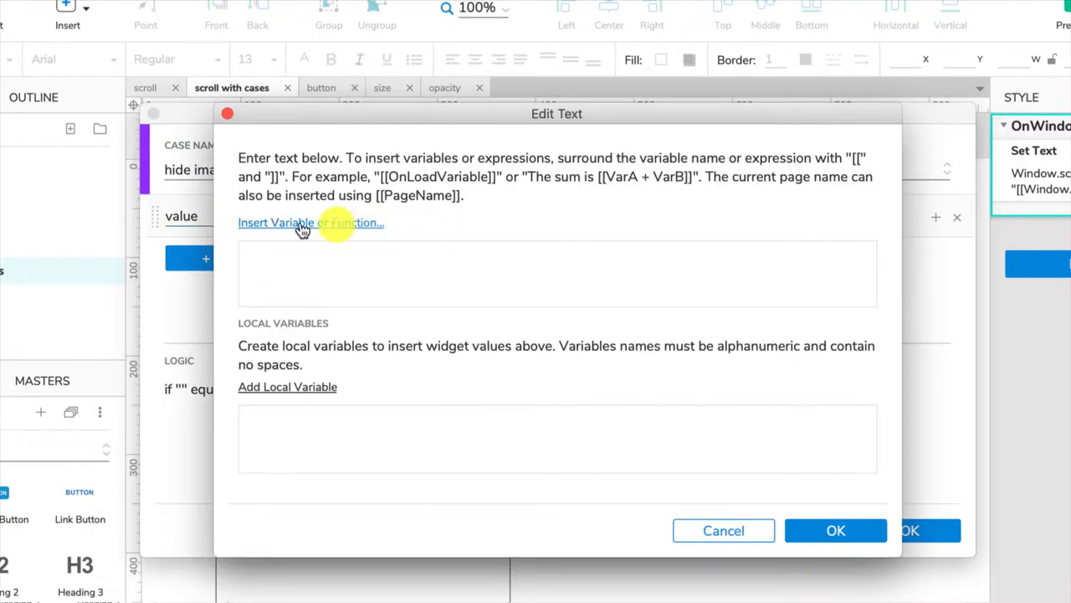
left_click(311, 222)
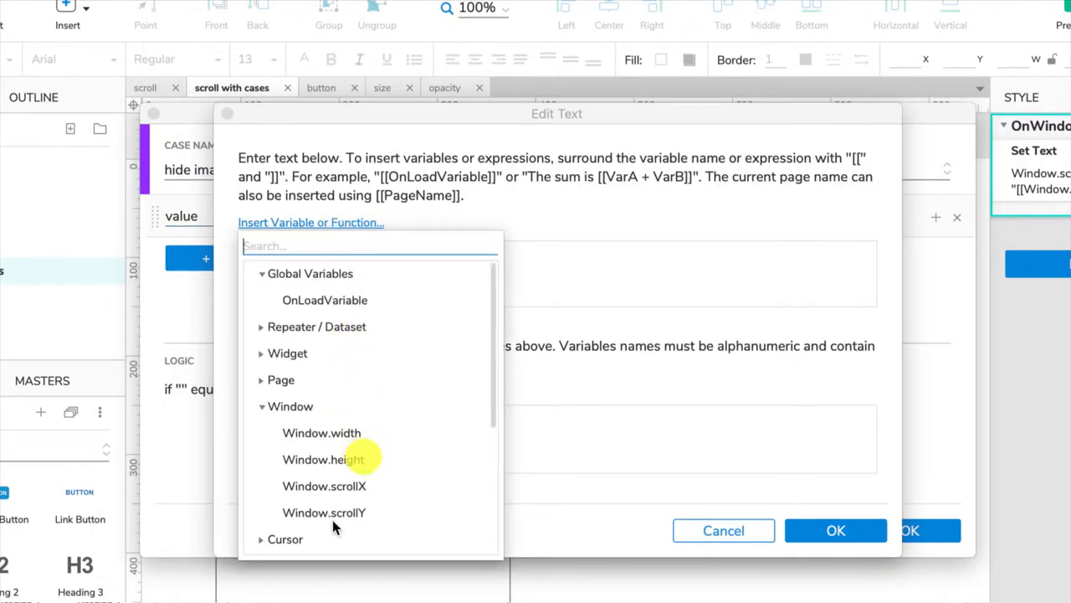
left_click(324, 512)
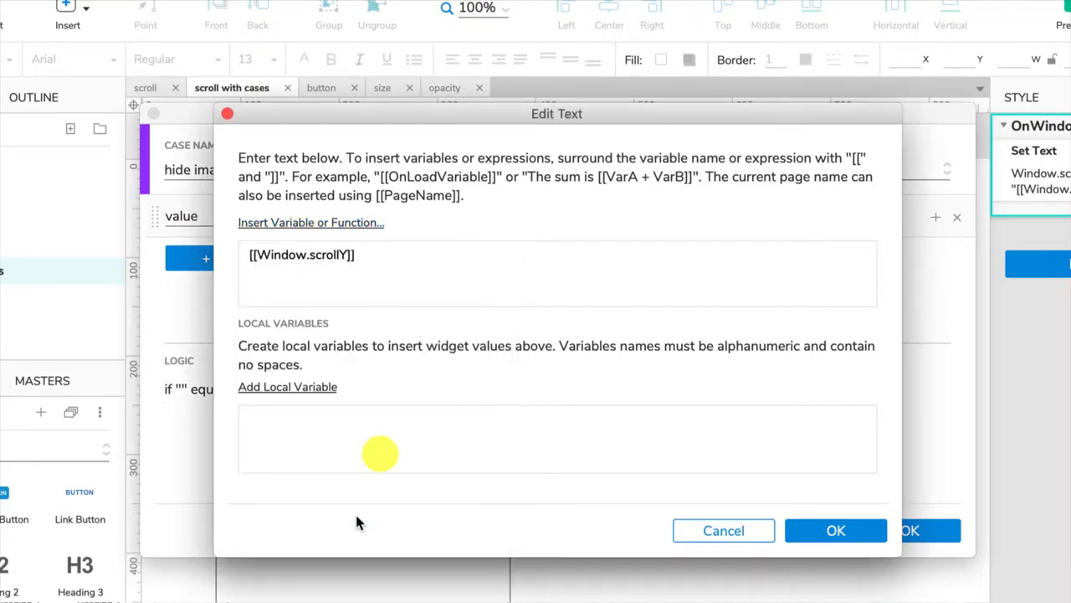
left_click(834, 529)
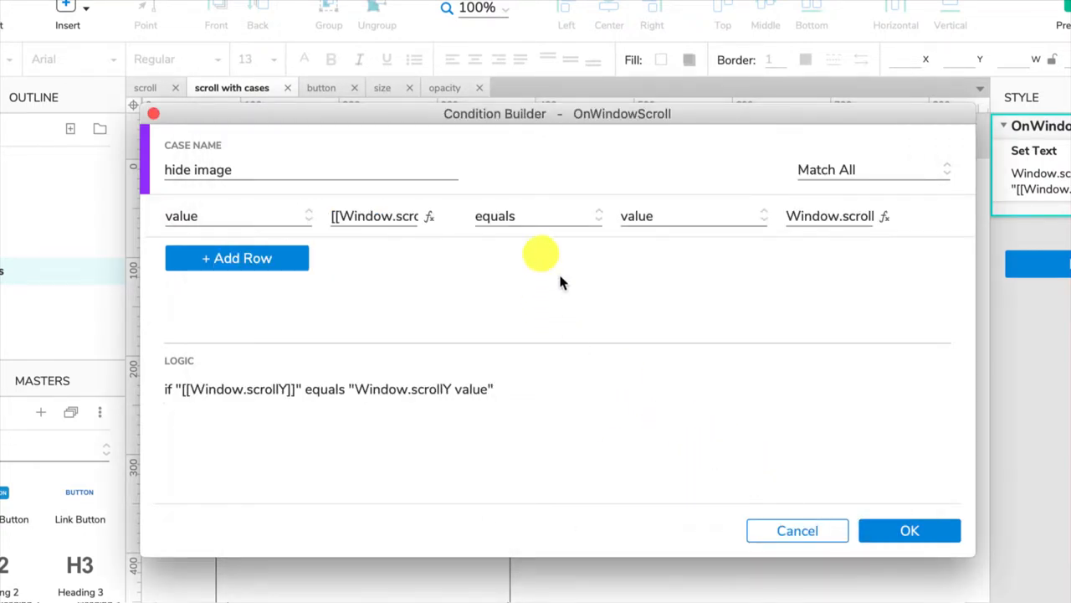
mouse_move(528, 247)
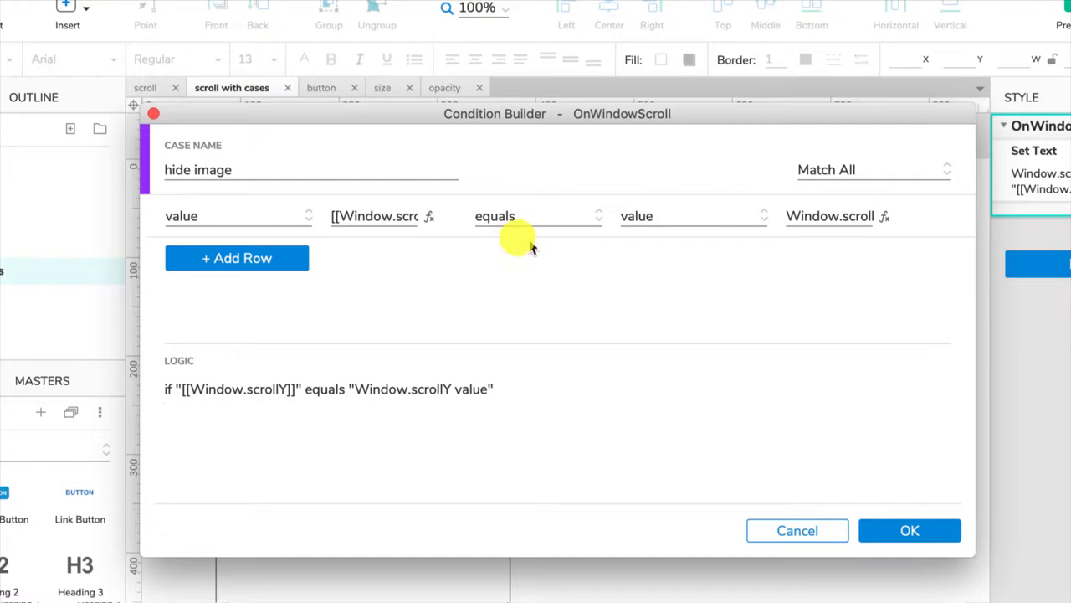
mouse_move(526, 226)
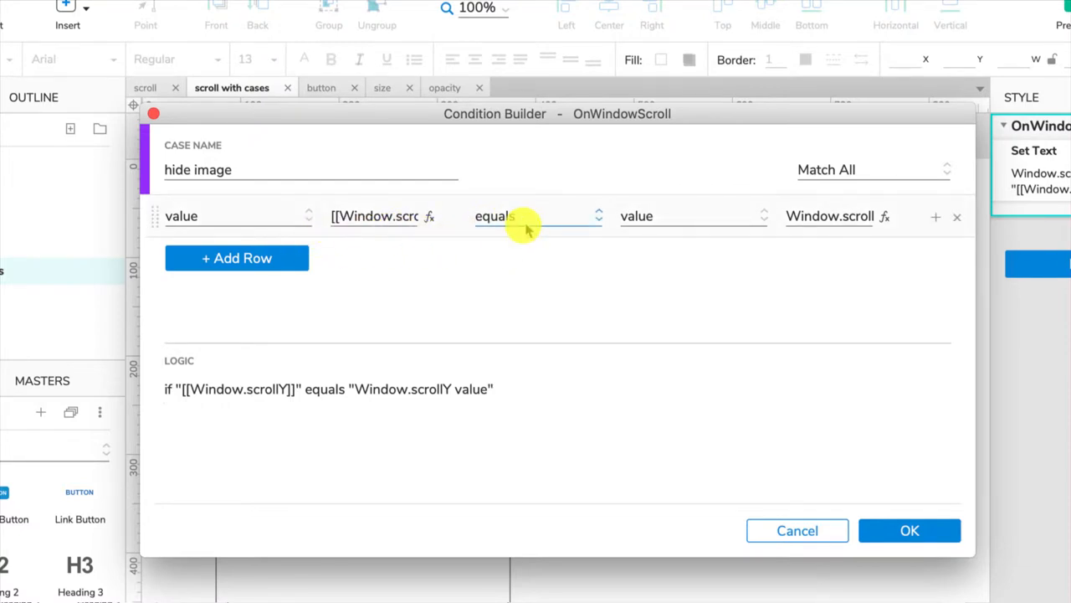
- Set the comparison to 'is greater than or equals' 110 and confirm the condition
left_click(540, 216)
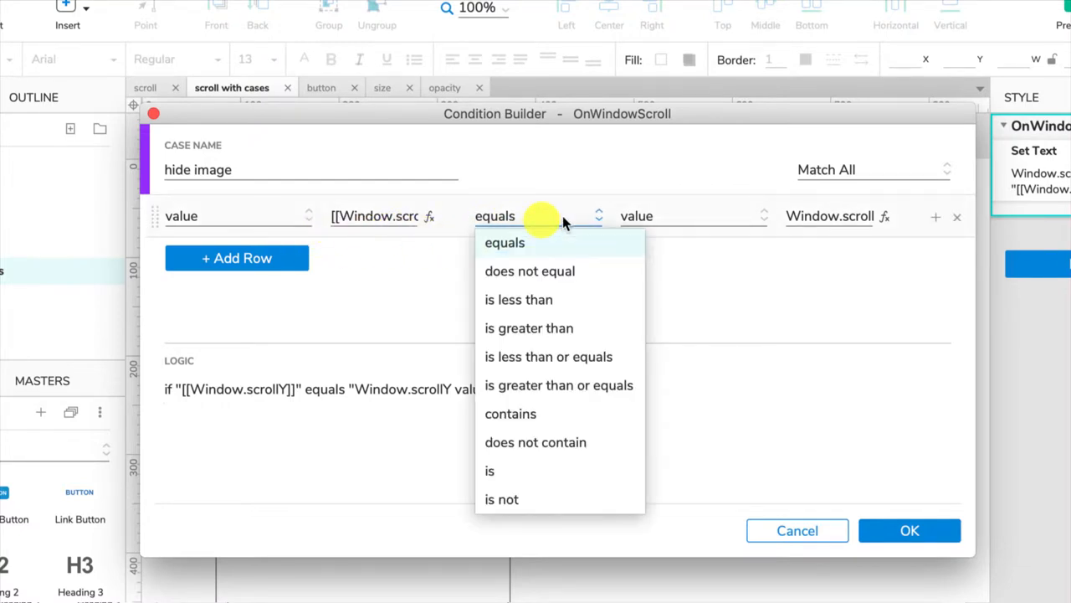
mouse_move(559, 386)
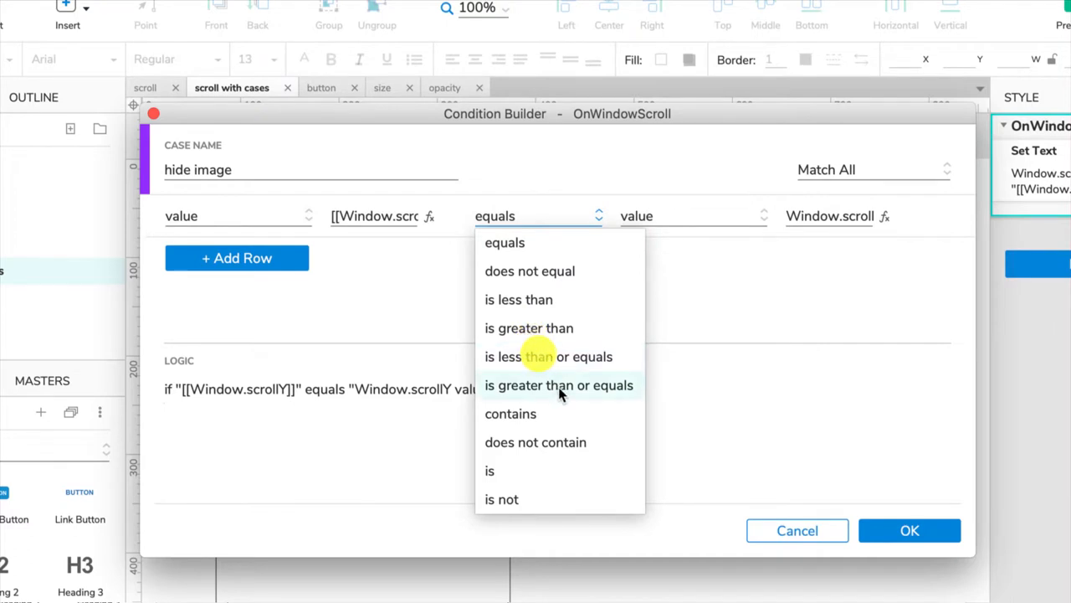
left_click(559, 385)
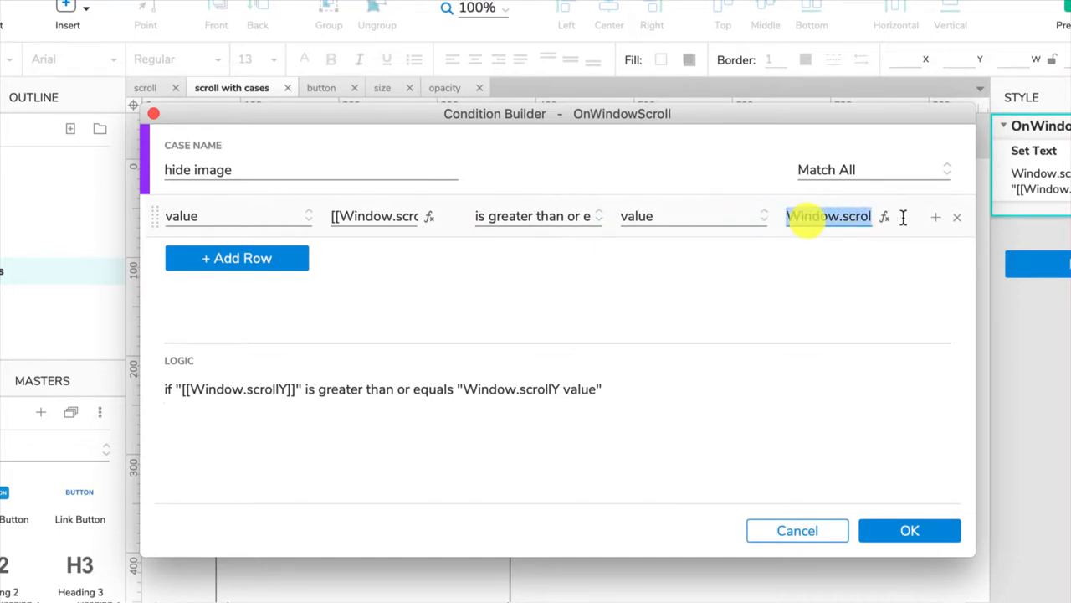
type("1")
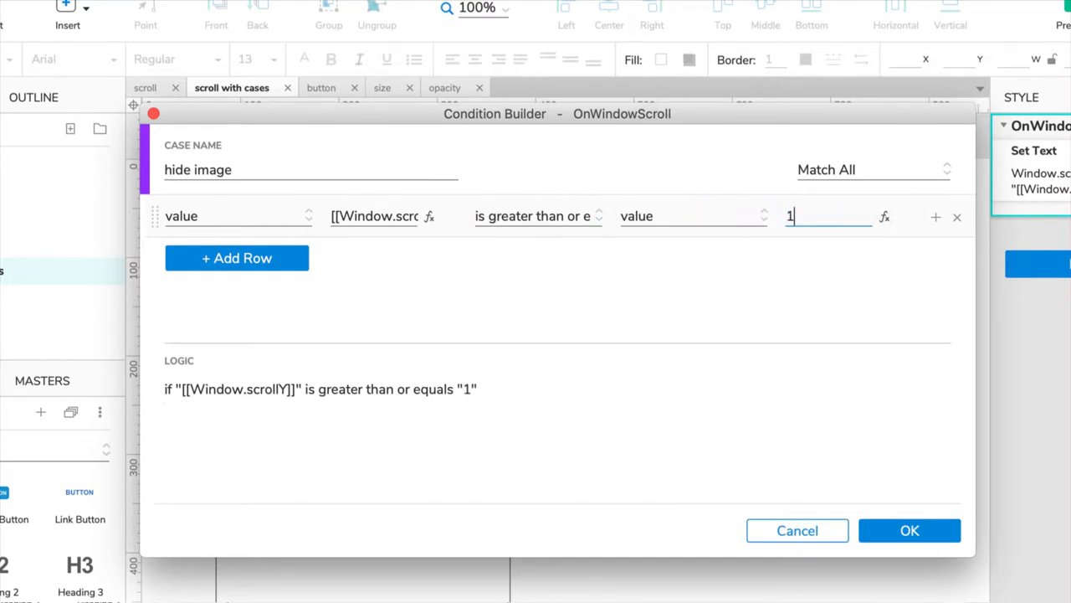
type("10")
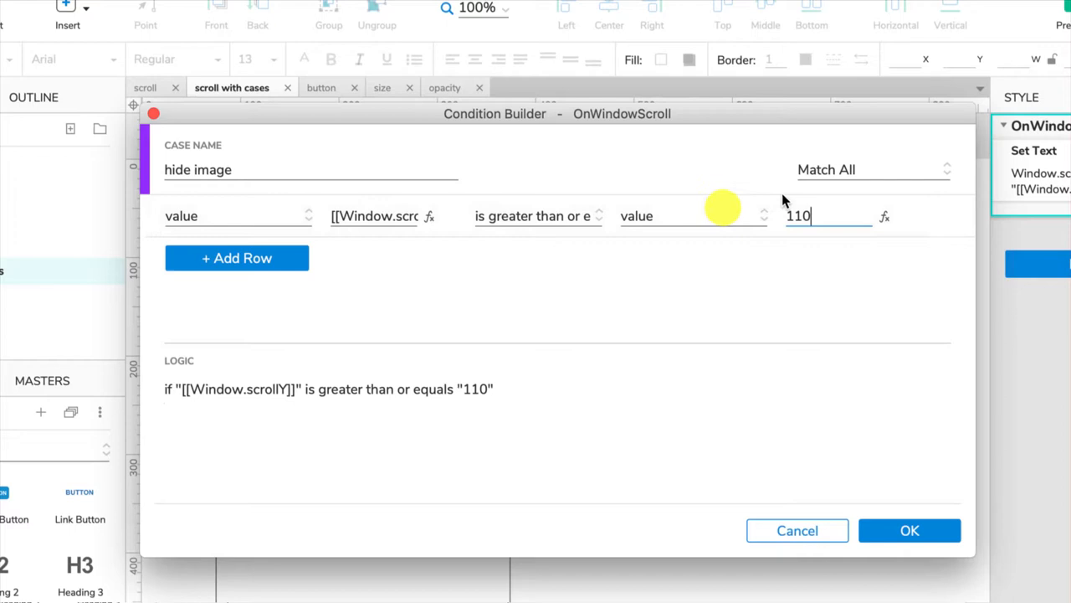
left_click(909, 529)
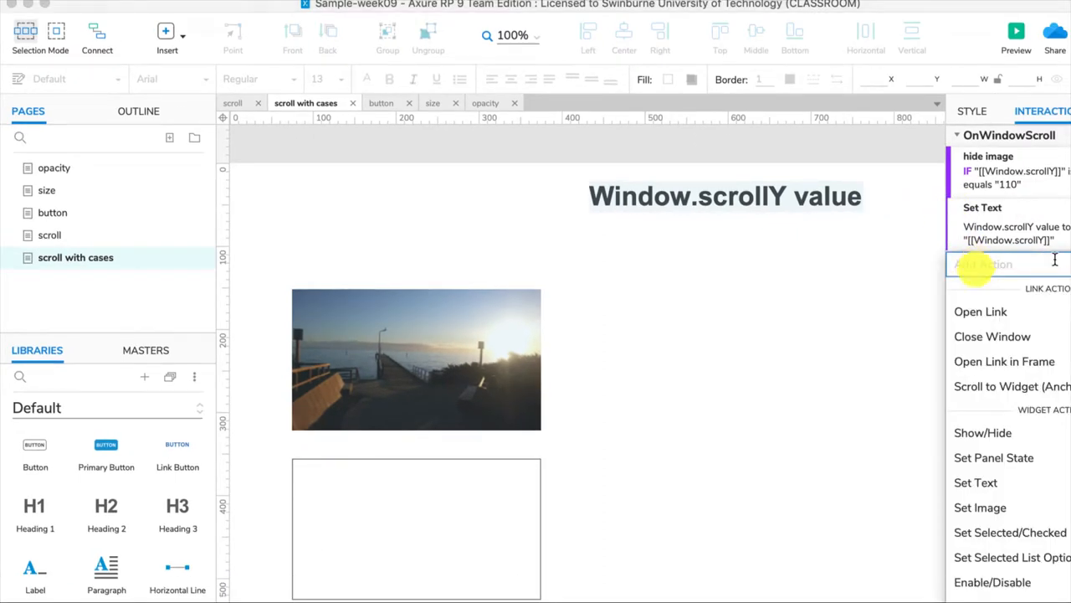
- Add a Show/Hide action hiding scroll-image with a 500ms fade
left_click(983, 433)
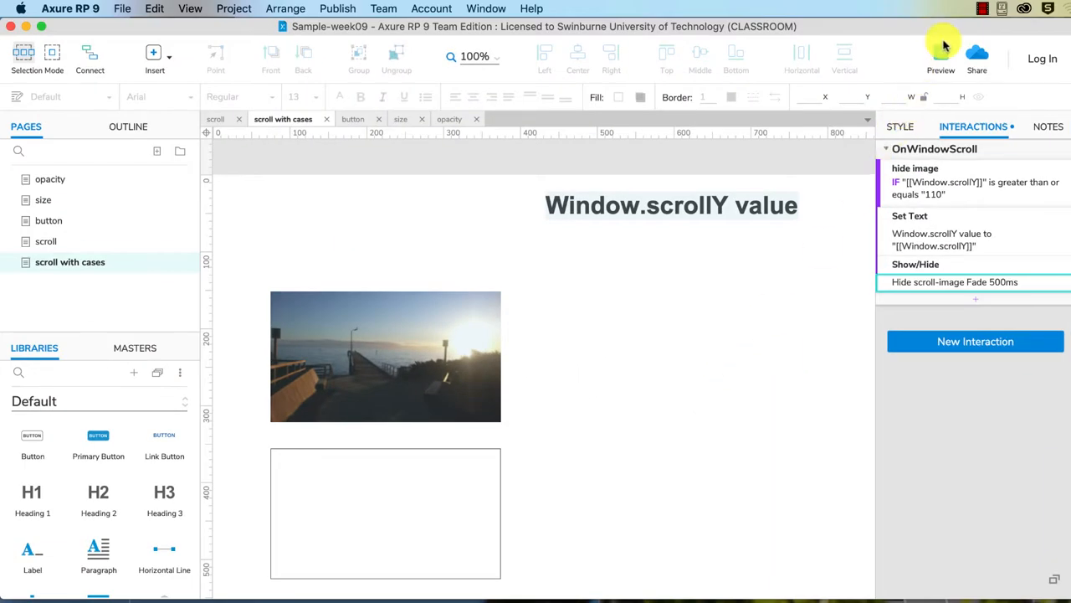
mouse_move(940, 56)
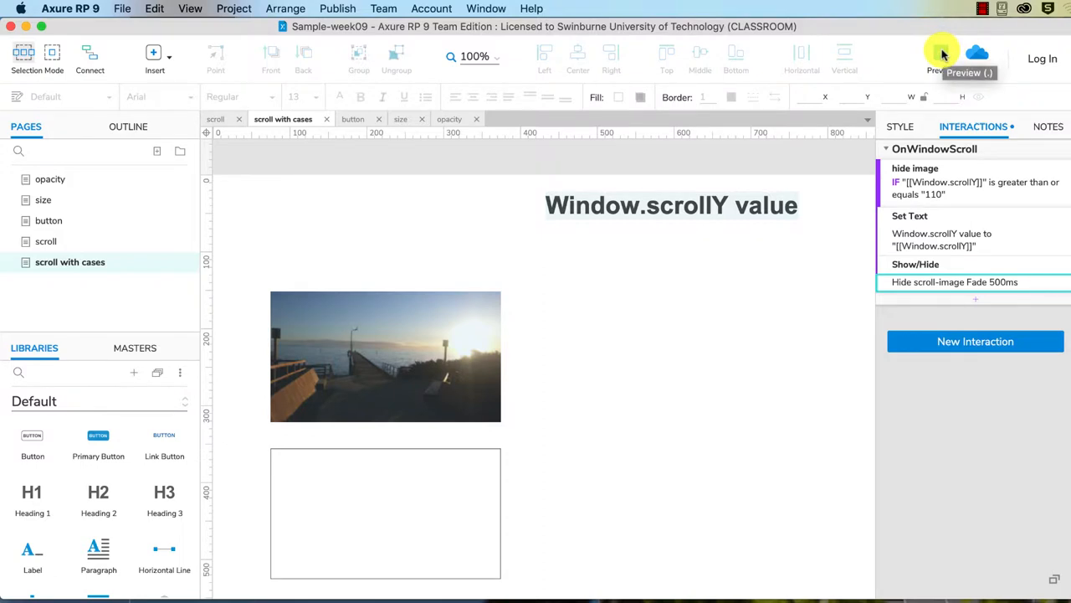
- Preview in Safari and scroll down until the image fades out and the label reads 244
left_click(963, 59)
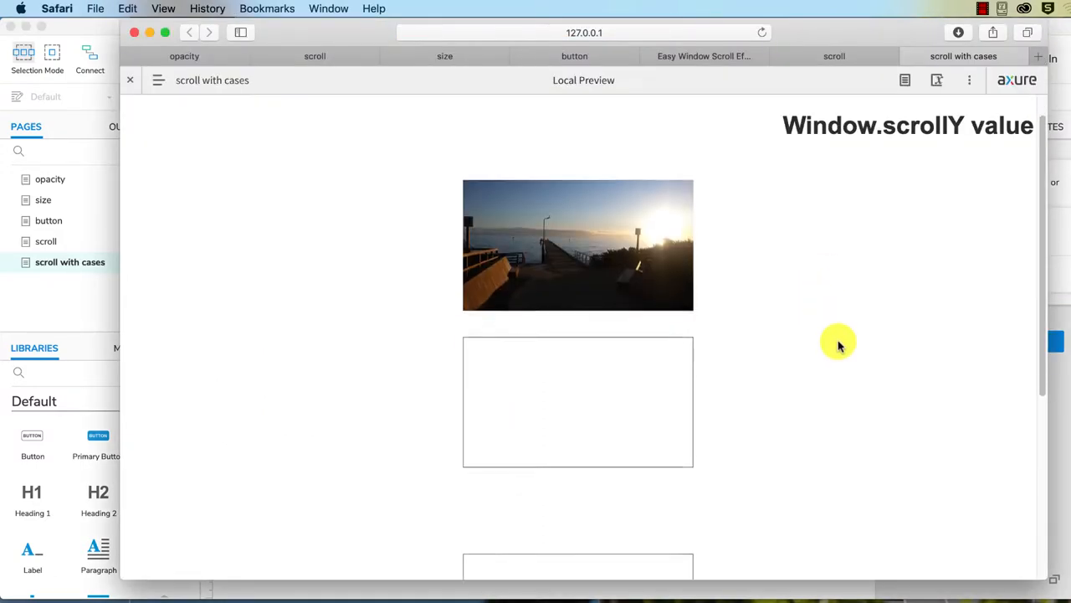
scroll("down", 3)
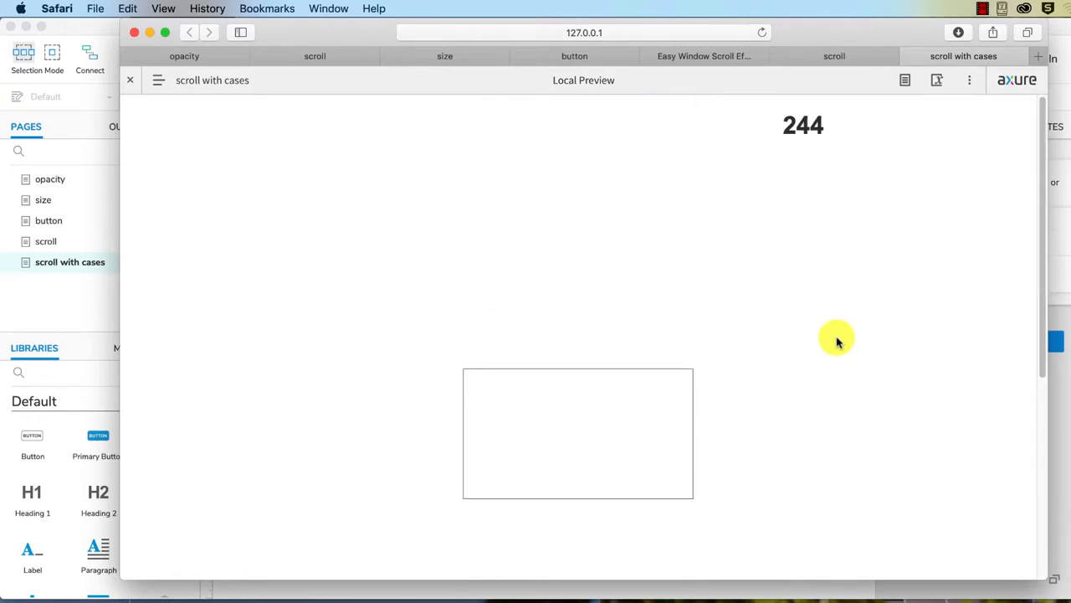
mouse_move(818, 232)
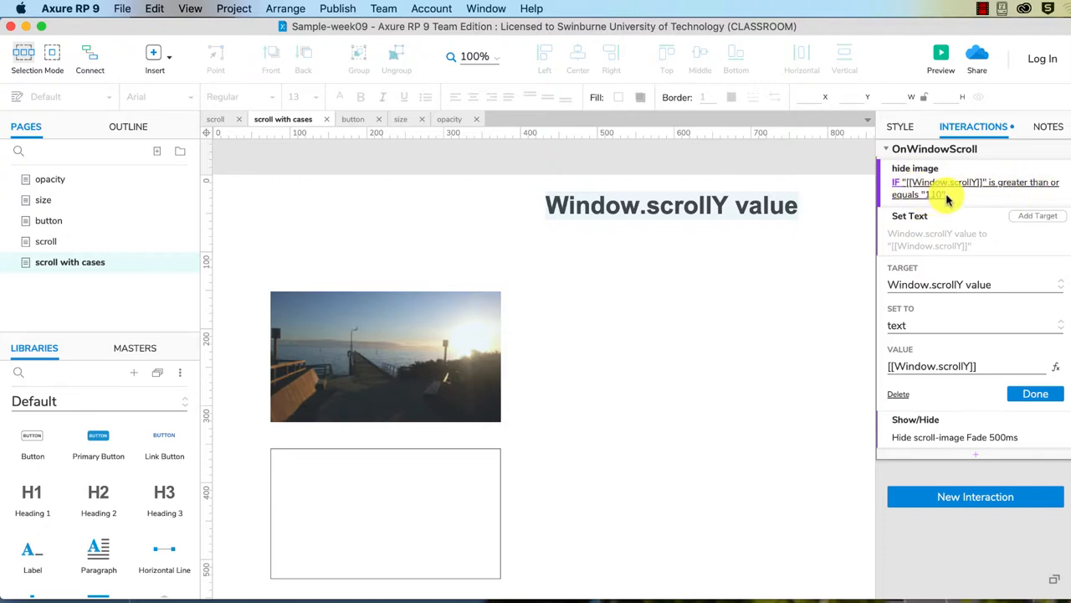
- Close the Set Text action and open the Condition Builder for a new case
left_click(1036, 393)
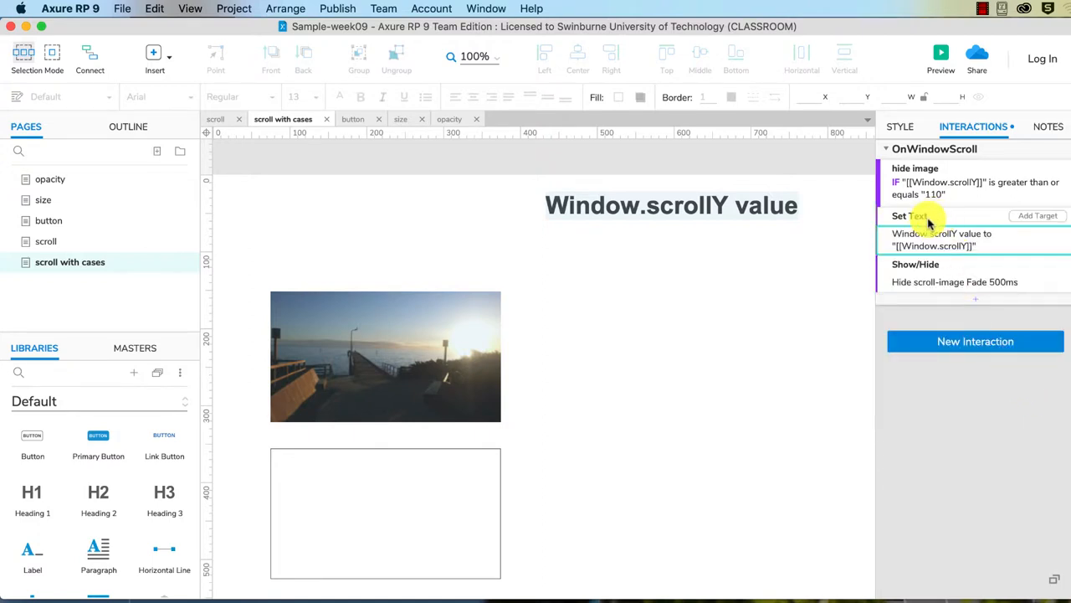
mouse_move(740, 295)
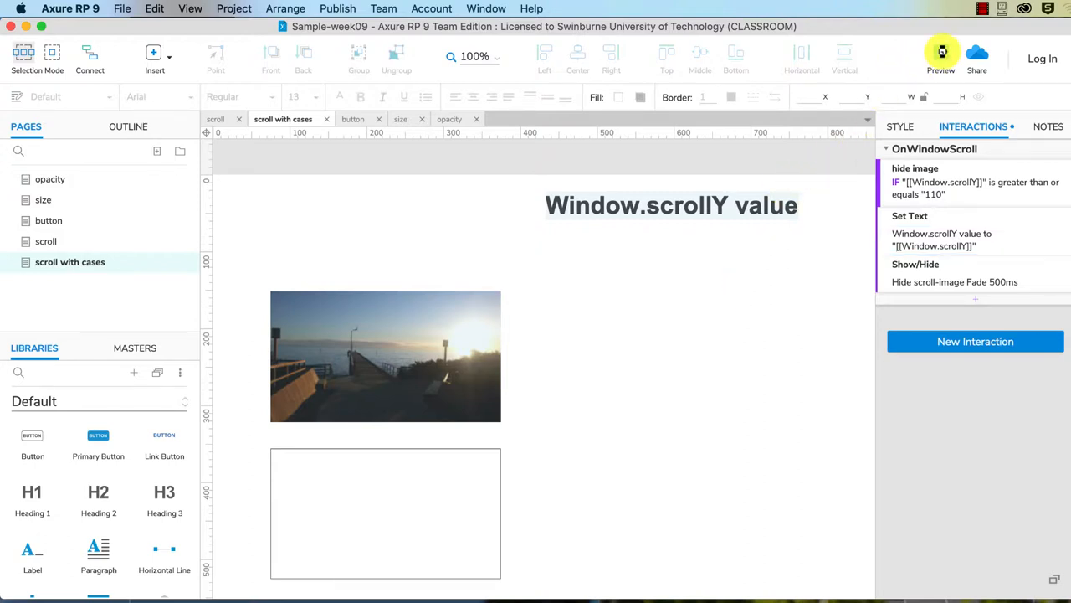
left_click(940, 51)
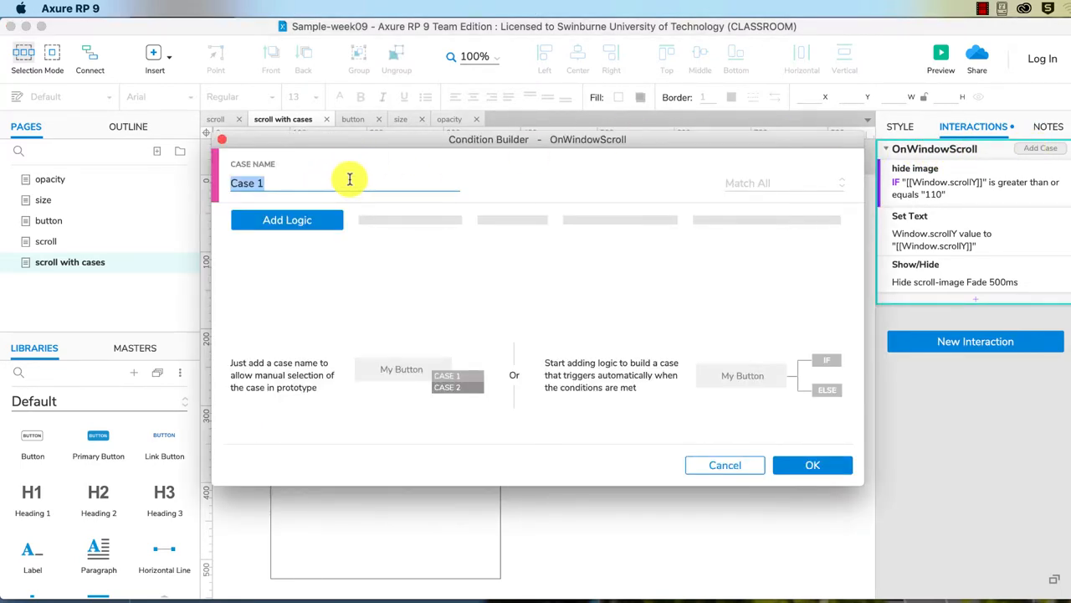
- Name the case 'show image' and add logic using the value [[Window.scrollY]]
type("show image")
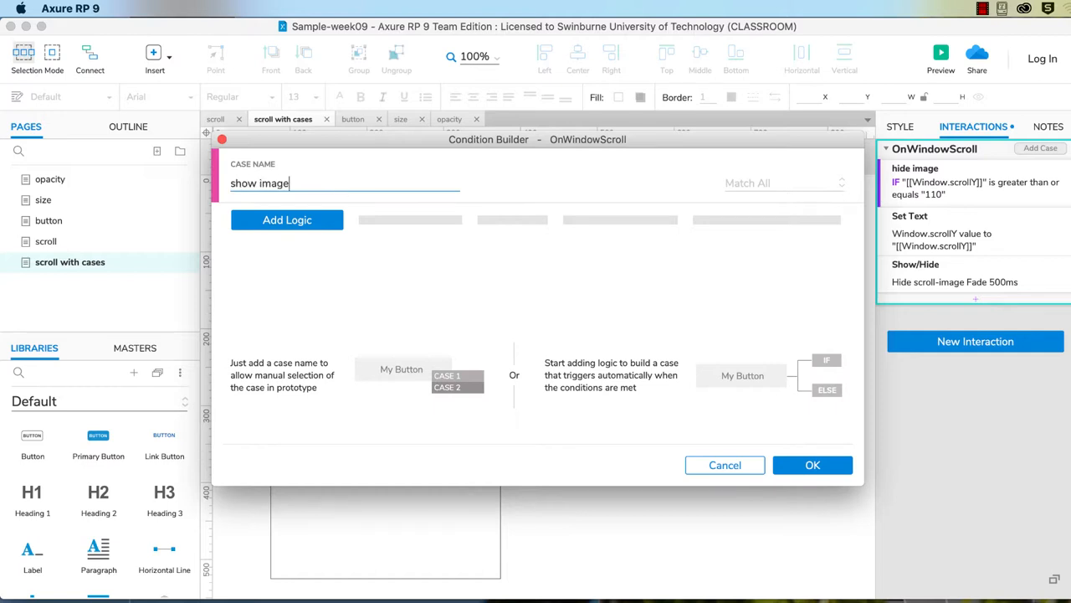
left_click(287, 219)
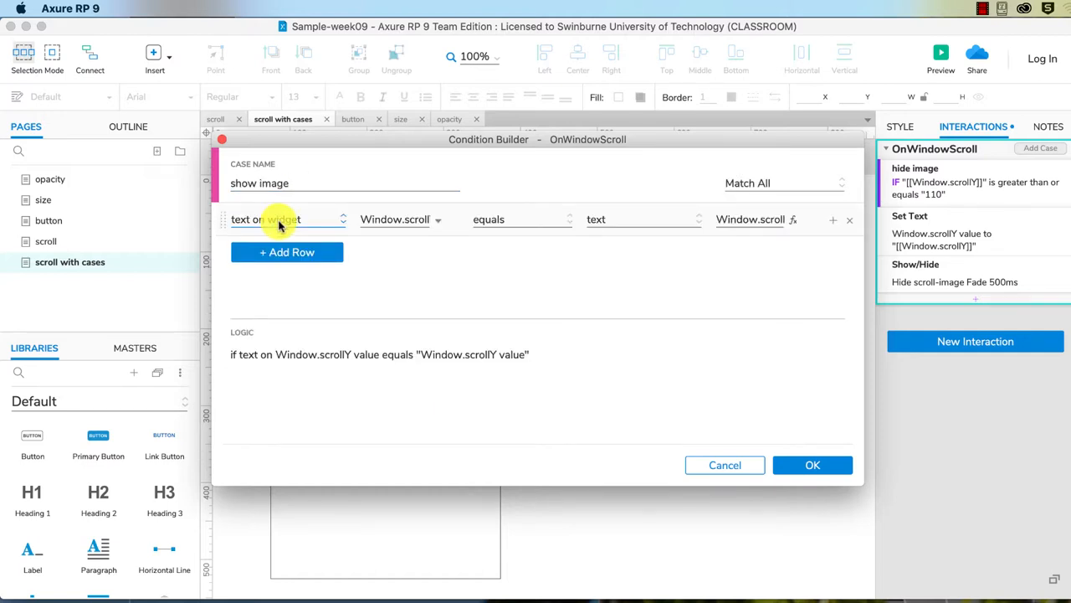
left_click(284, 219)
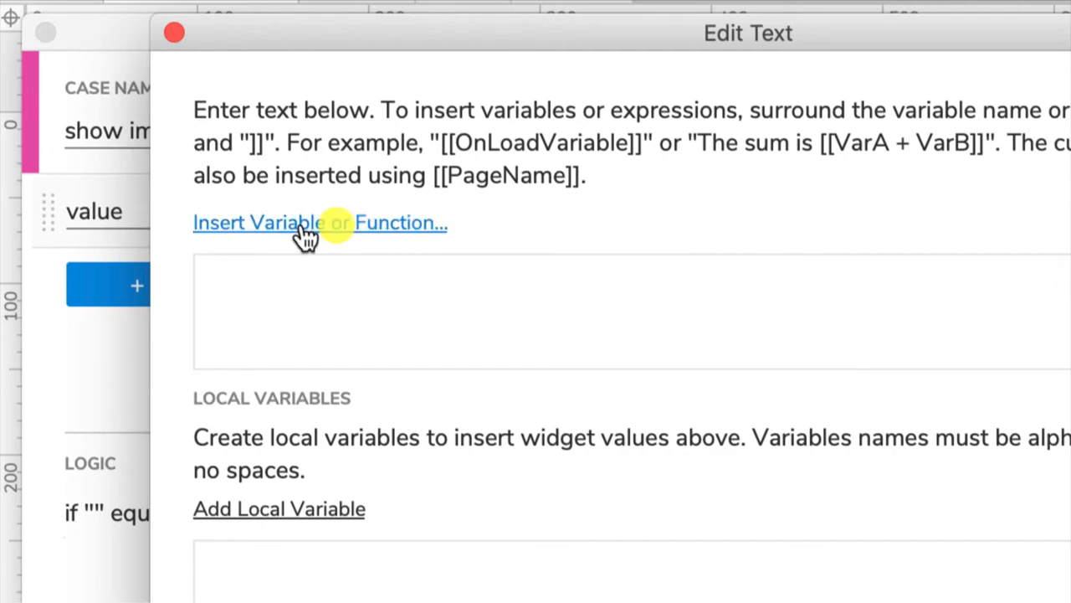
left_click(320, 222)
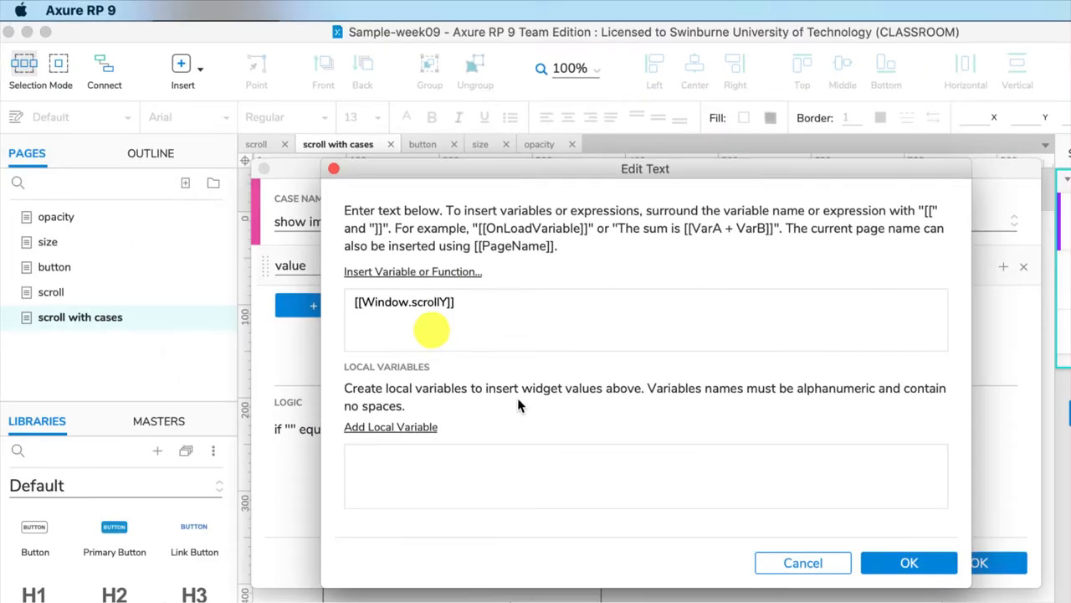
left_click(909, 562)
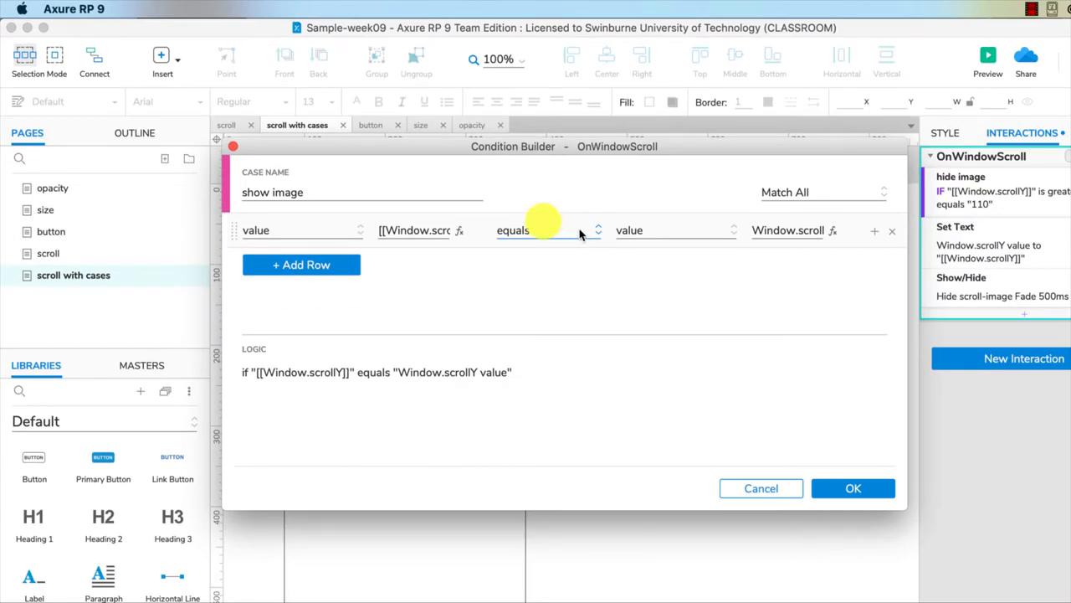
- Set the comparison to 'is less than' 110 and confirm the condition
left_click(548, 230)
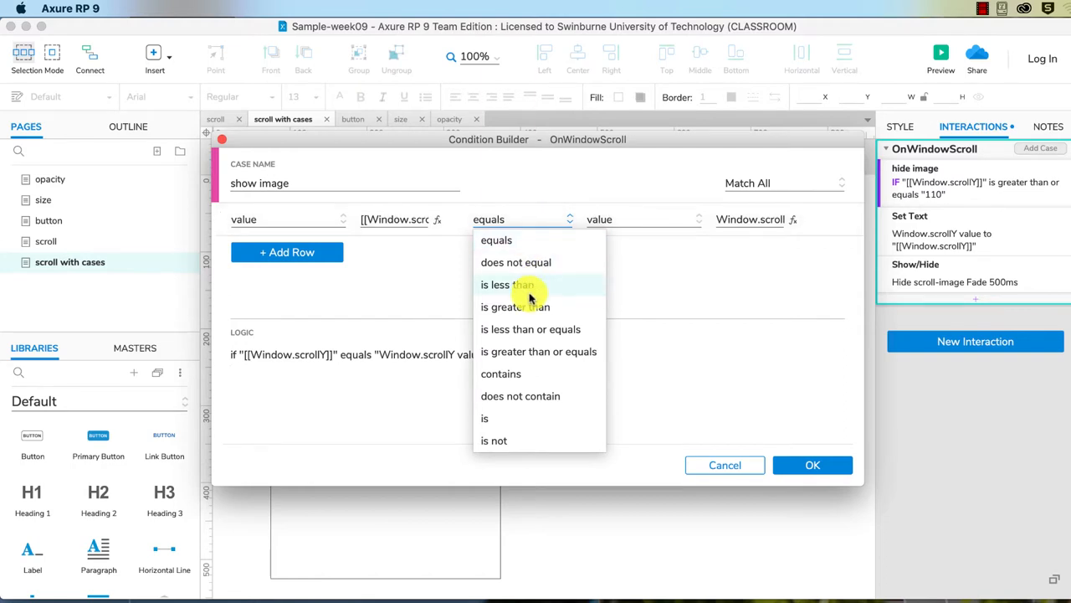
left_click(506, 284)
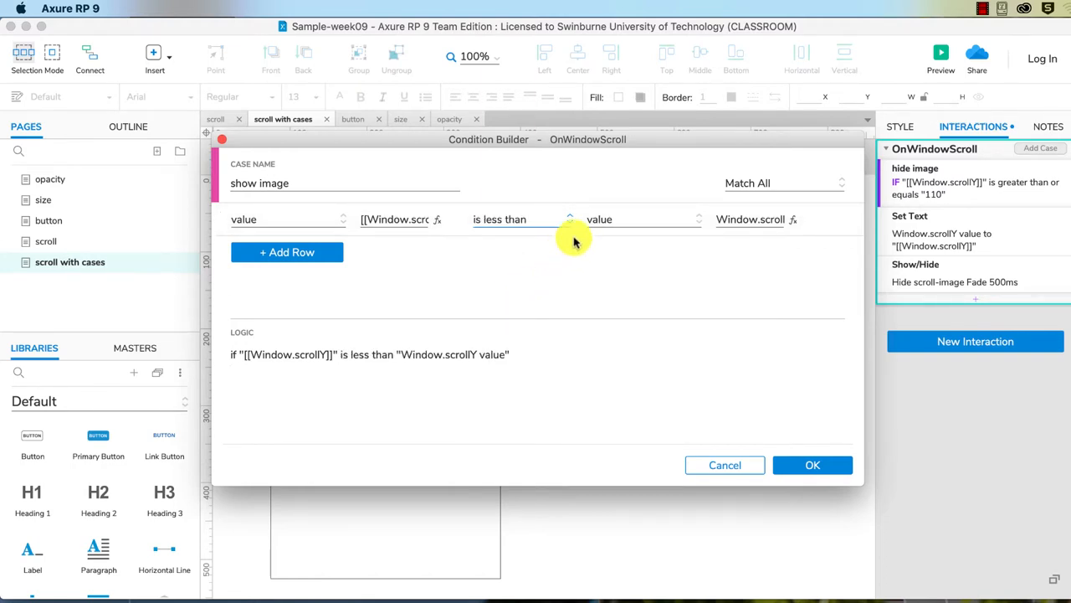
mouse_move(792, 219)
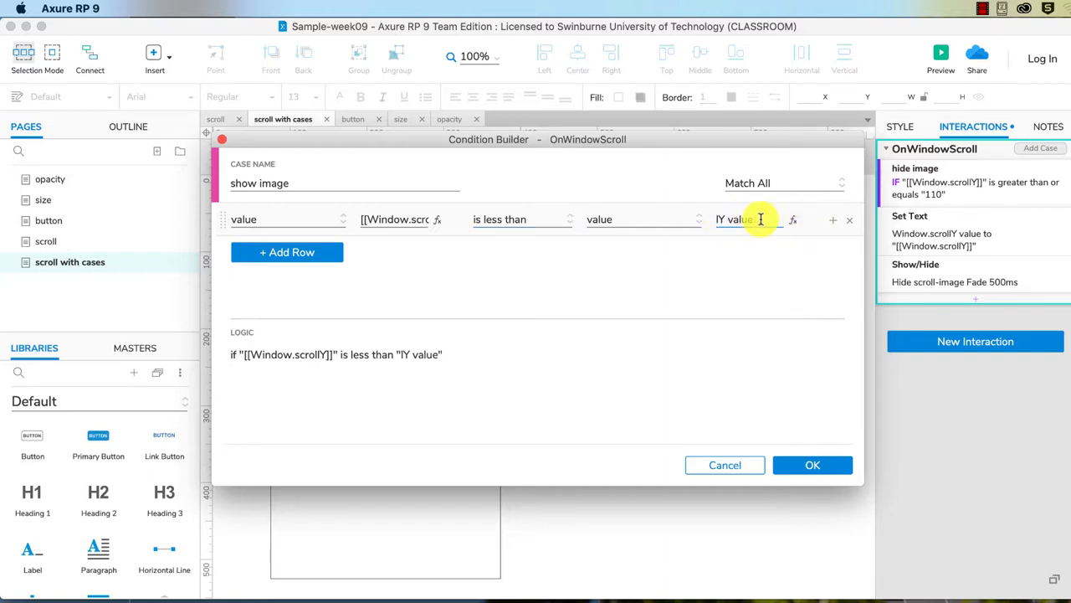
type("110")
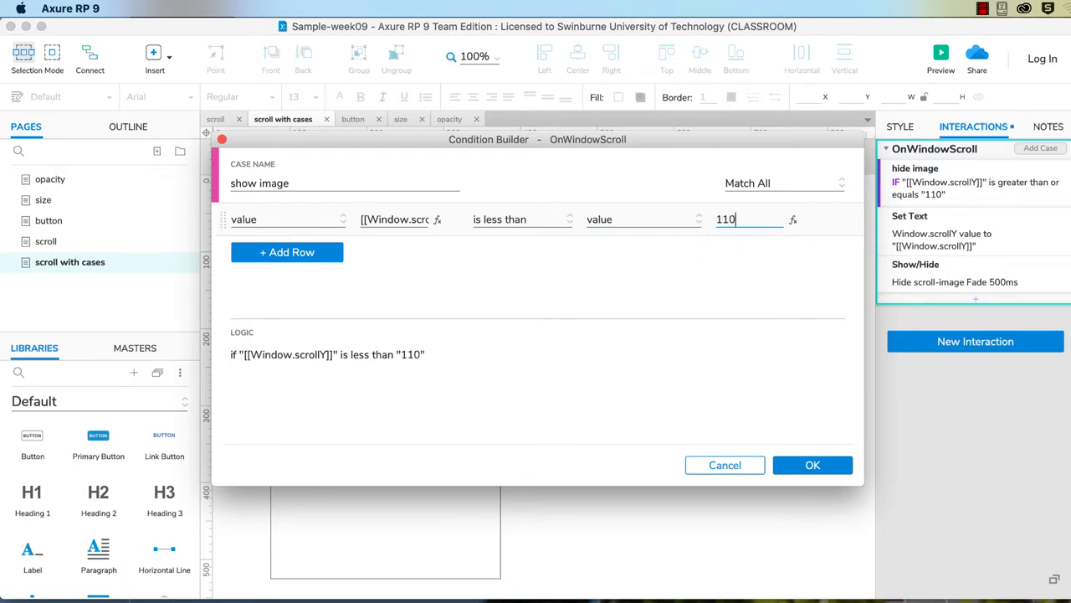
left_click(811, 464)
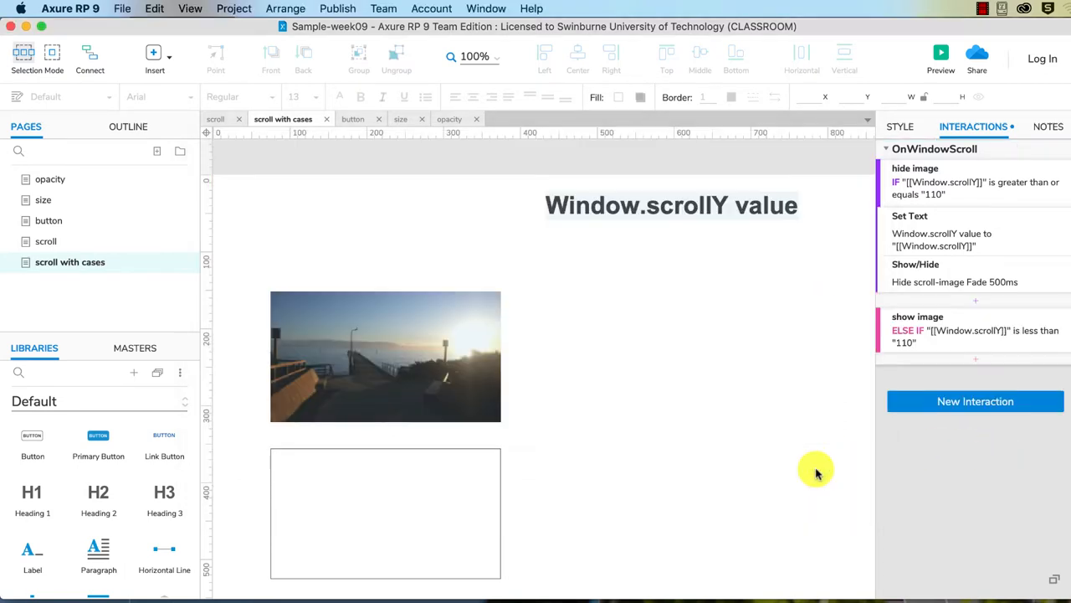
mouse_move(955, 282)
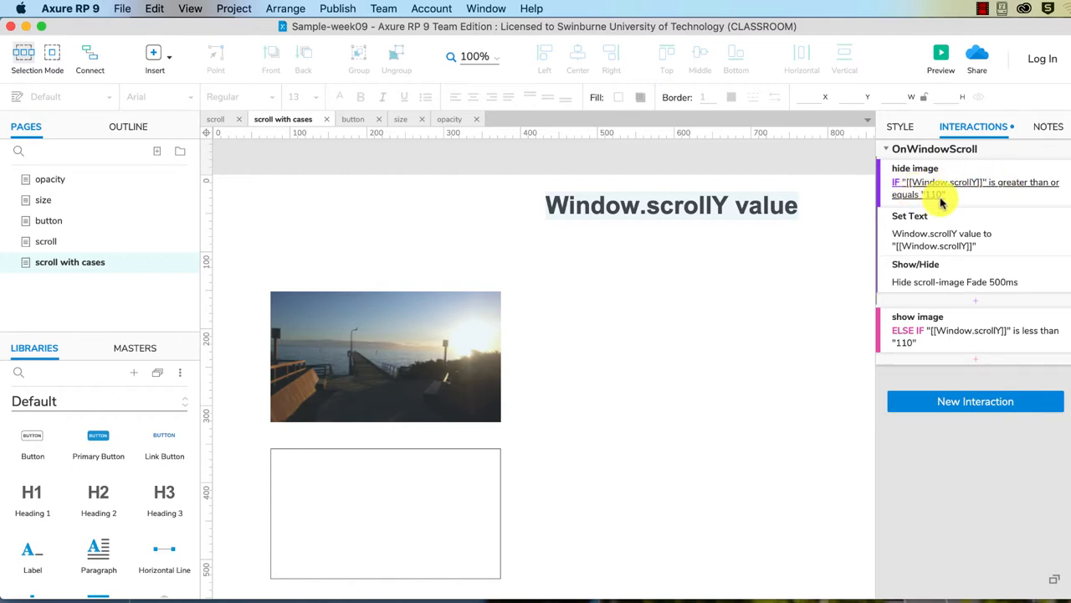
mouse_move(909, 346)
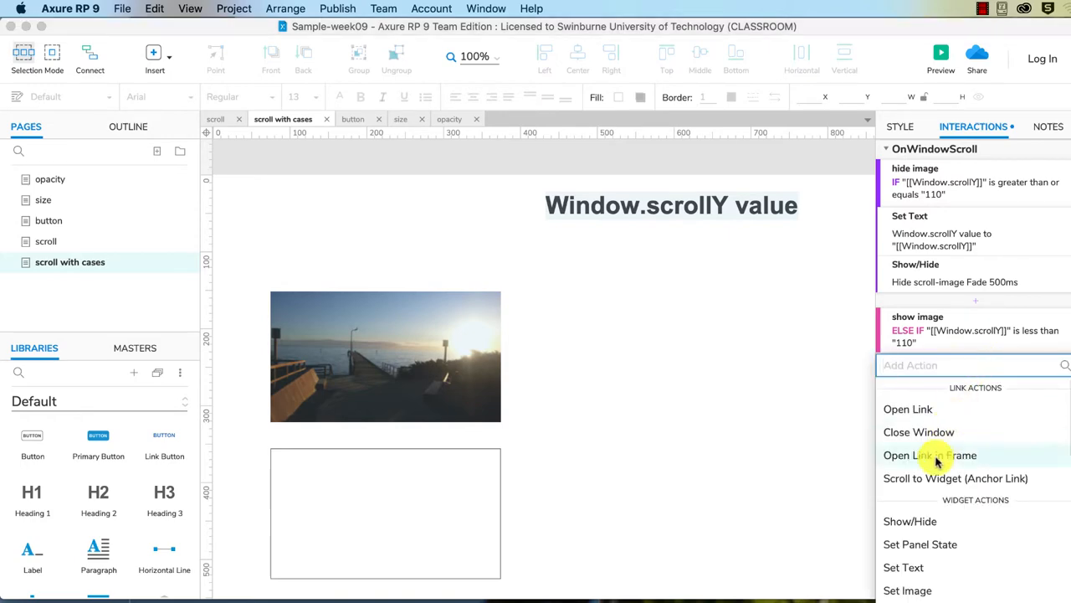
mouse_move(979, 478)
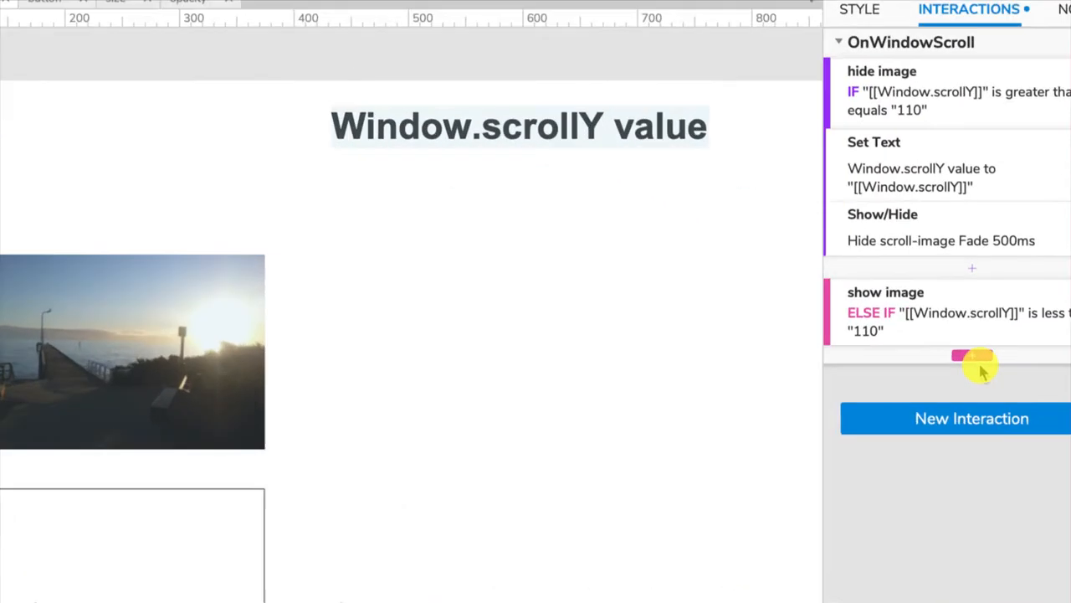
- Add a Show/Hide action that shows scroll-image with a Fade 500ms animation
left_click(971, 360)
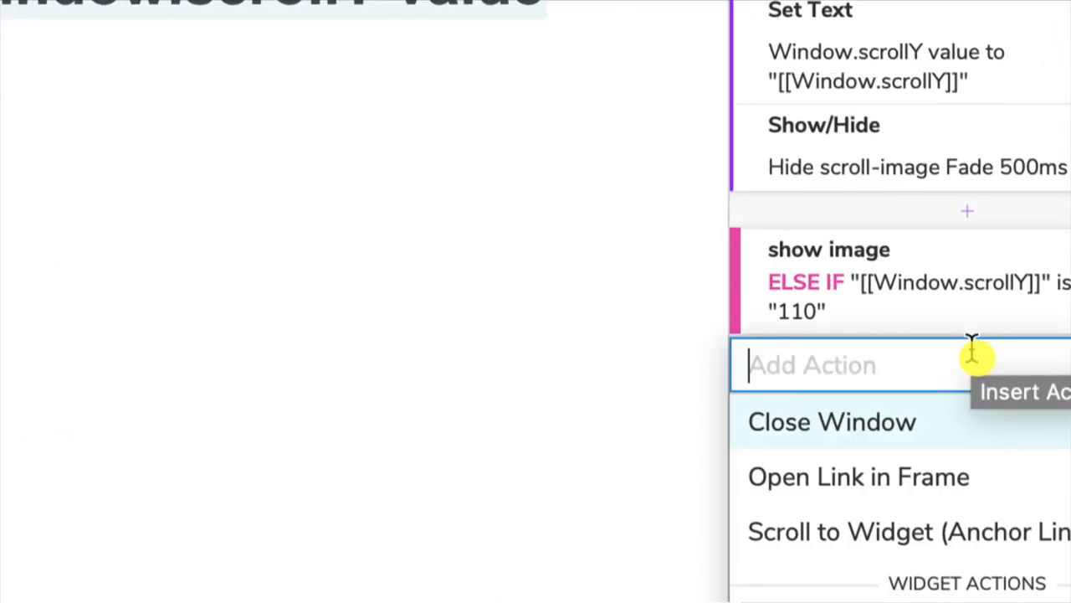
scroll("down", 3)
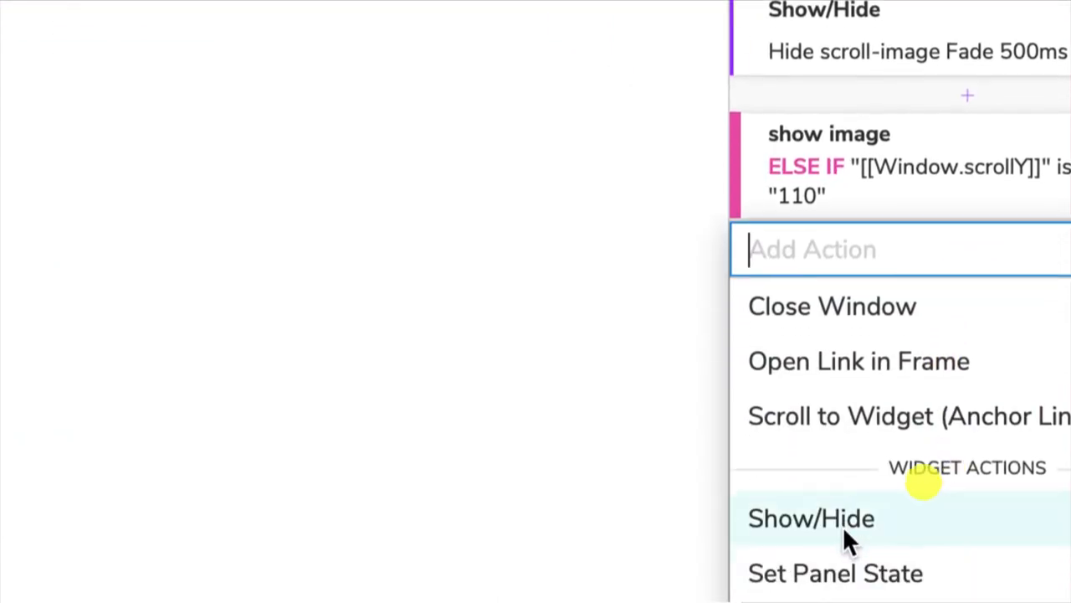
left_click(810, 517)
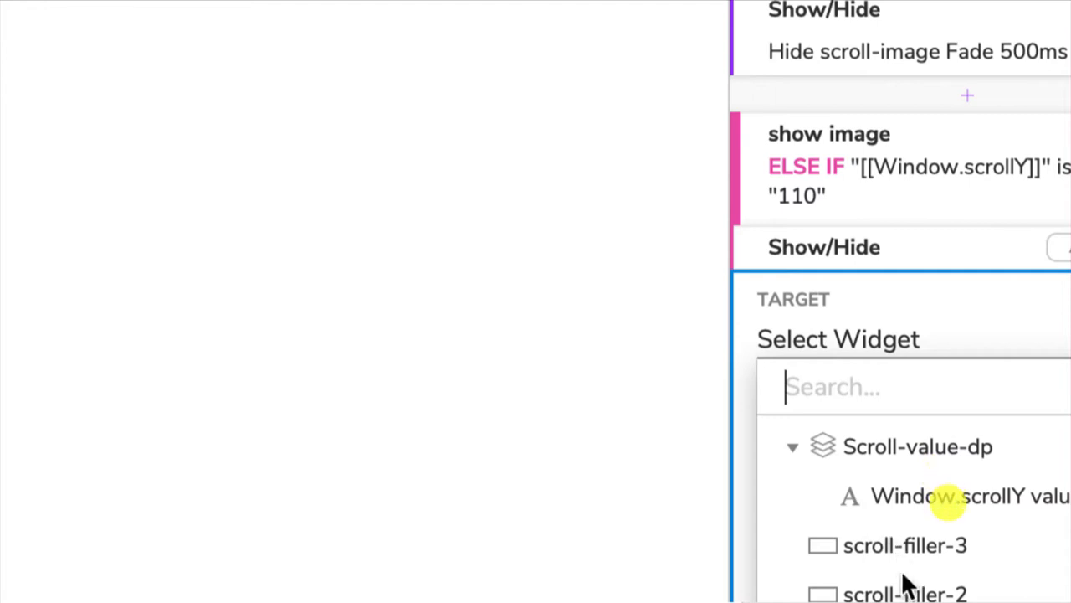
scroll("down", 3)
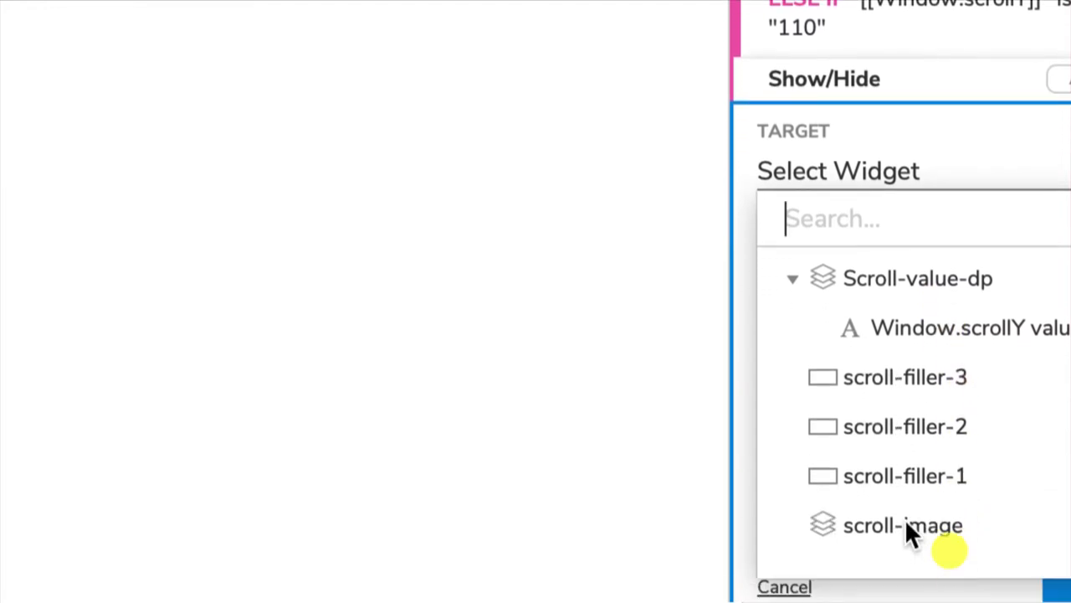
left_click(903, 525)
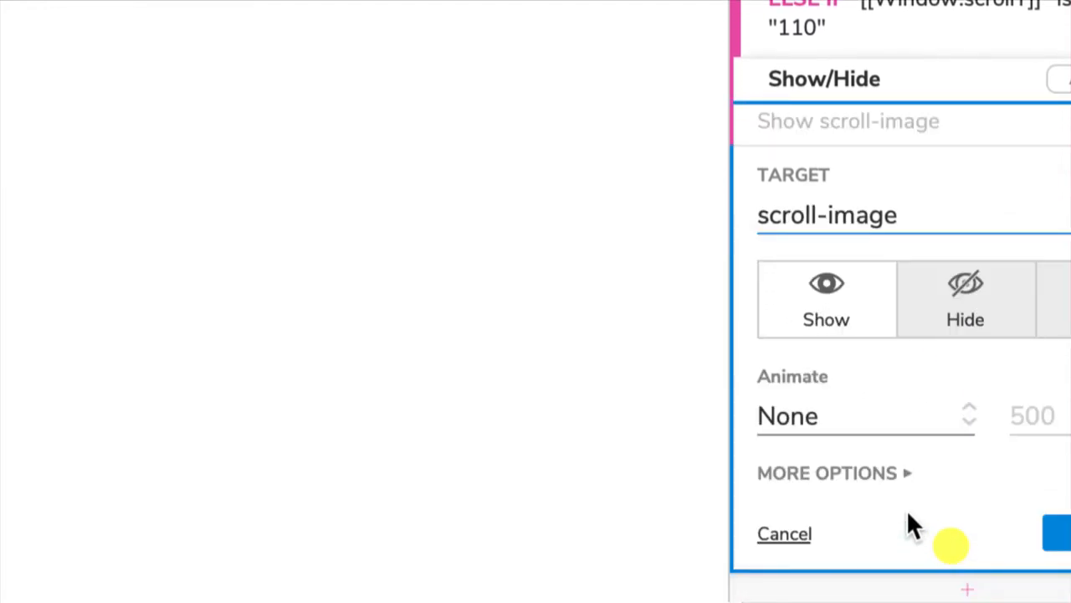
mouse_move(875, 310)
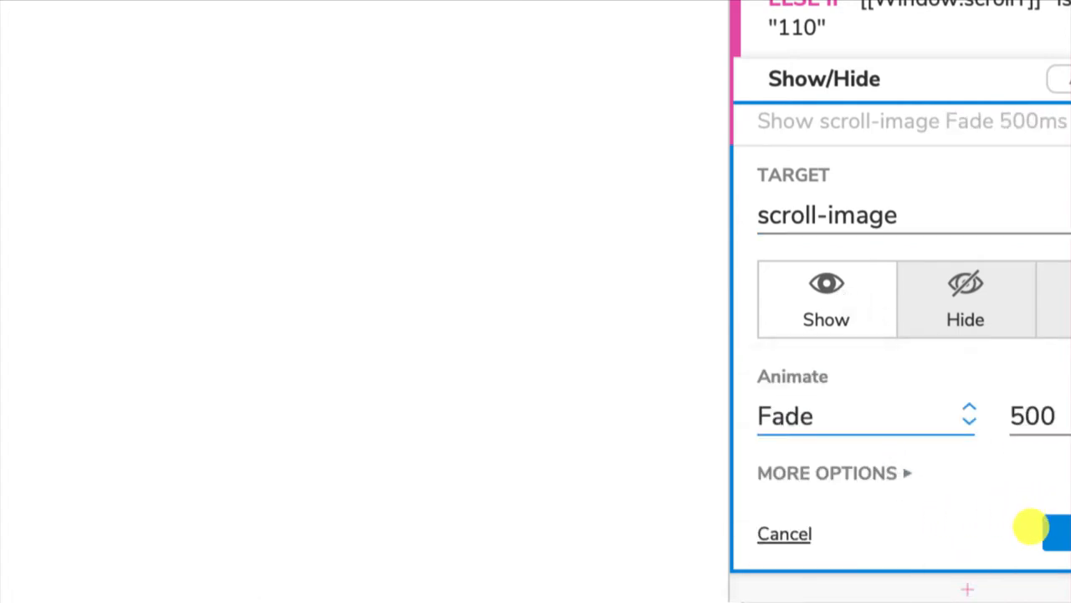
left_click(1054, 533)
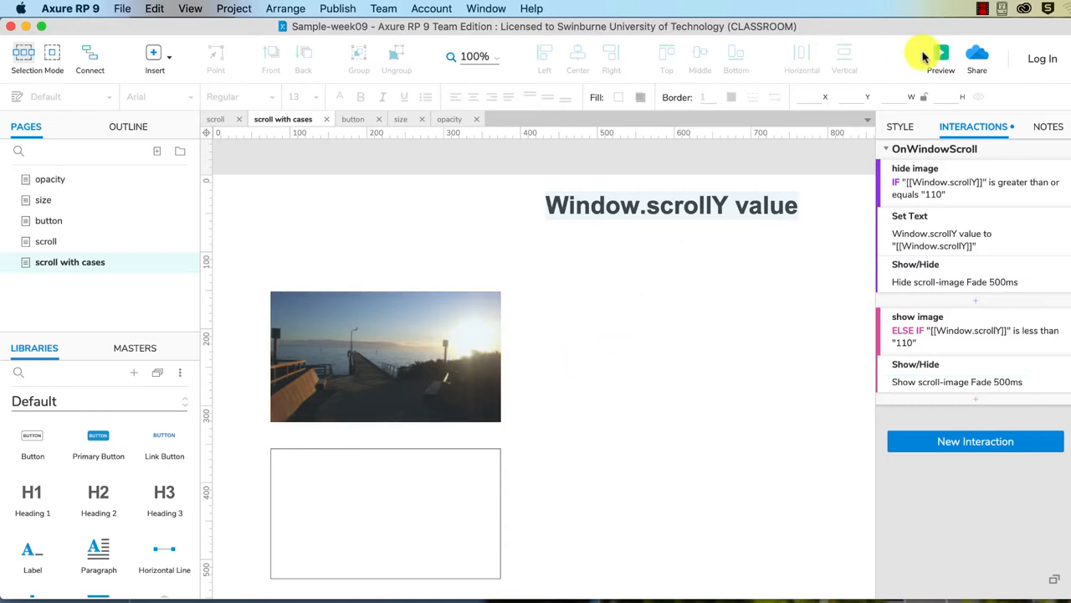
- Preview in Safari and scroll down and back up to test the image hiding past 110
left_click(941, 56)
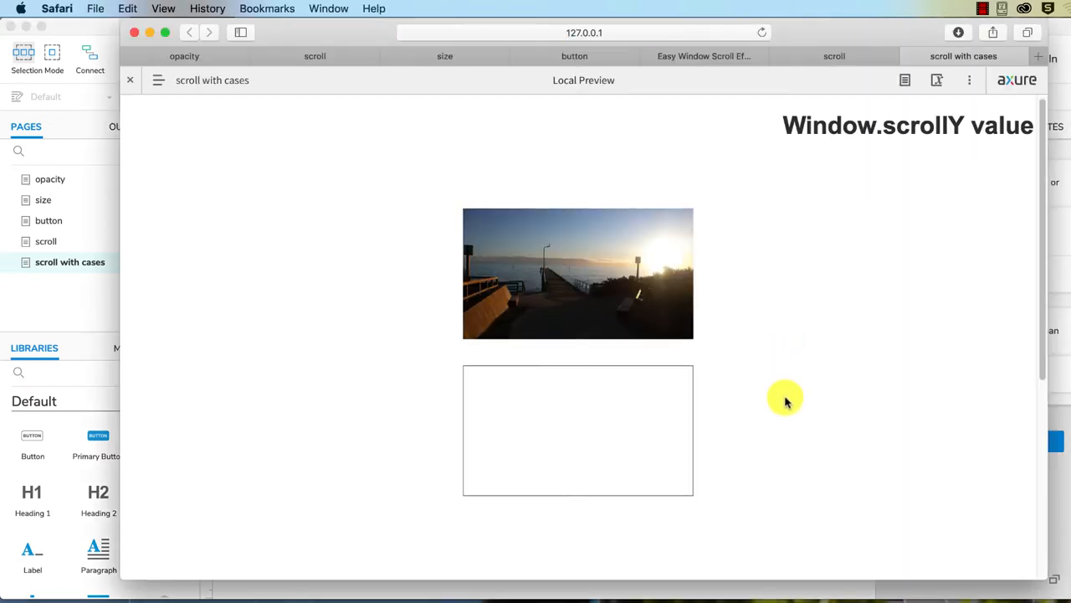
scroll("down", 3)
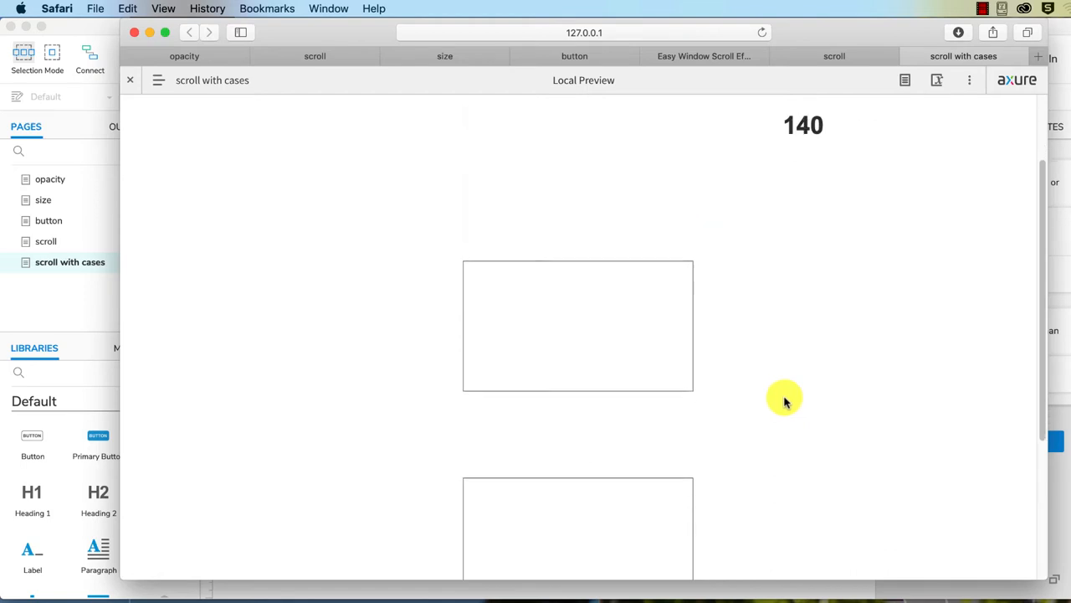
scroll("up", 3)
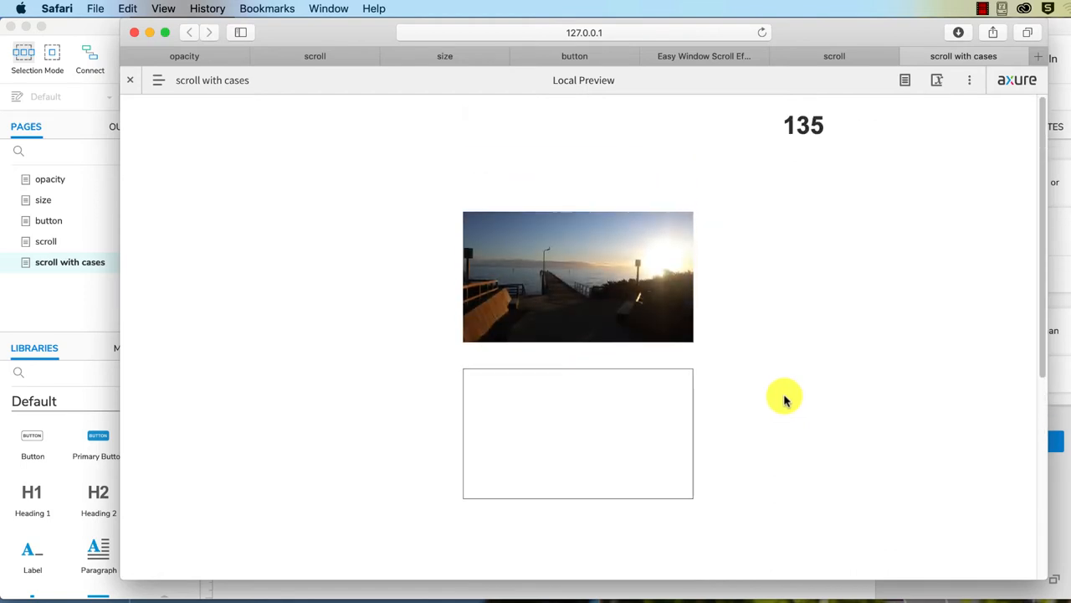
mouse_move(797, 151)
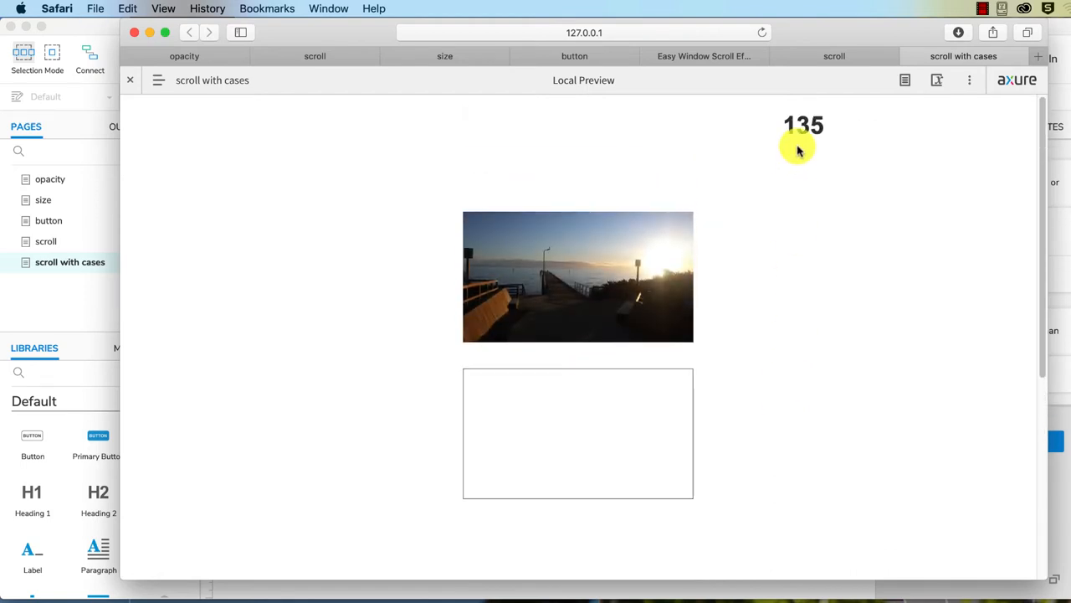
mouse_move(1061, 494)
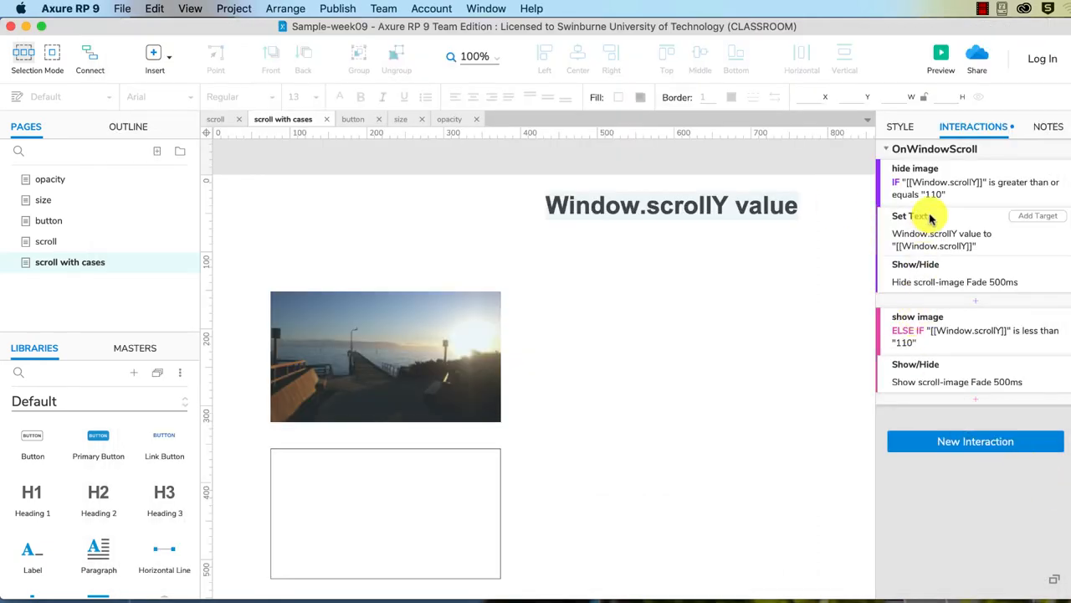
- Copy the Set Text action and review the show image condition (scrollY < 110), closing it unchanged
right_click(921, 216)
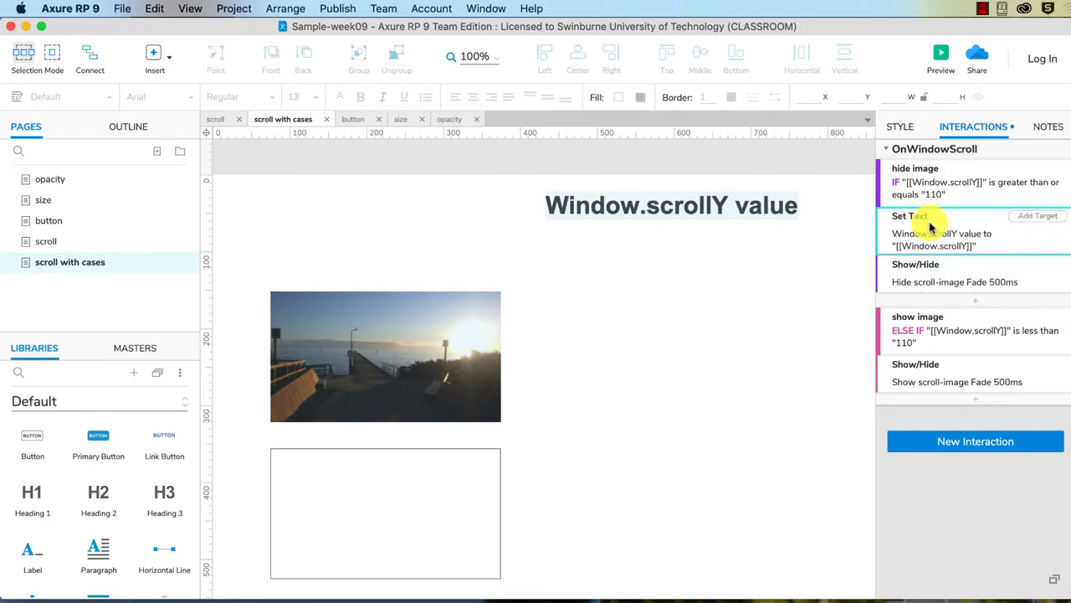
right_click(933, 234)
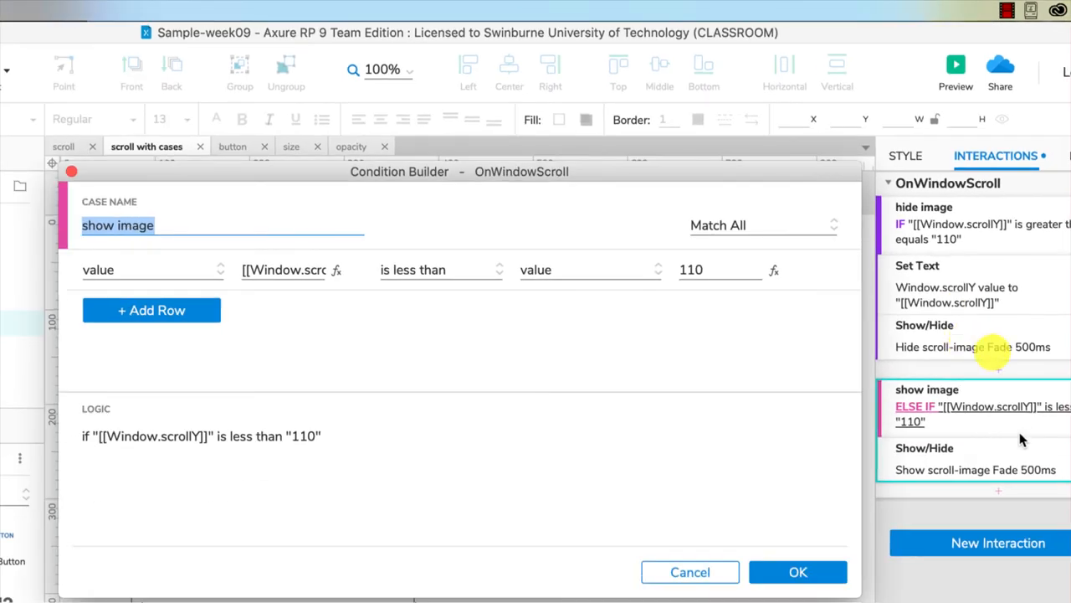
mouse_move(753, 489)
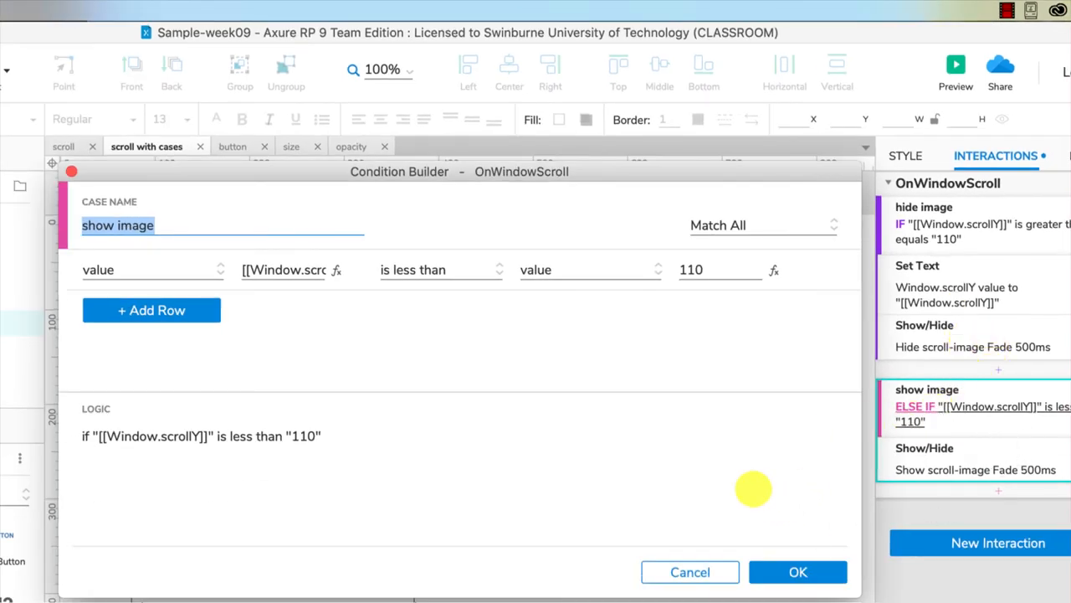
left_click(796, 572)
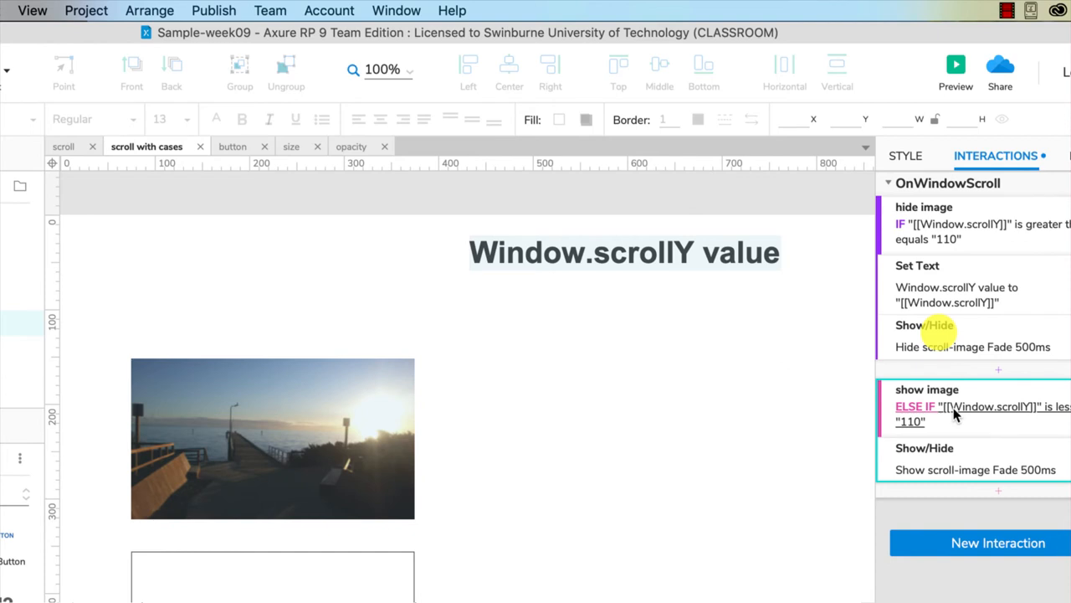
mouse_move(1004, 452)
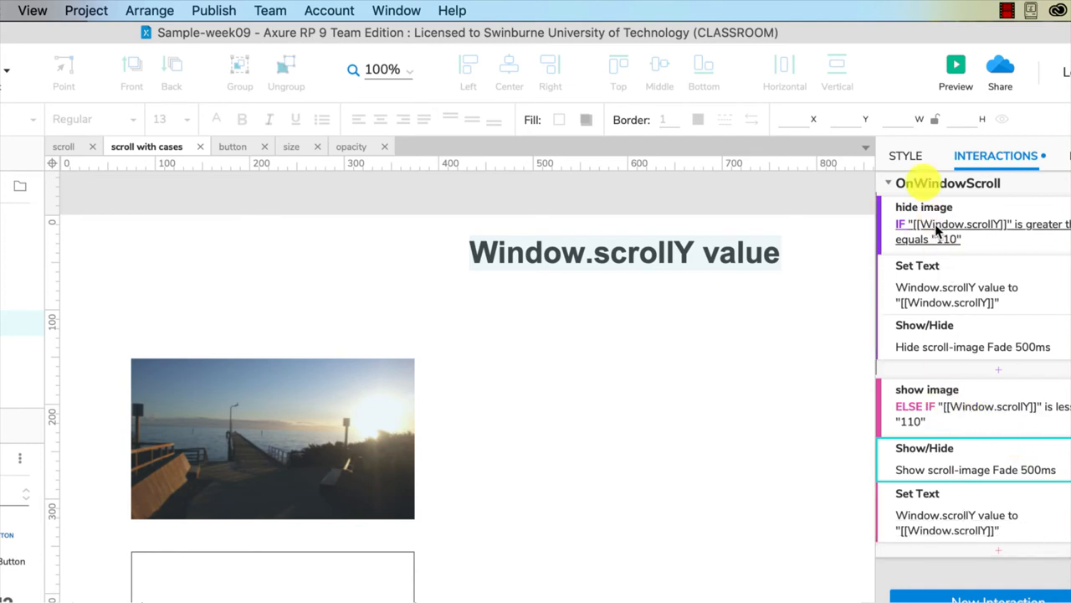
mouse_move(797, 417)
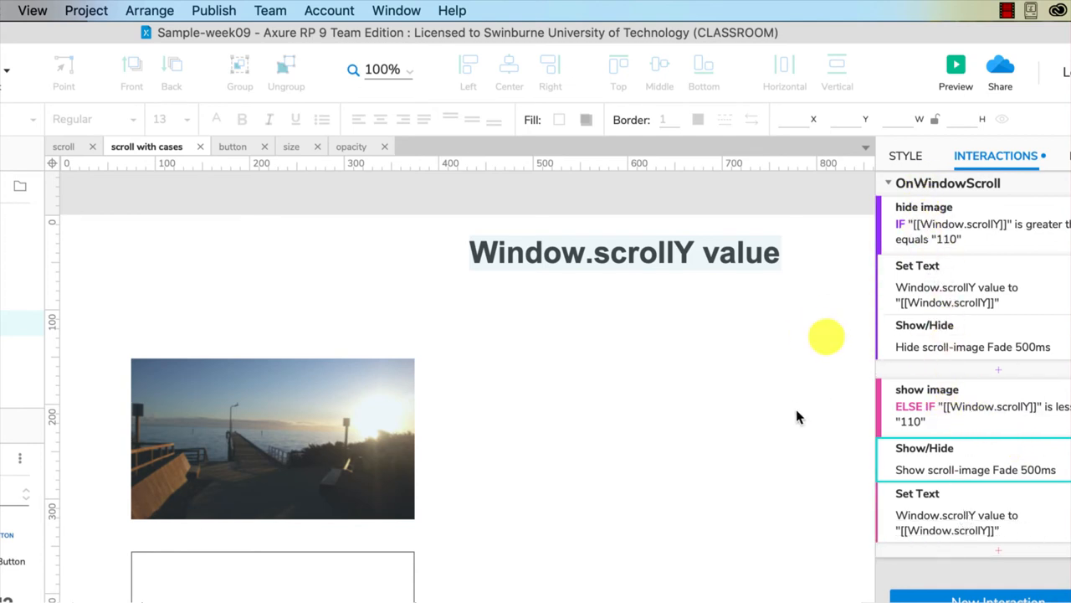
mouse_move(791, 468)
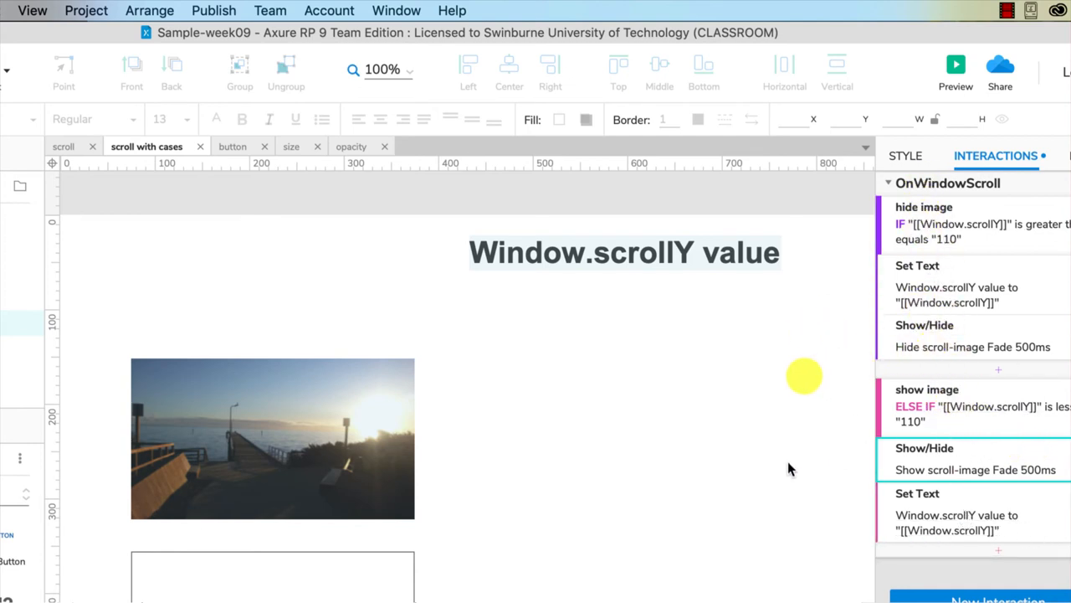
mouse_move(833, 204)
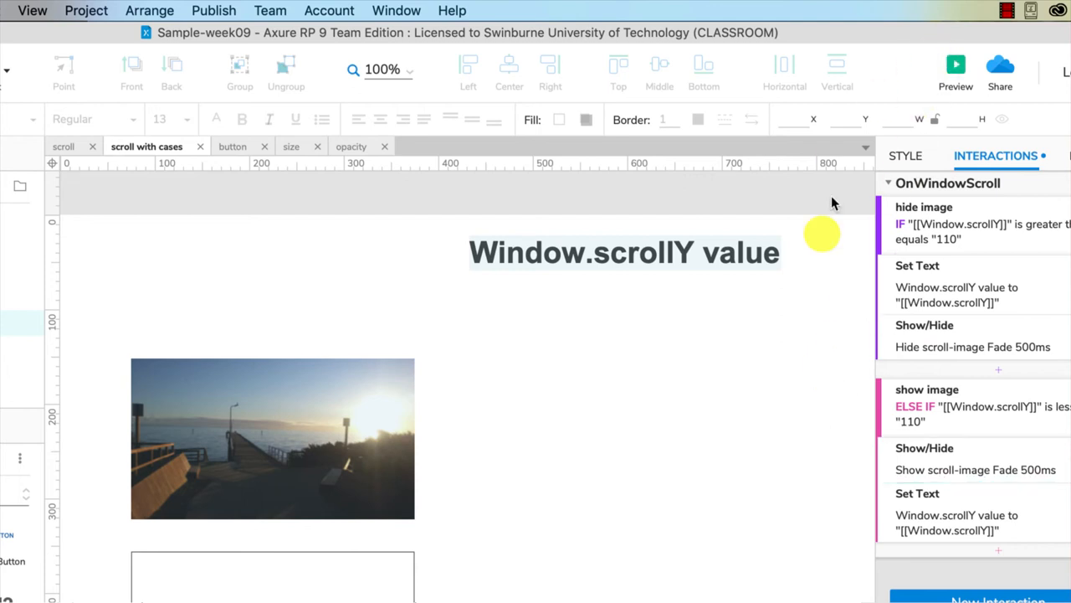
- Preview the updated page and scroll to confirm scrollY updates and the image returns near the top
left_click(956, 69)
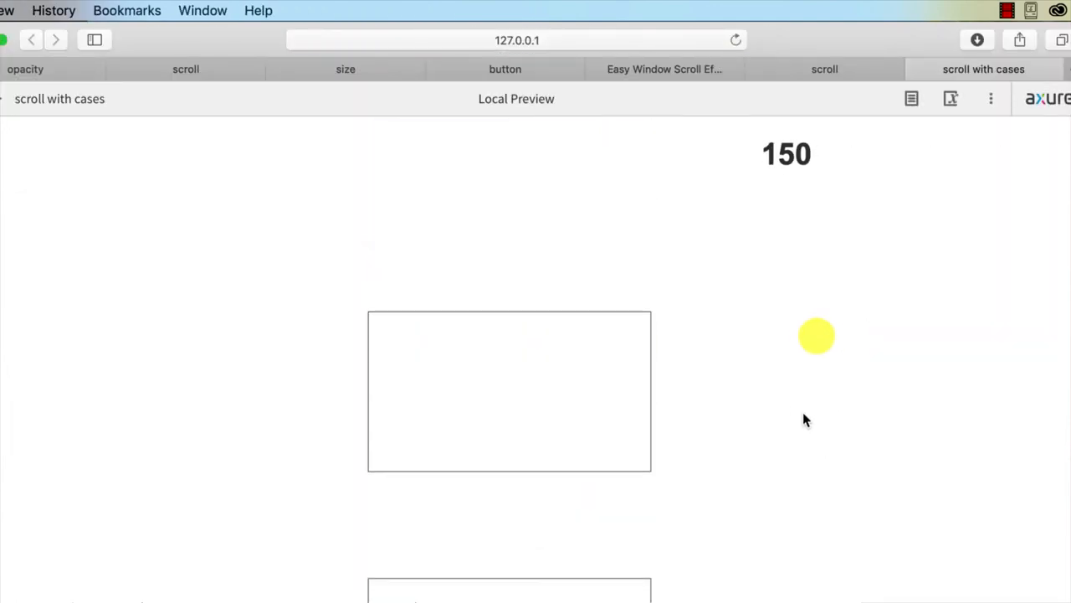
scroll("up", 3)
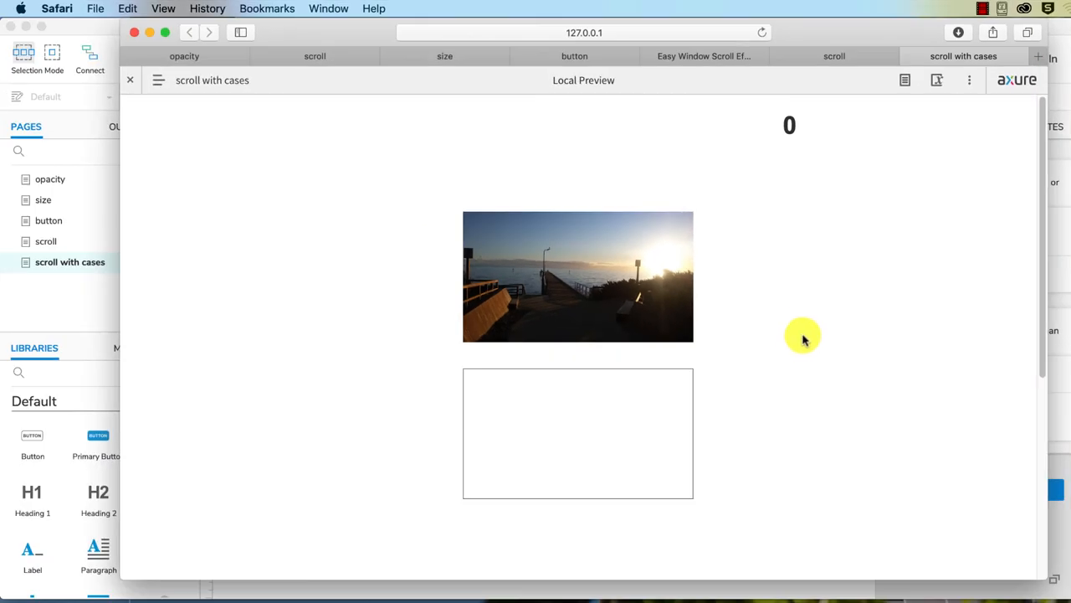
mouse_move(826, 350)
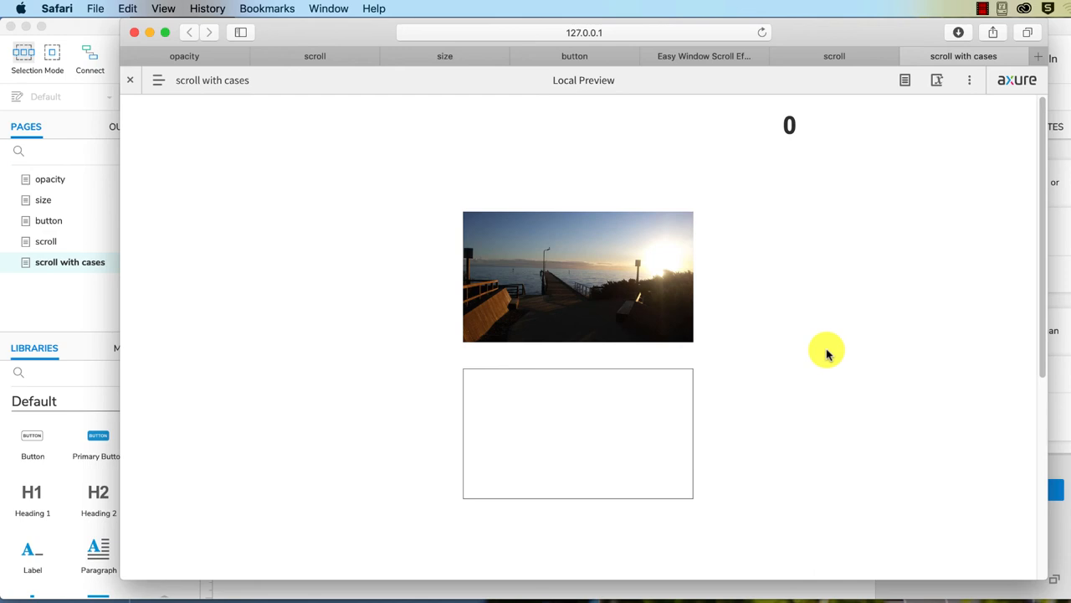
mouse_move(771, 325)
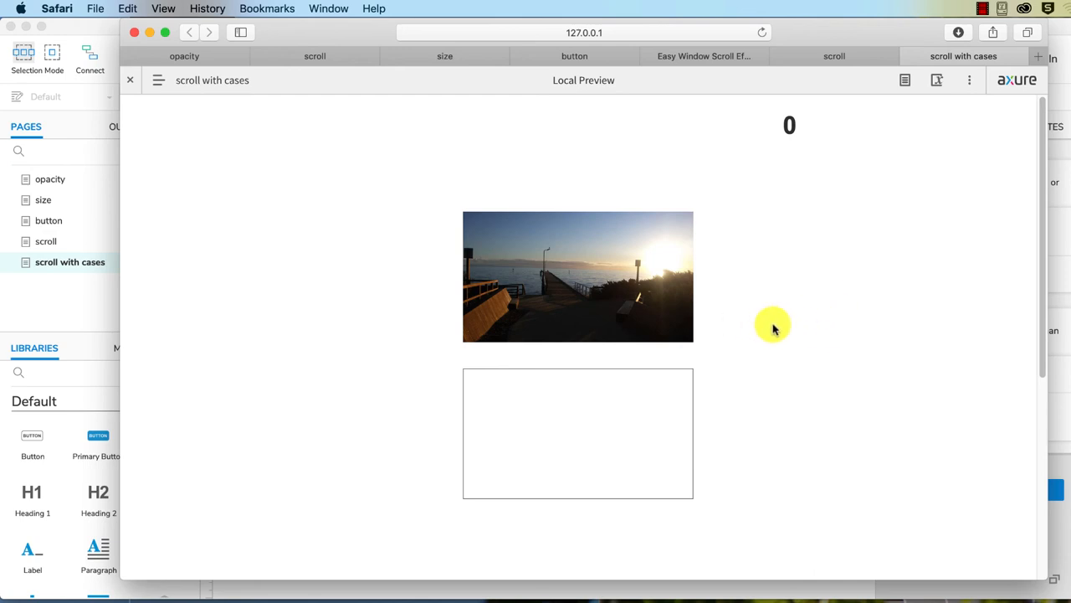
scroll("down", 3)
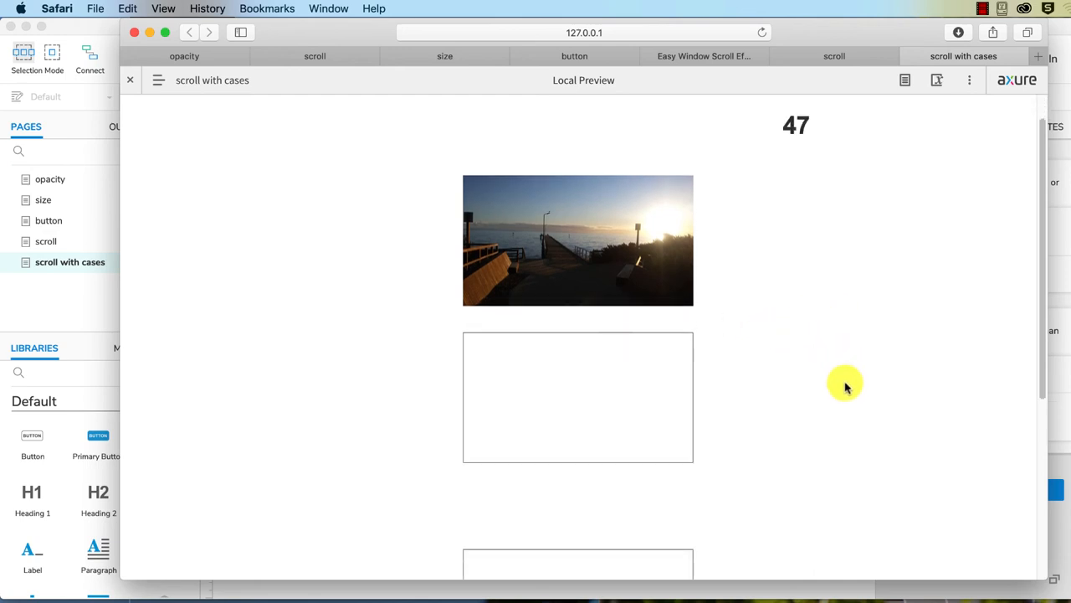